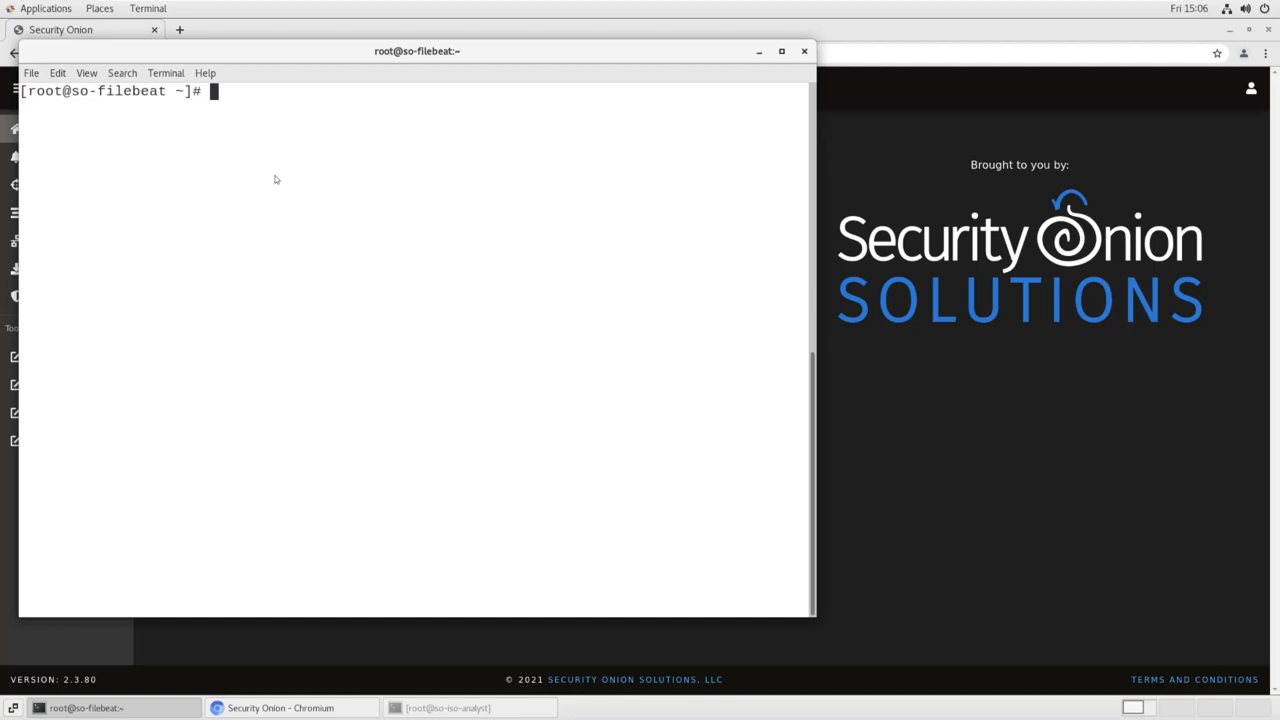
mouse_move(324, 164)
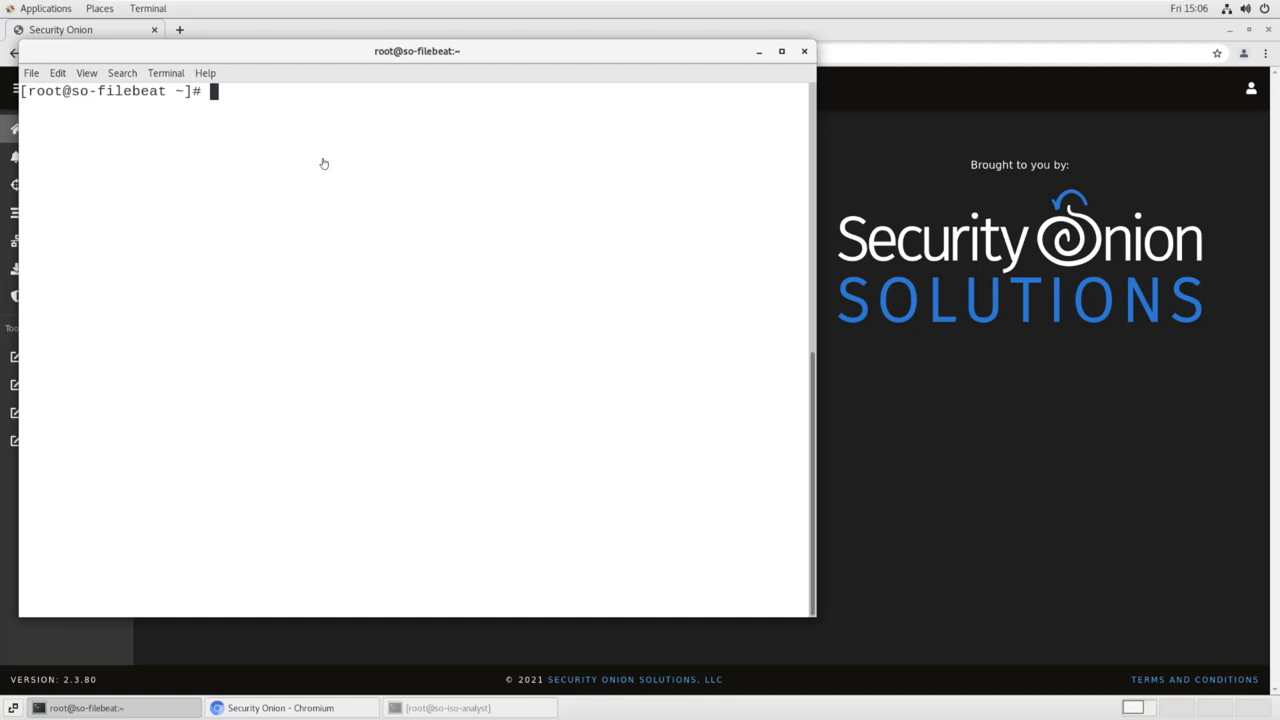
mouse_move(432, 160)
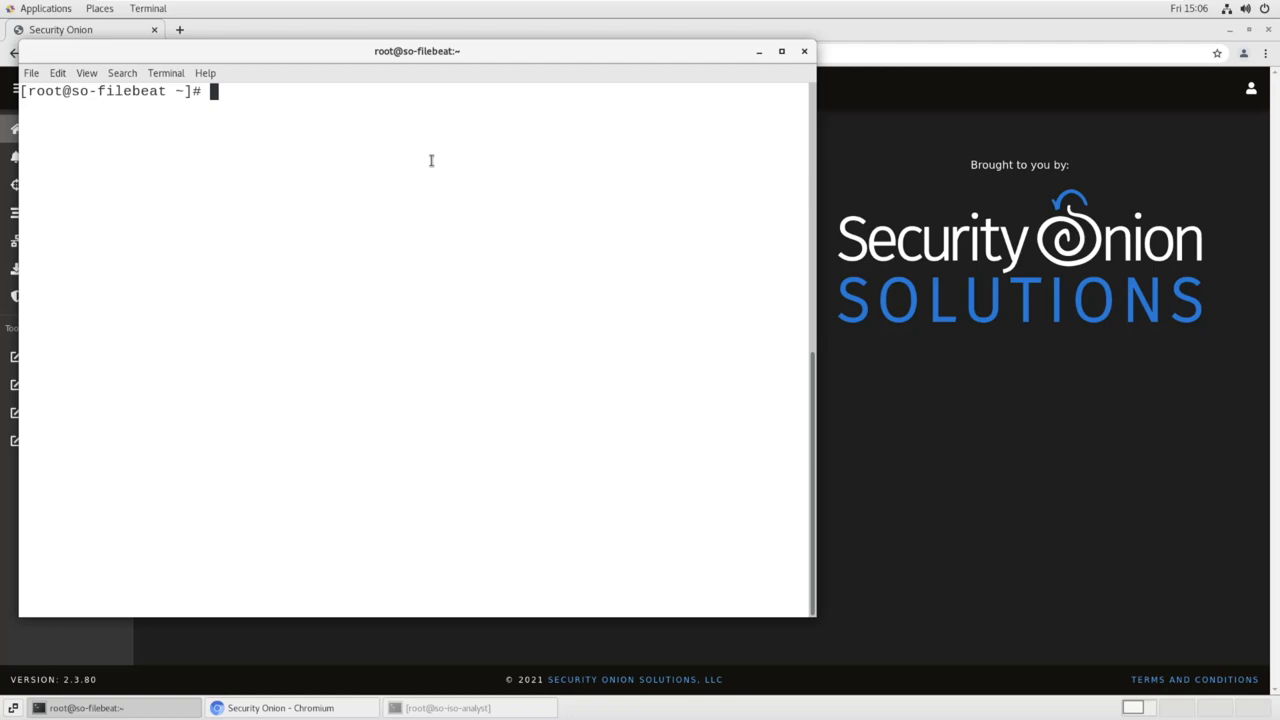
Change to /opt/so/saltstack/local/pillar/minions and list its contents
text(cd /opt)
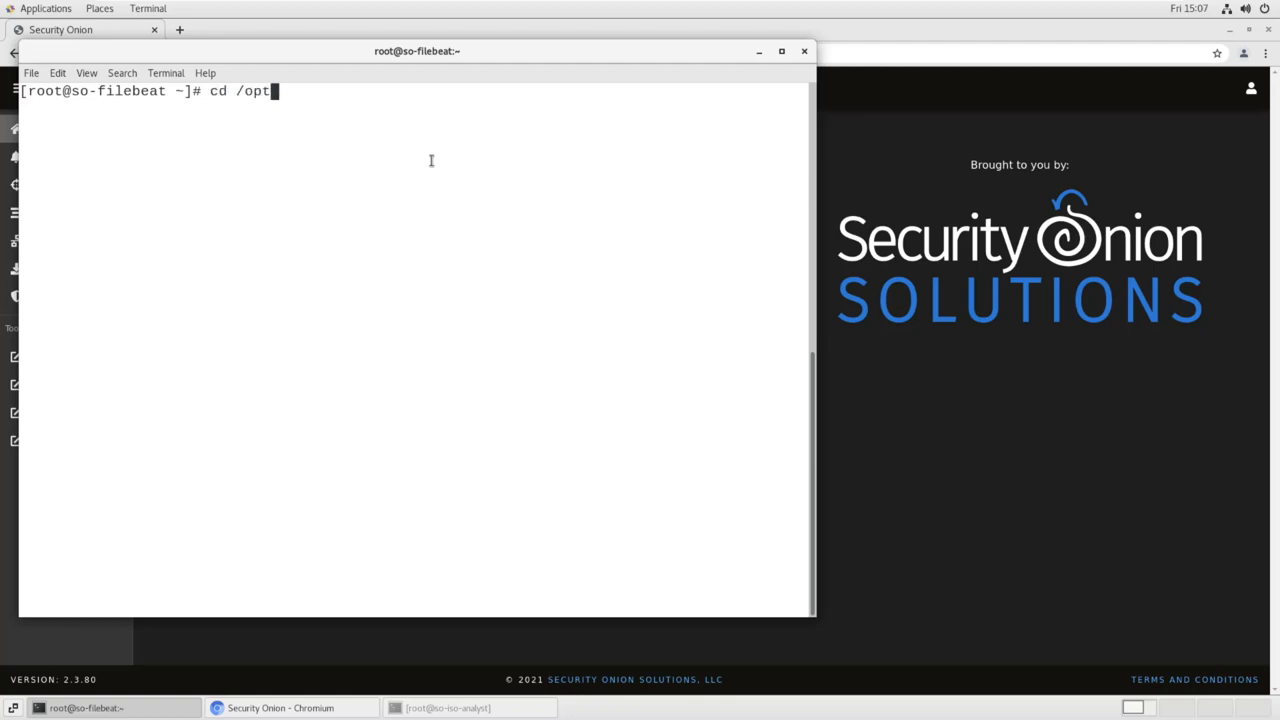
text(/so/saltstack/local)
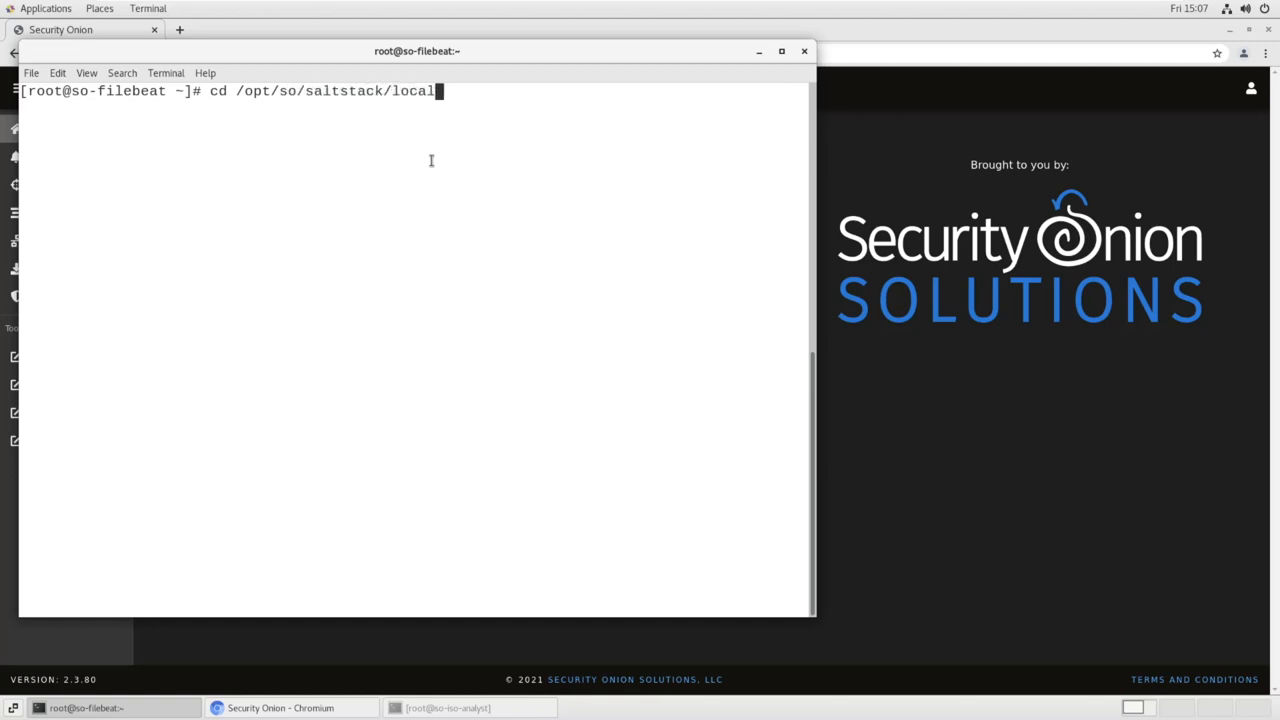
text(/pillar/minions)
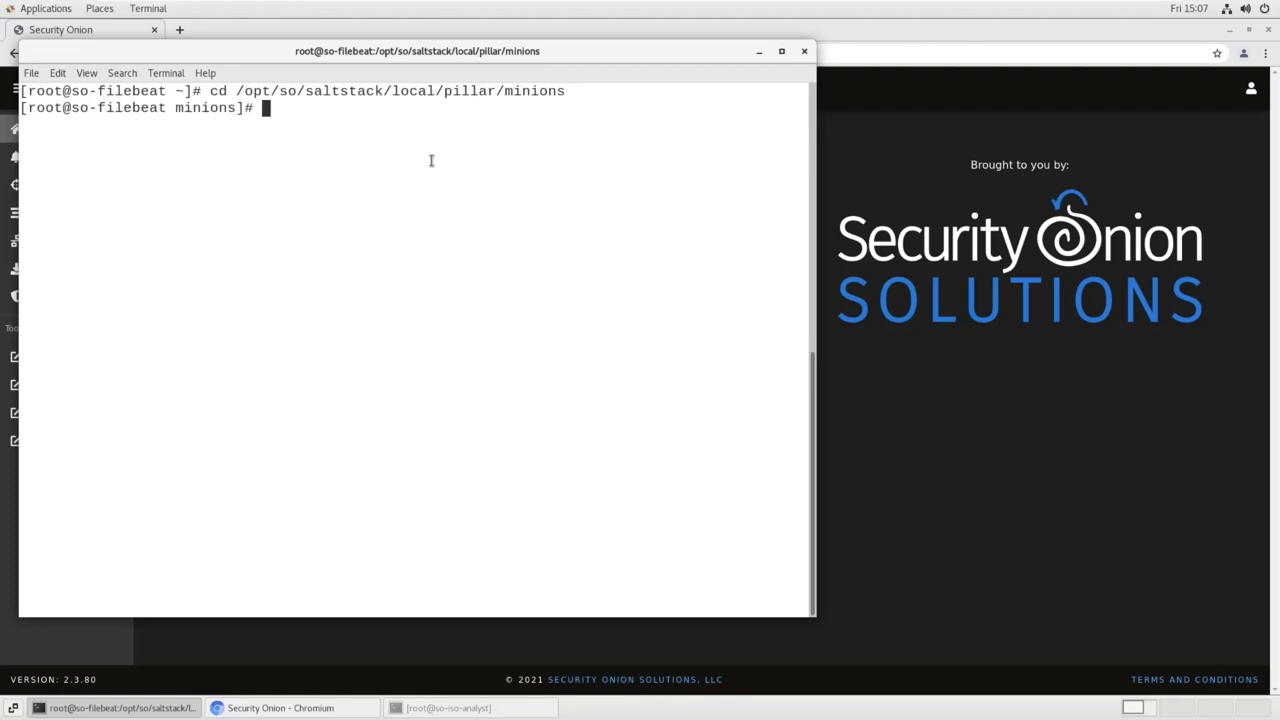
text(ls)
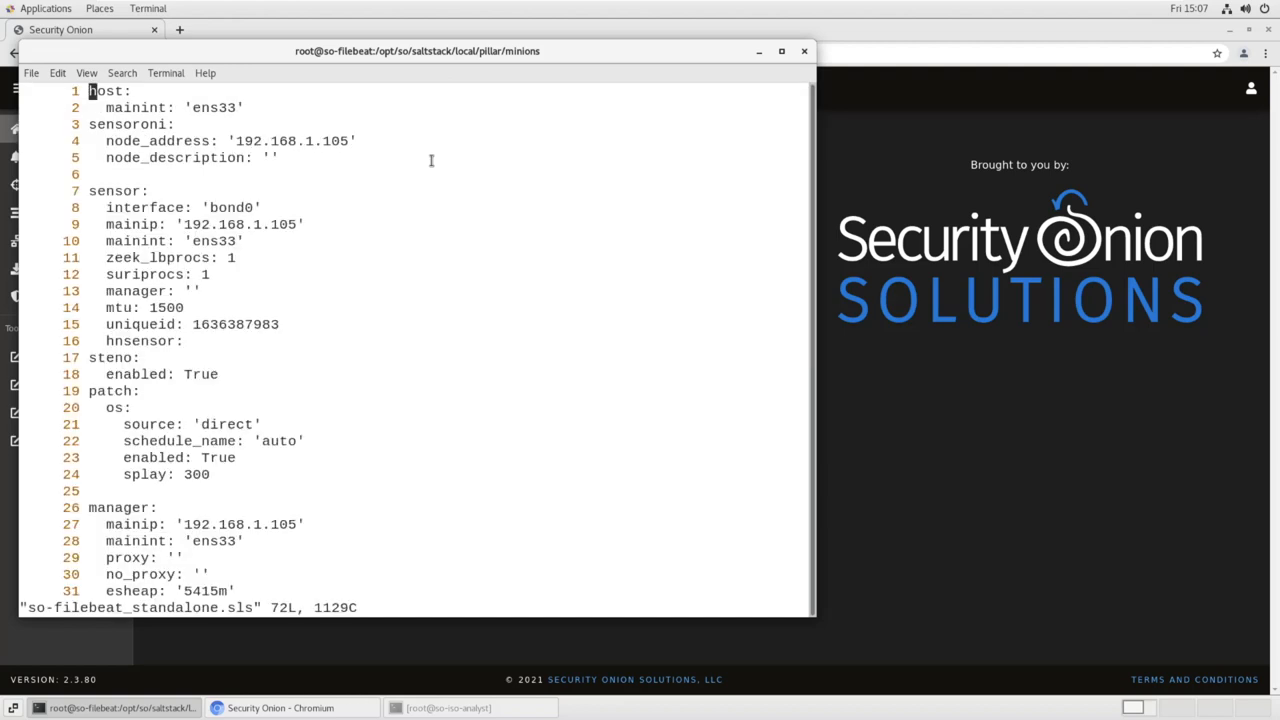
Read ~/fb.txt (netflow module, host 0.0.0.0, port 2055) into the file and save with :wq
scroll(down, 3)
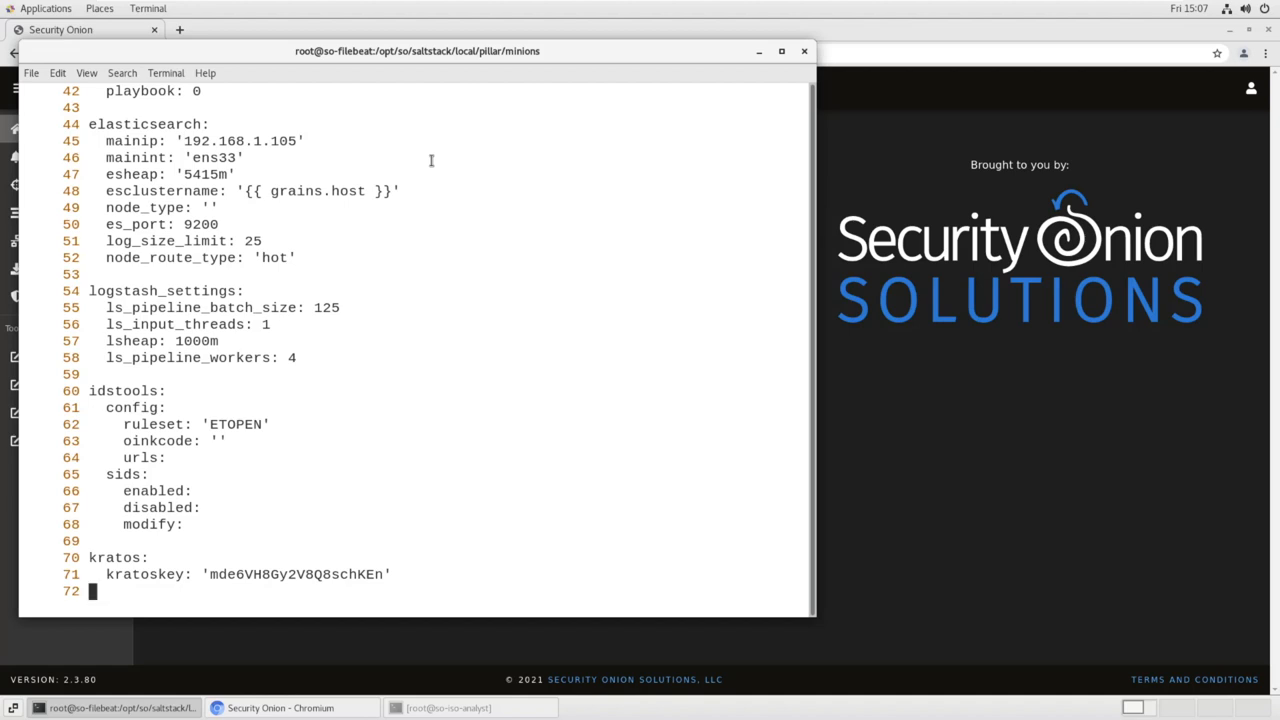
text(:r ~/)
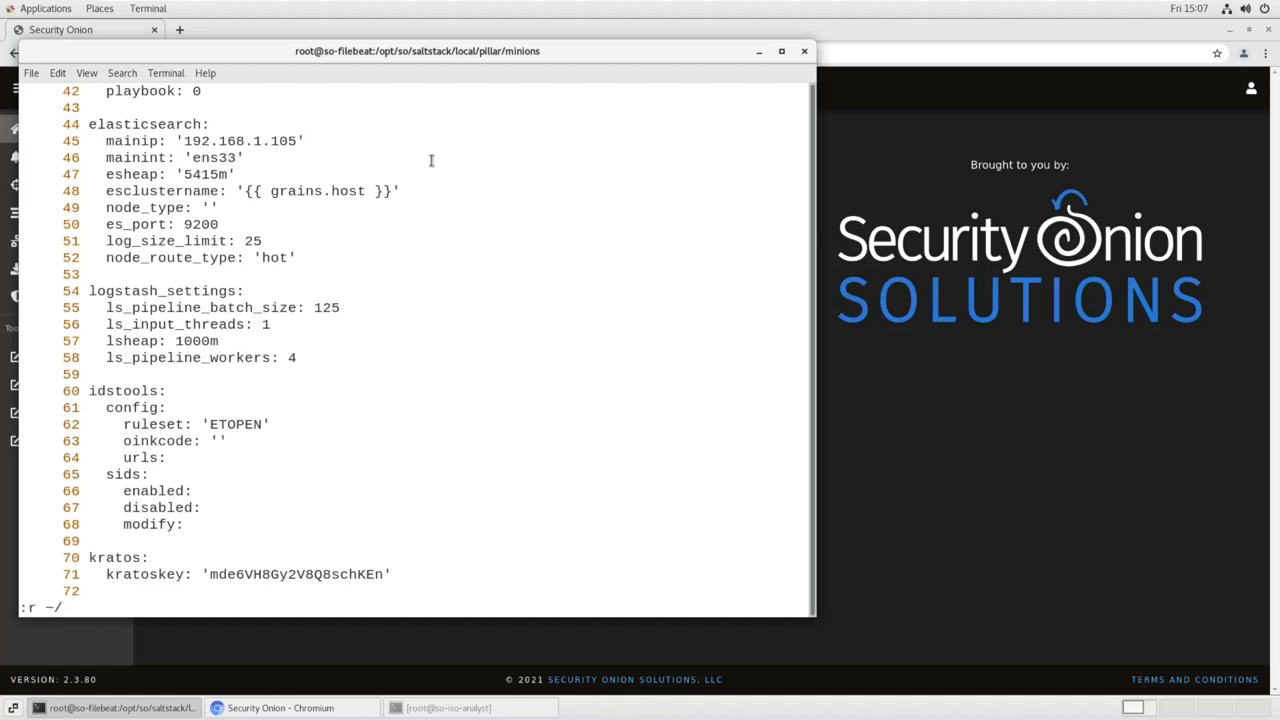
text(fb.txt)
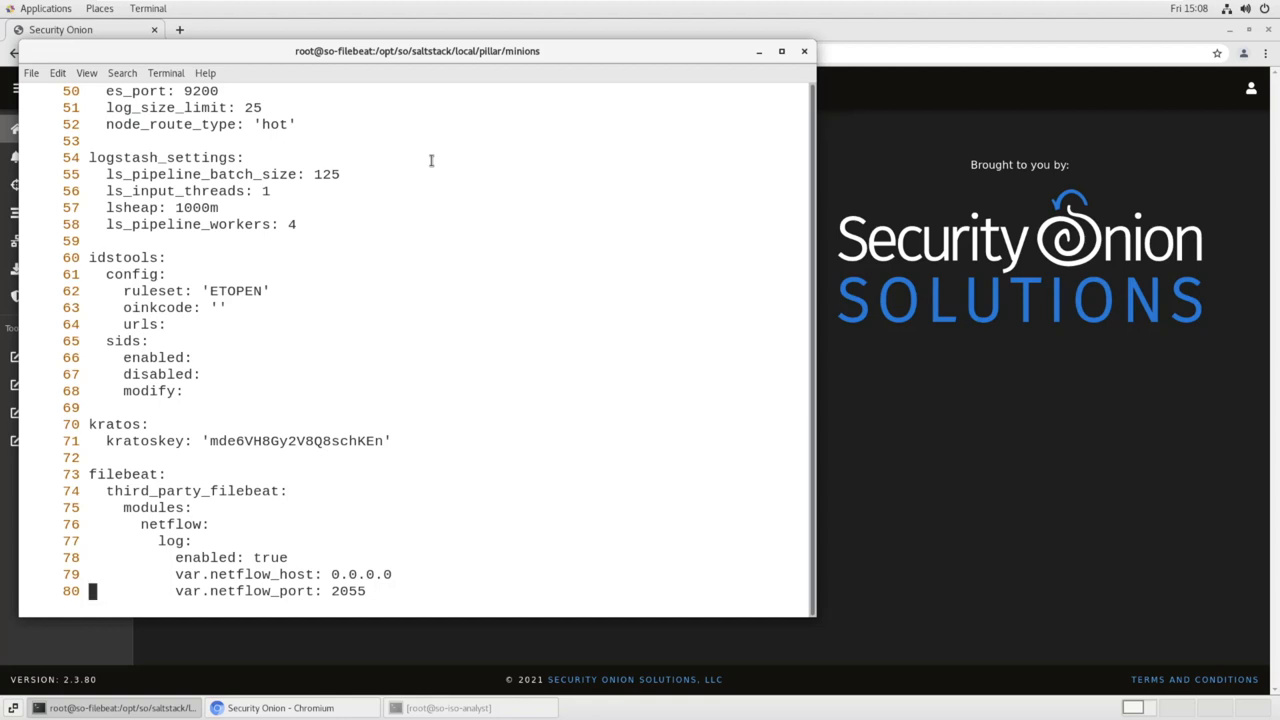
text(:wq)
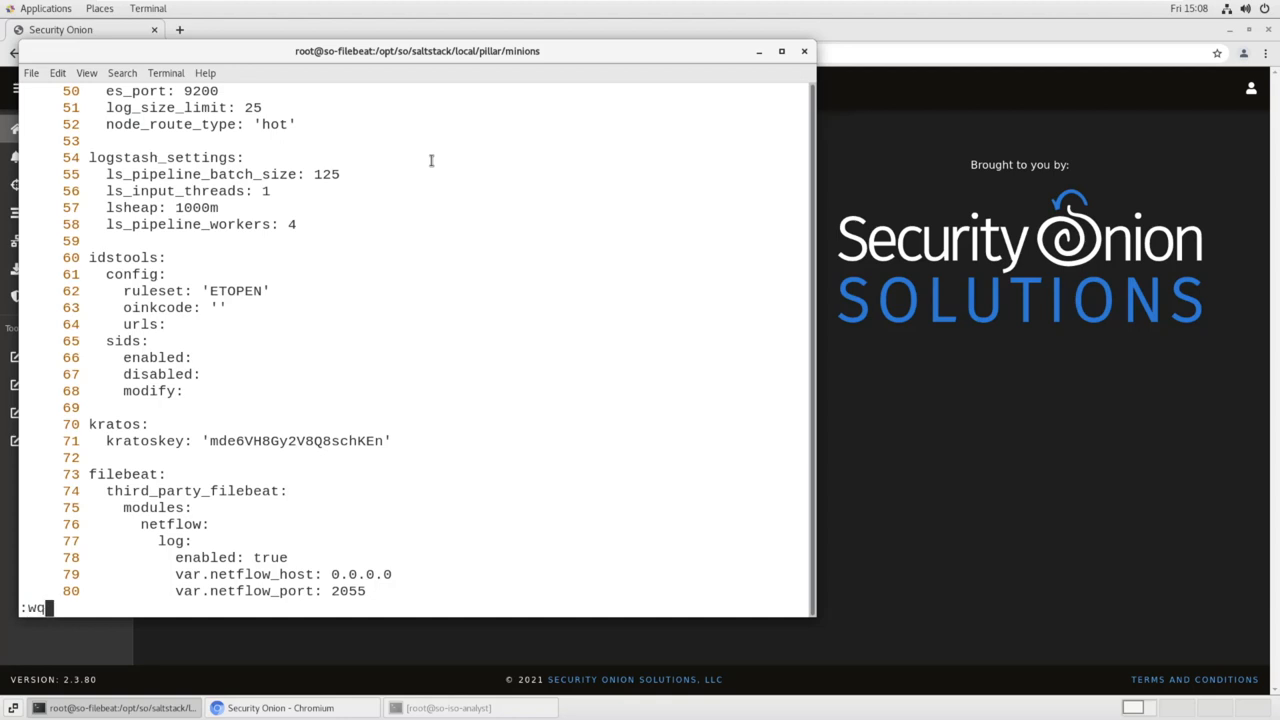
key(Return)
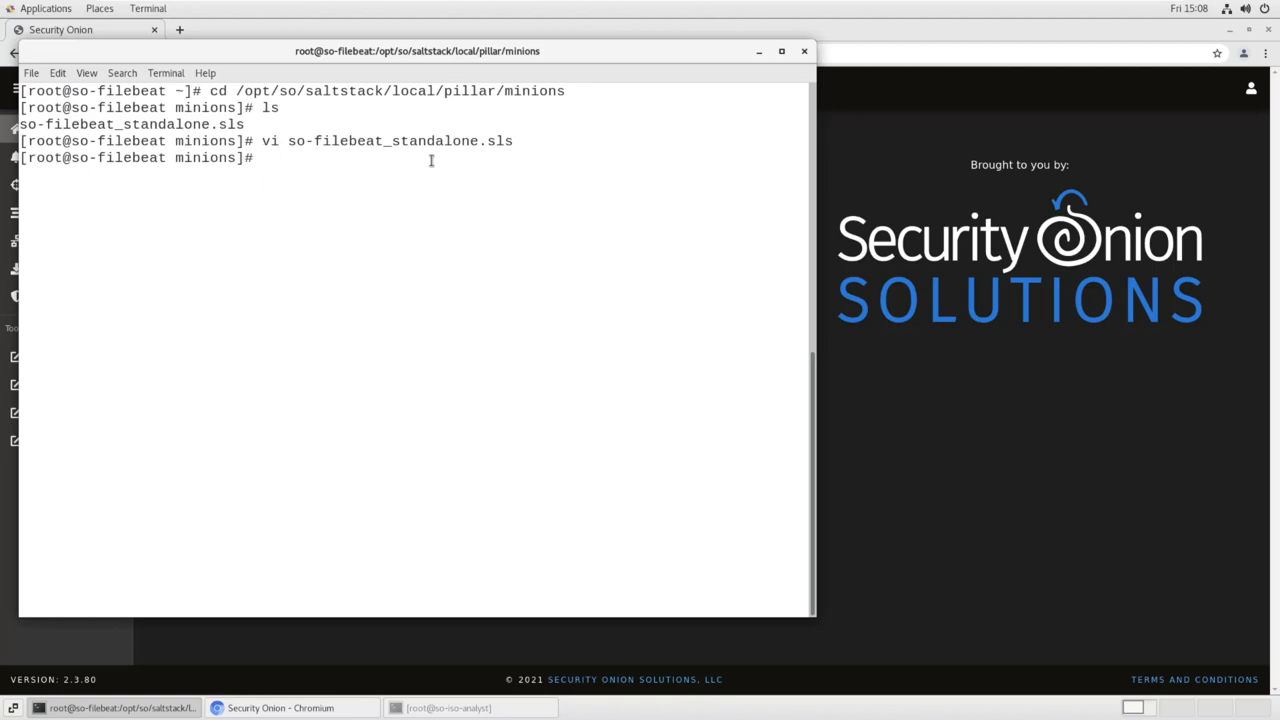
Run docker ps | grep filebeat to list the running Security Onion containers
text(docker ps | grep)
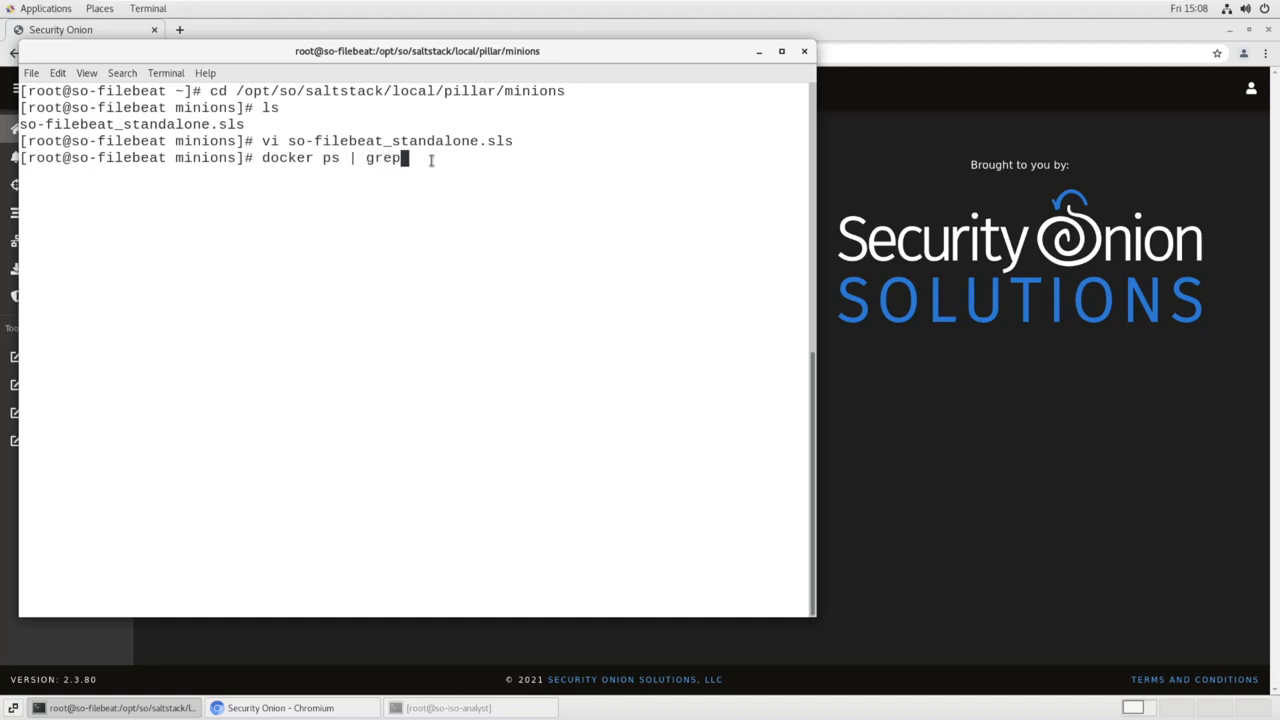
text(filebeat)
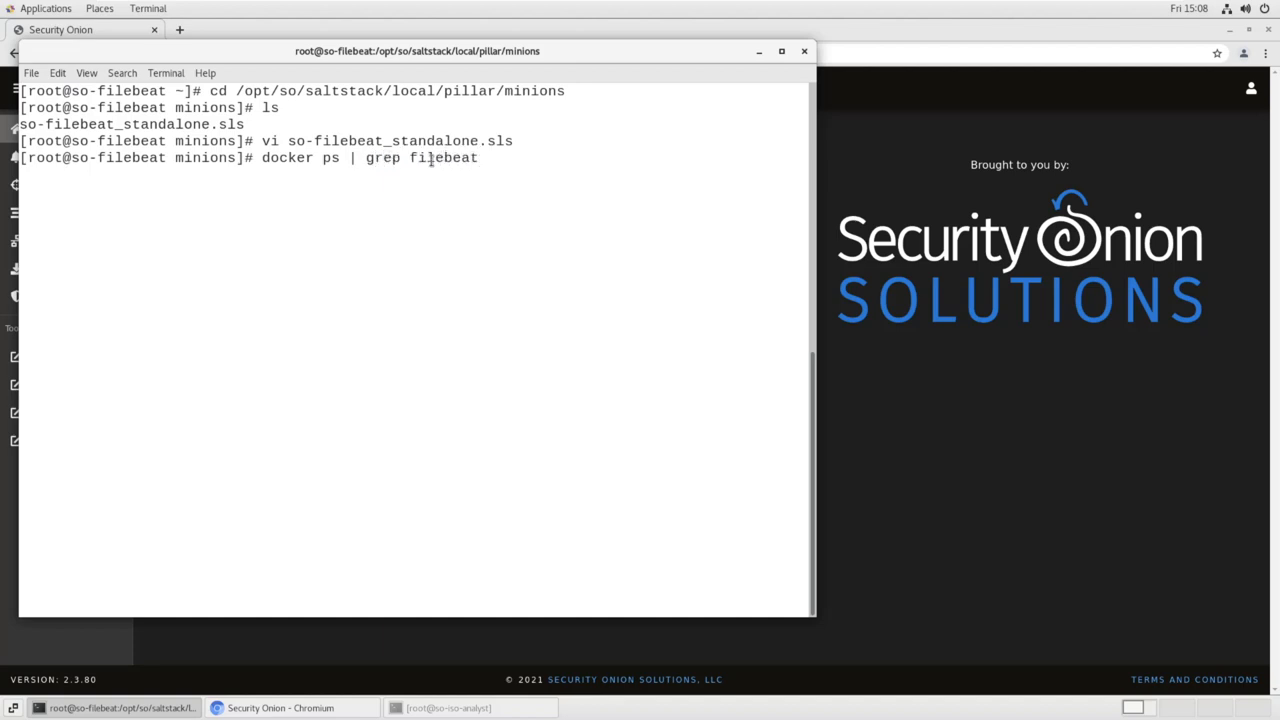
key(Return)
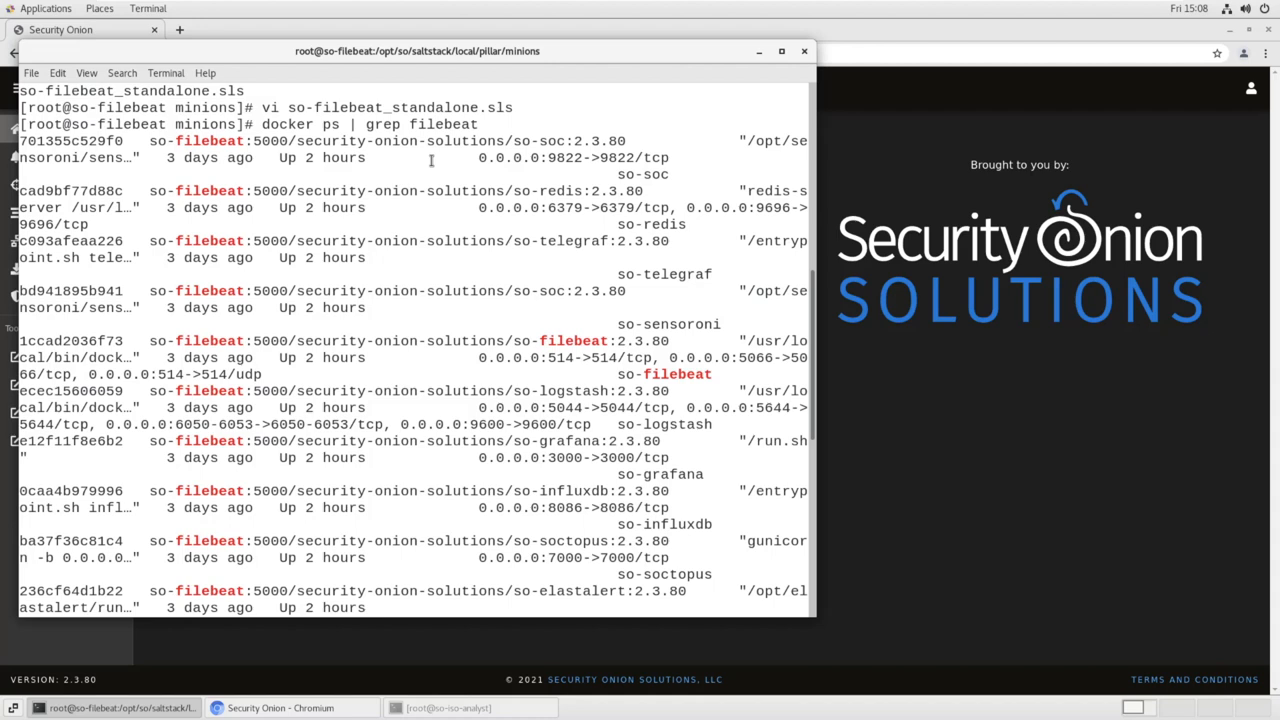
scroll(down, 3)
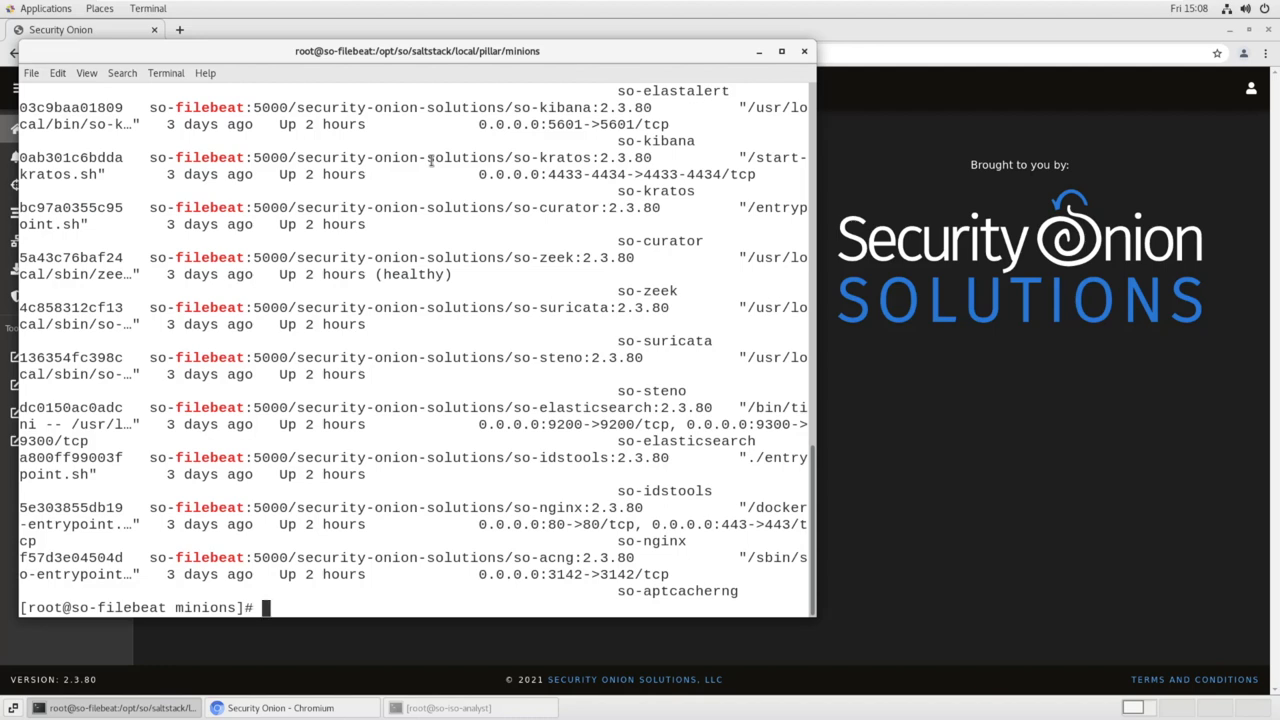
Change into /opt/so/saltstack/local salt filebeat directory
text(cd /opt/so)
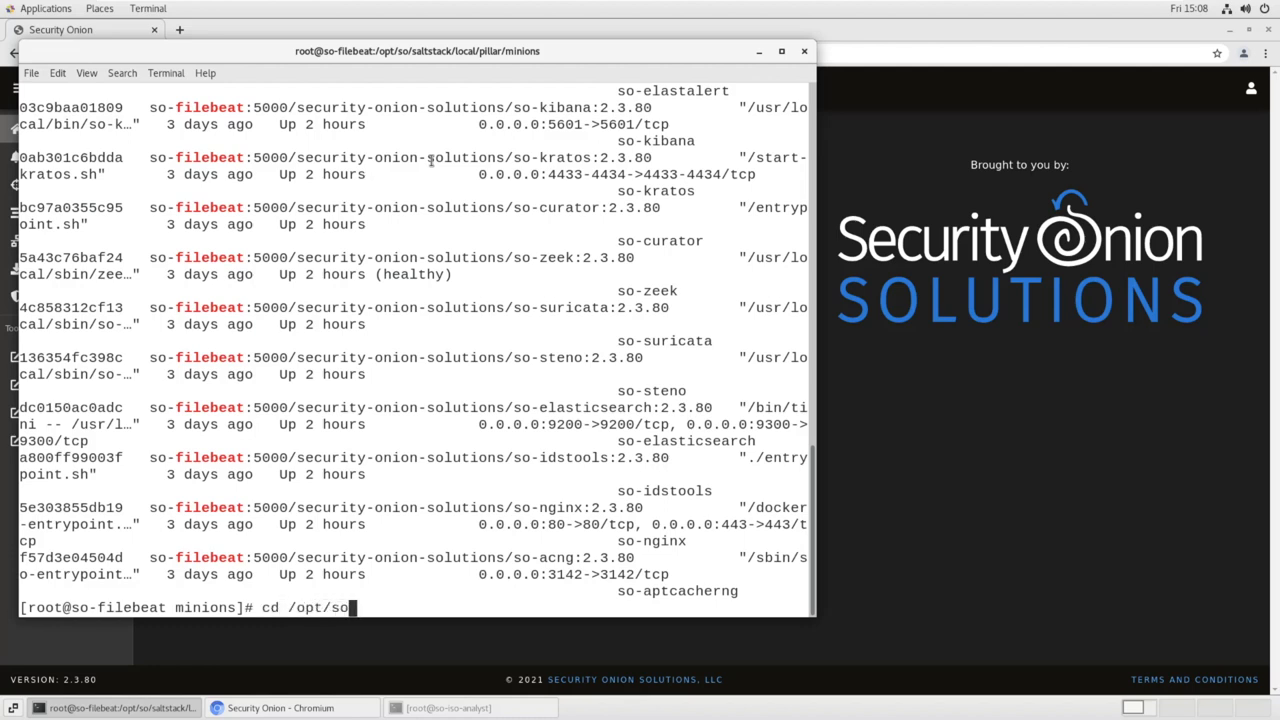
text(/saltstack)
text(ls)
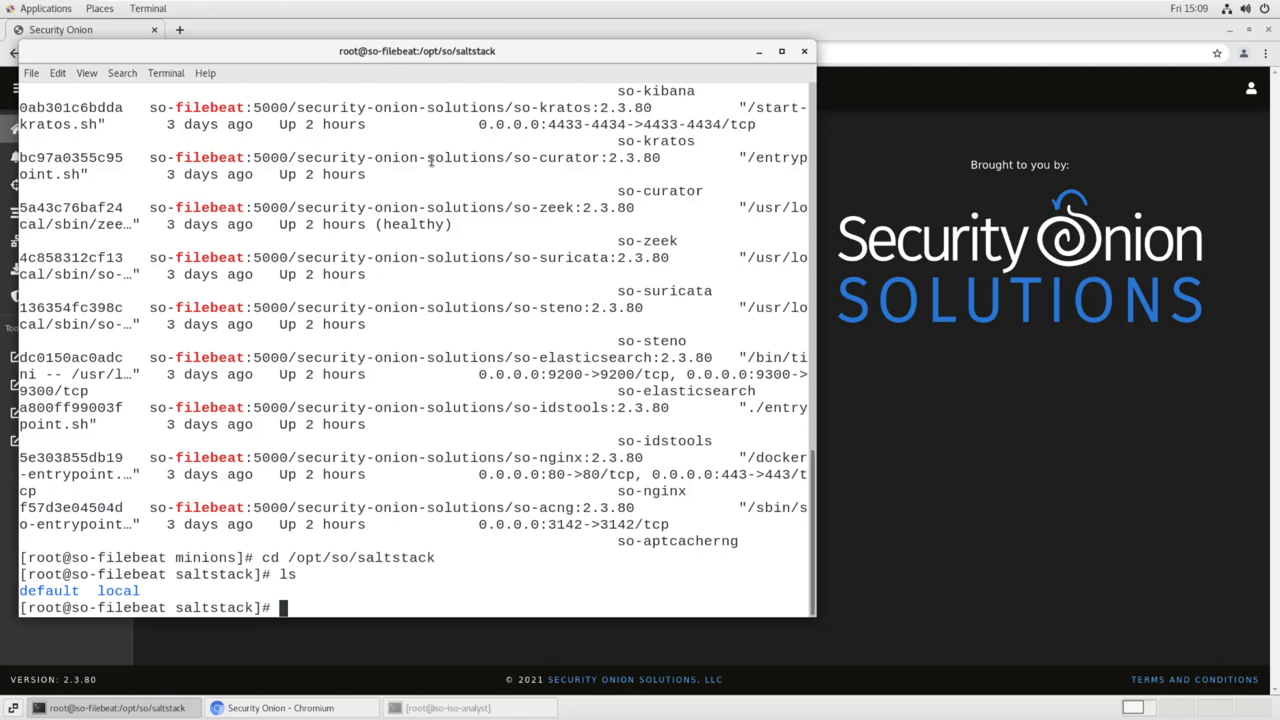
text(cd loc)
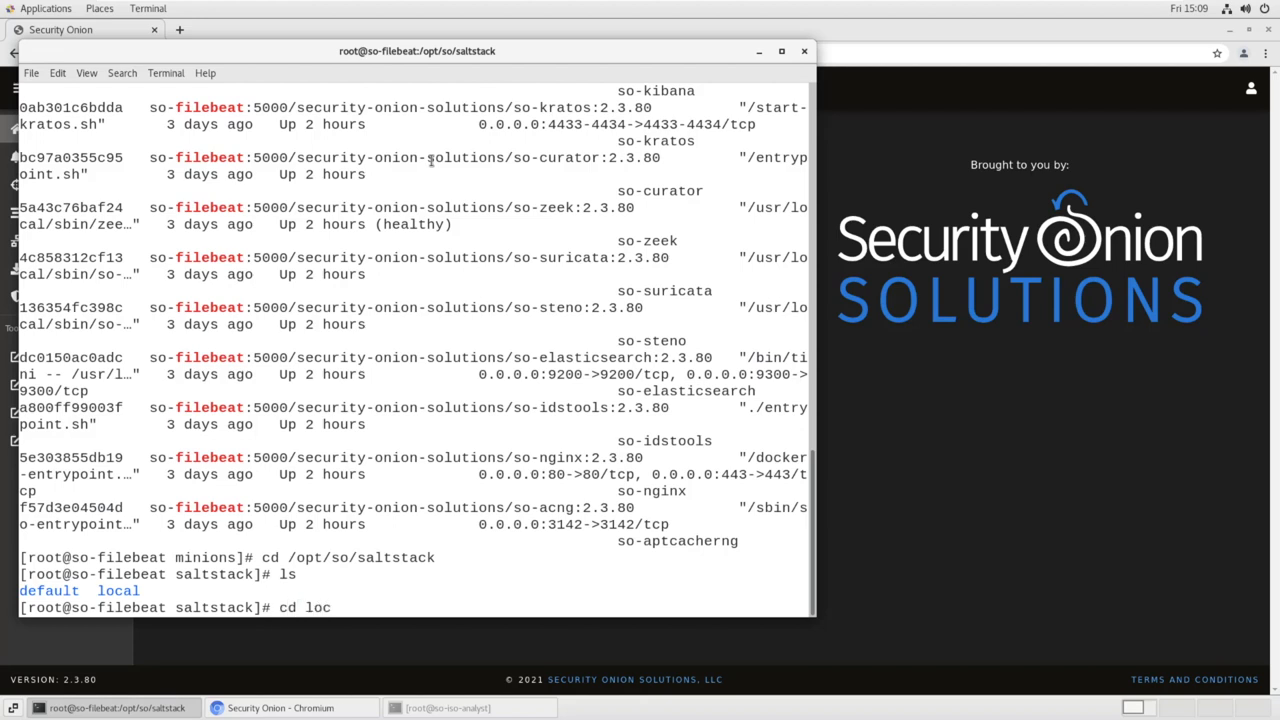
text(al/salt/filebeat)
text(ls)
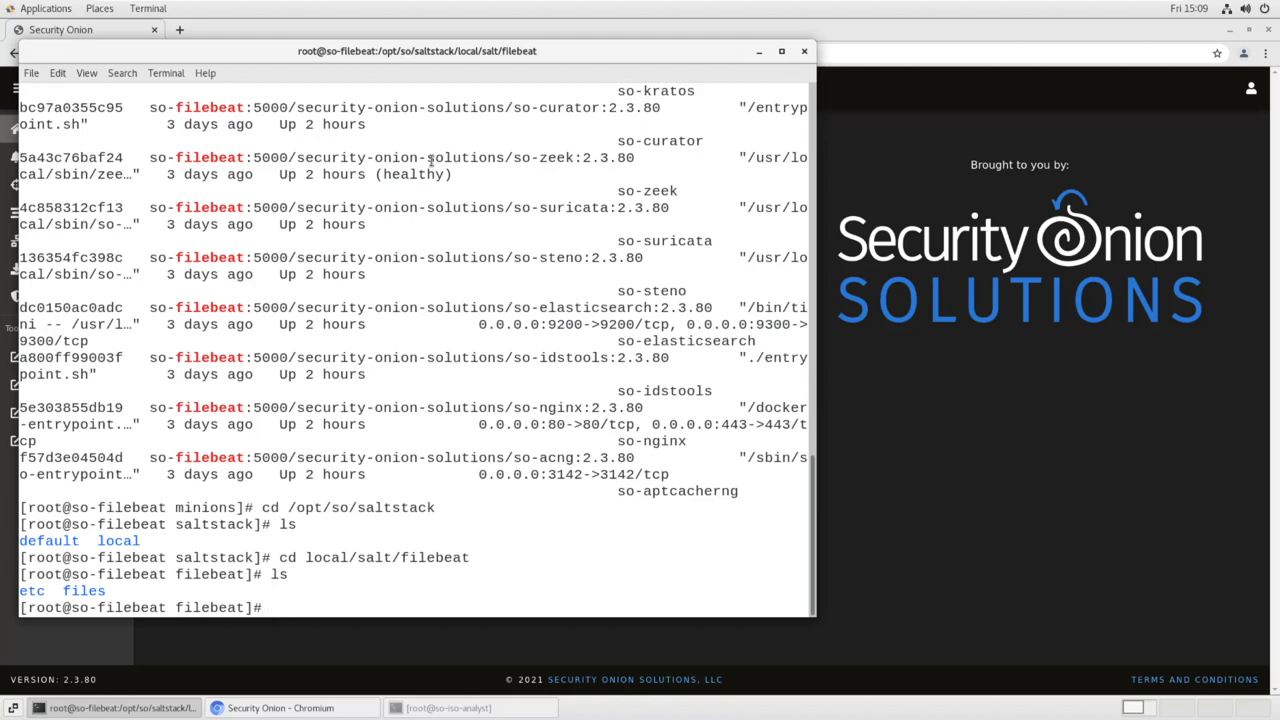
Copy /opt/so/saltstack/default/salt/filebeat/init.sls into the local filebeat folder
text(cp)
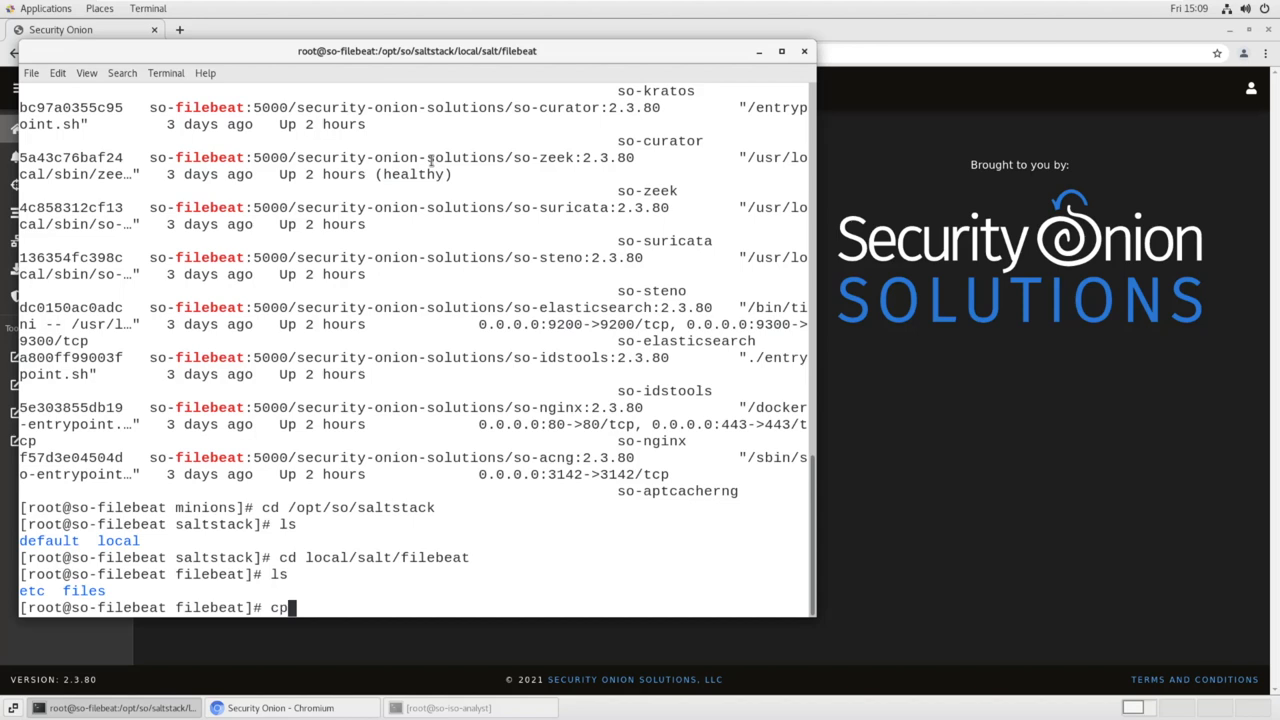
text(/opt/so)
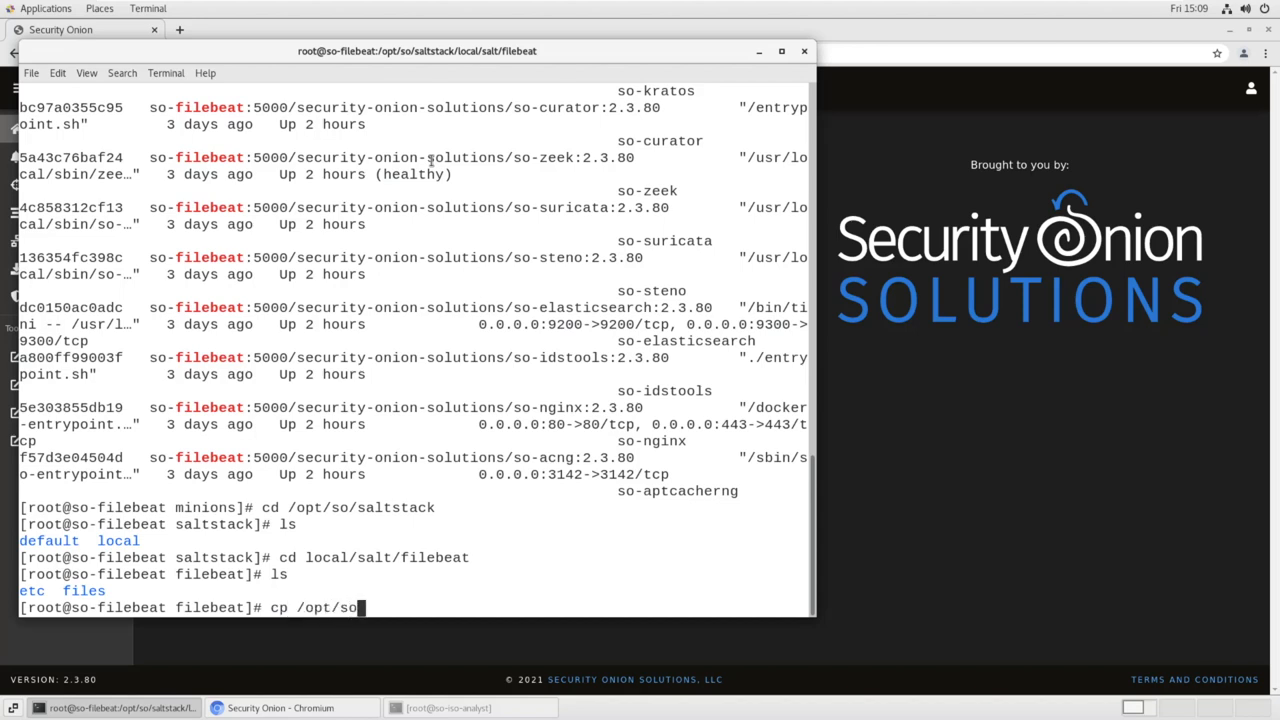
text(/saltstack)
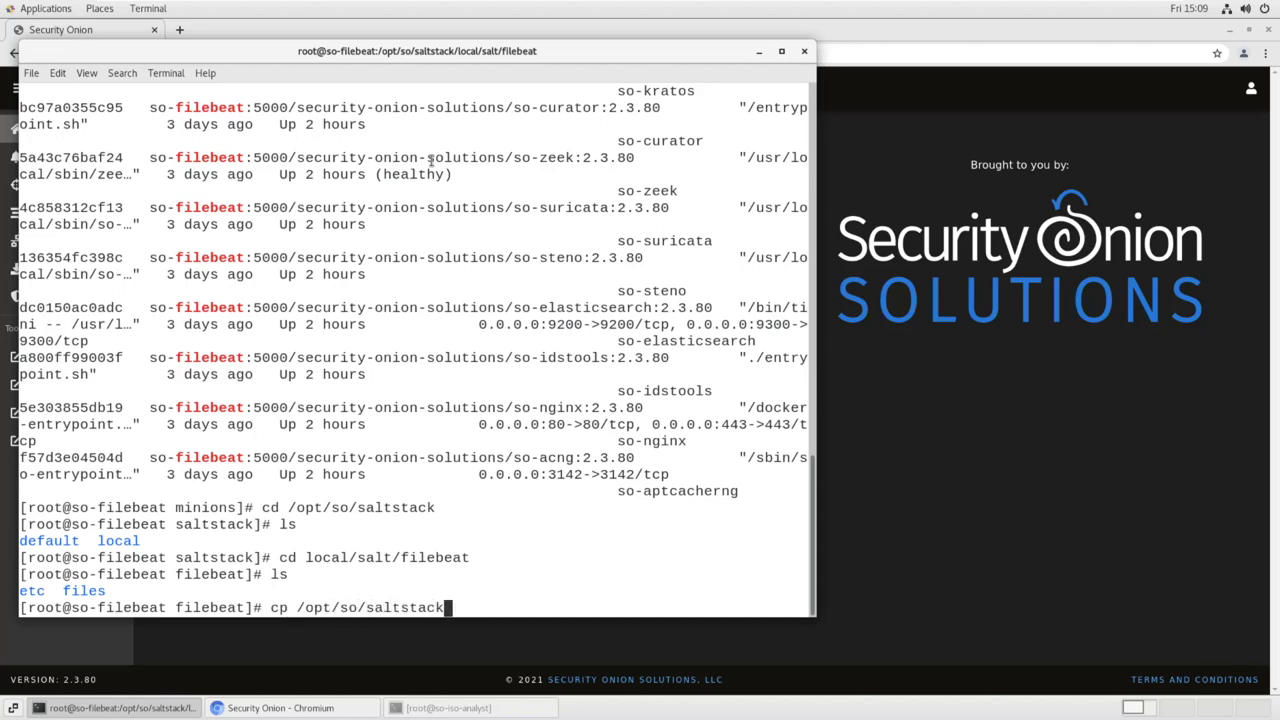
text(defau)
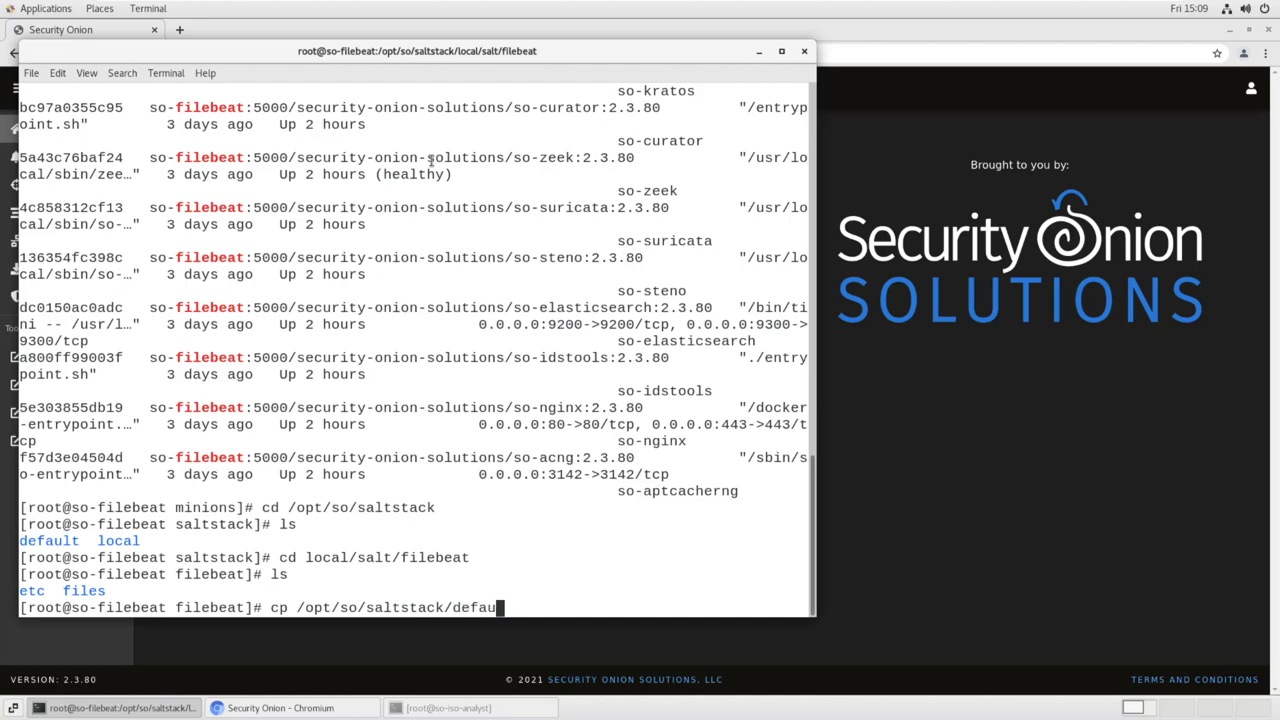
text(lt/salt/)
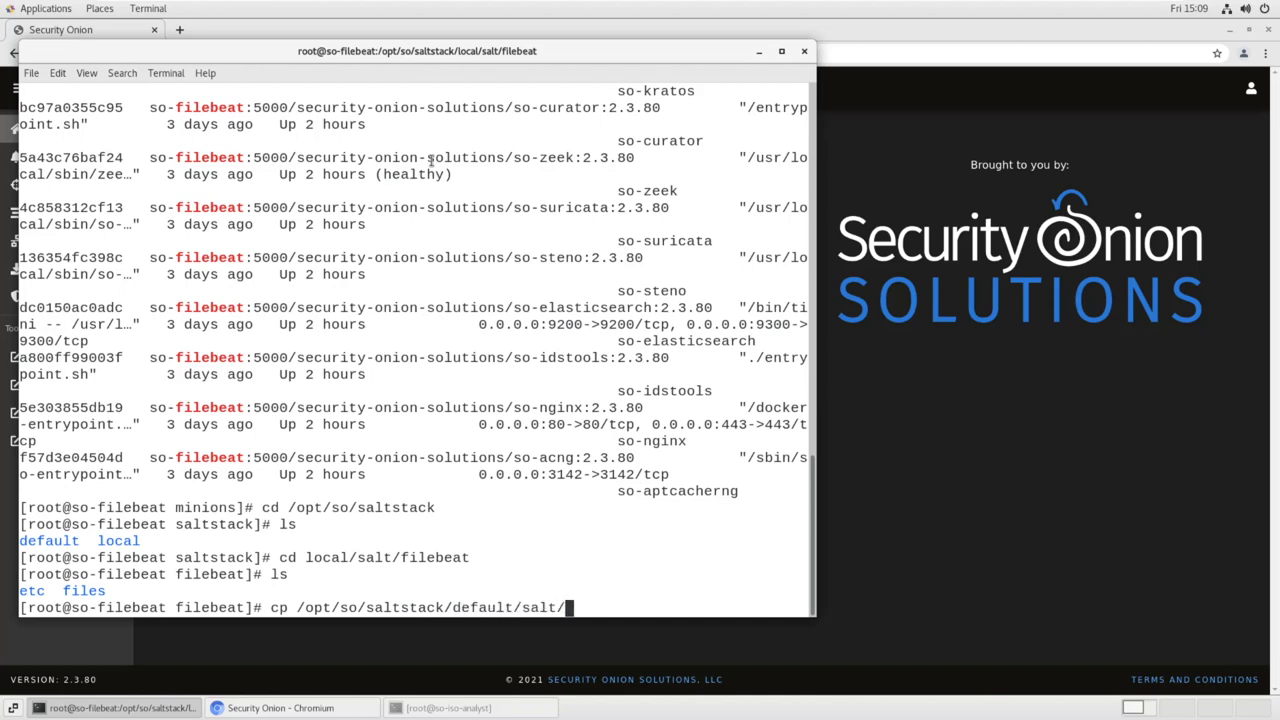
text(vilebeat/ini)
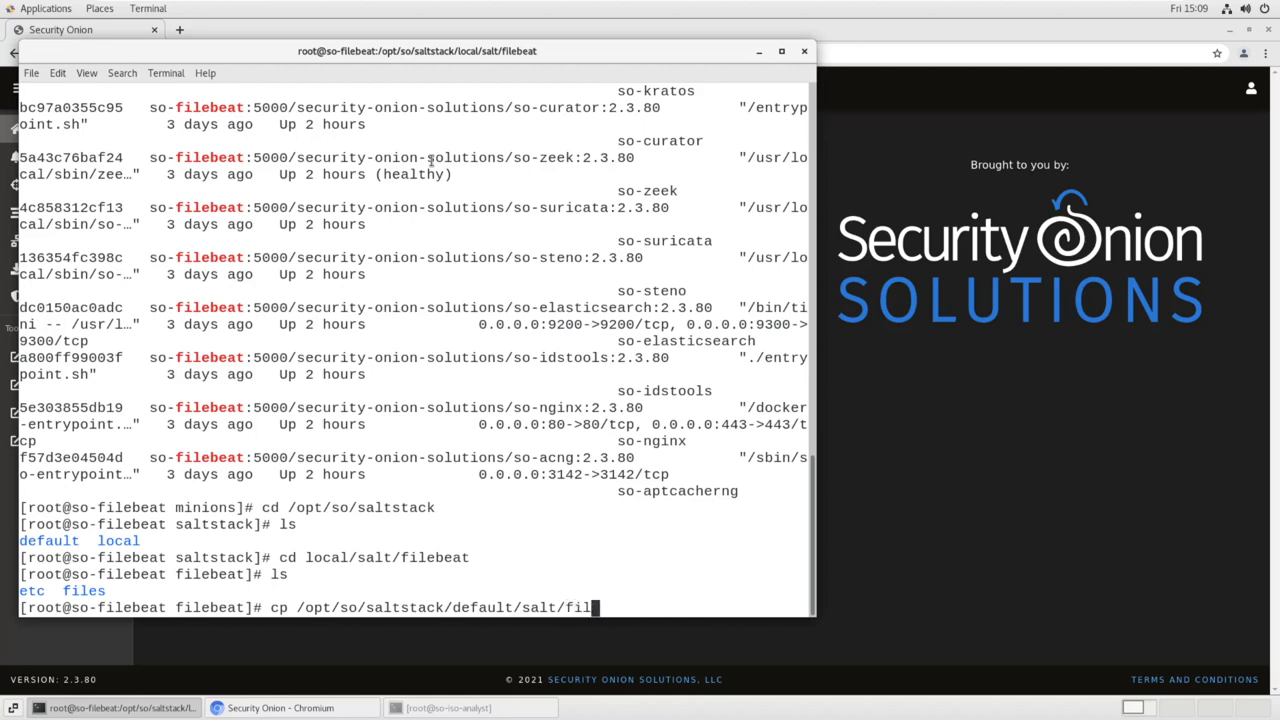
text(ebeat/init.sls)
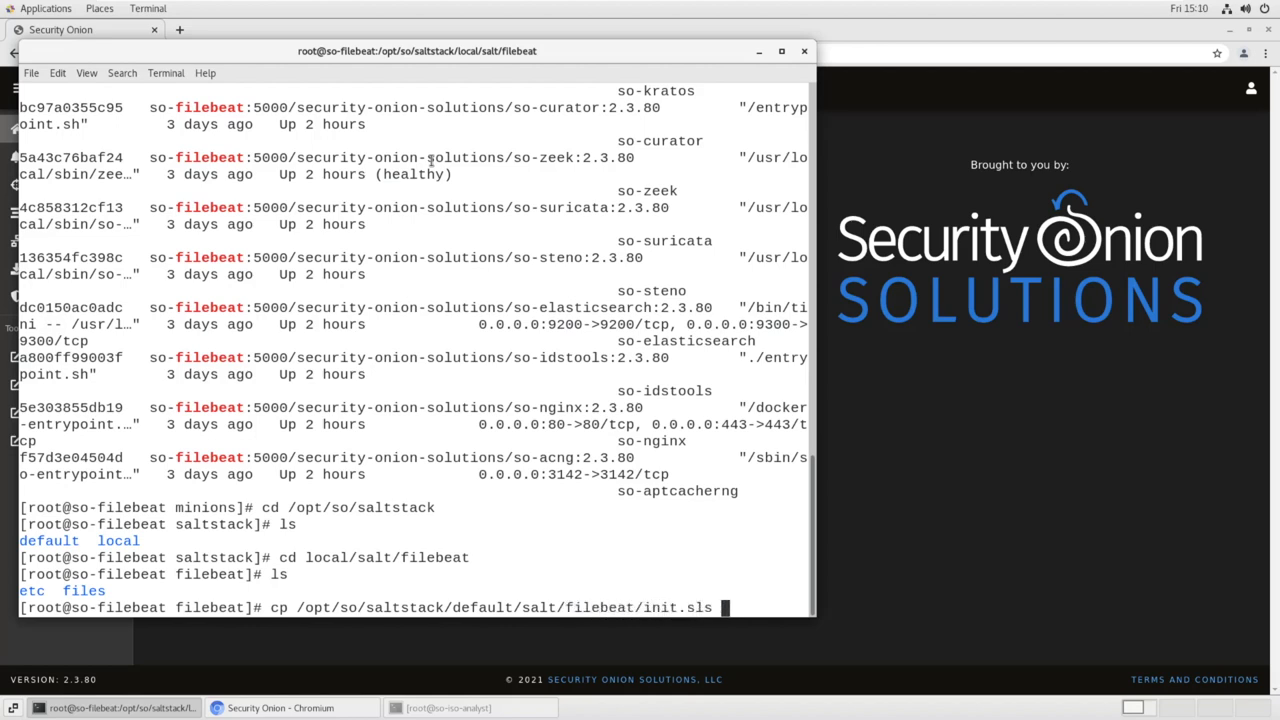
key(Return)
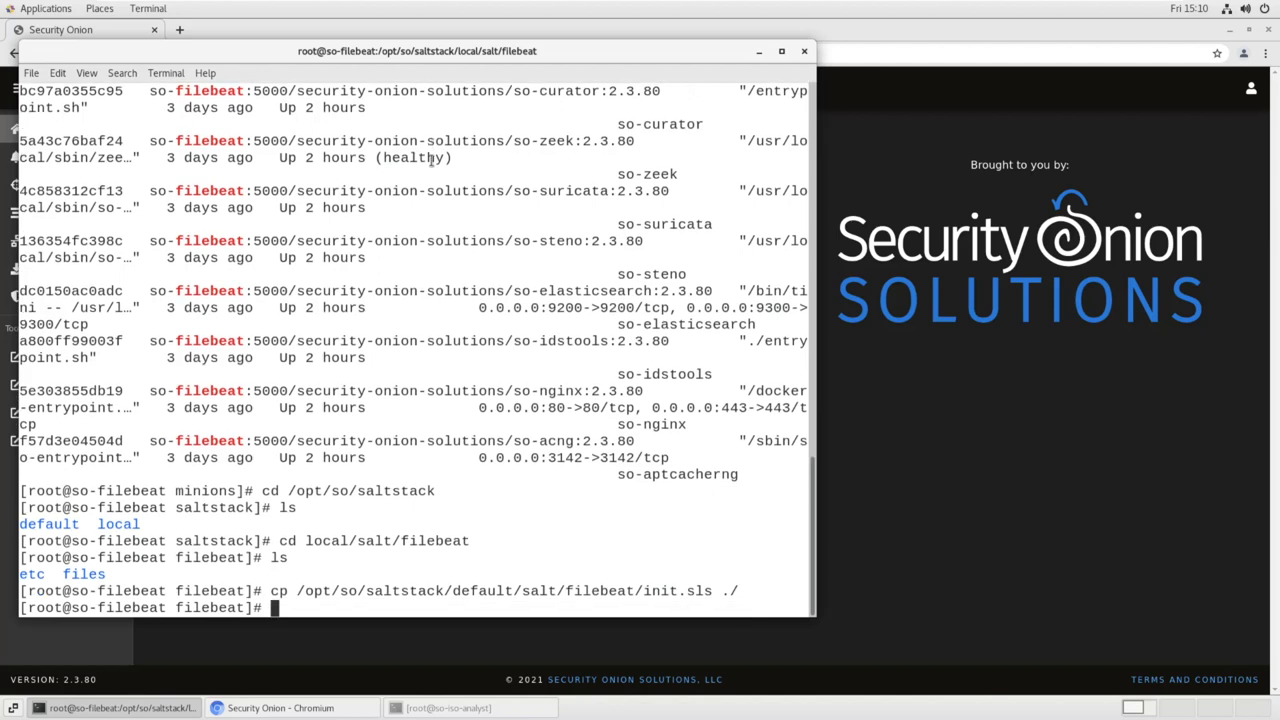
Give socore:socore ownership of init.sls and open it in vi
text(ls -l)
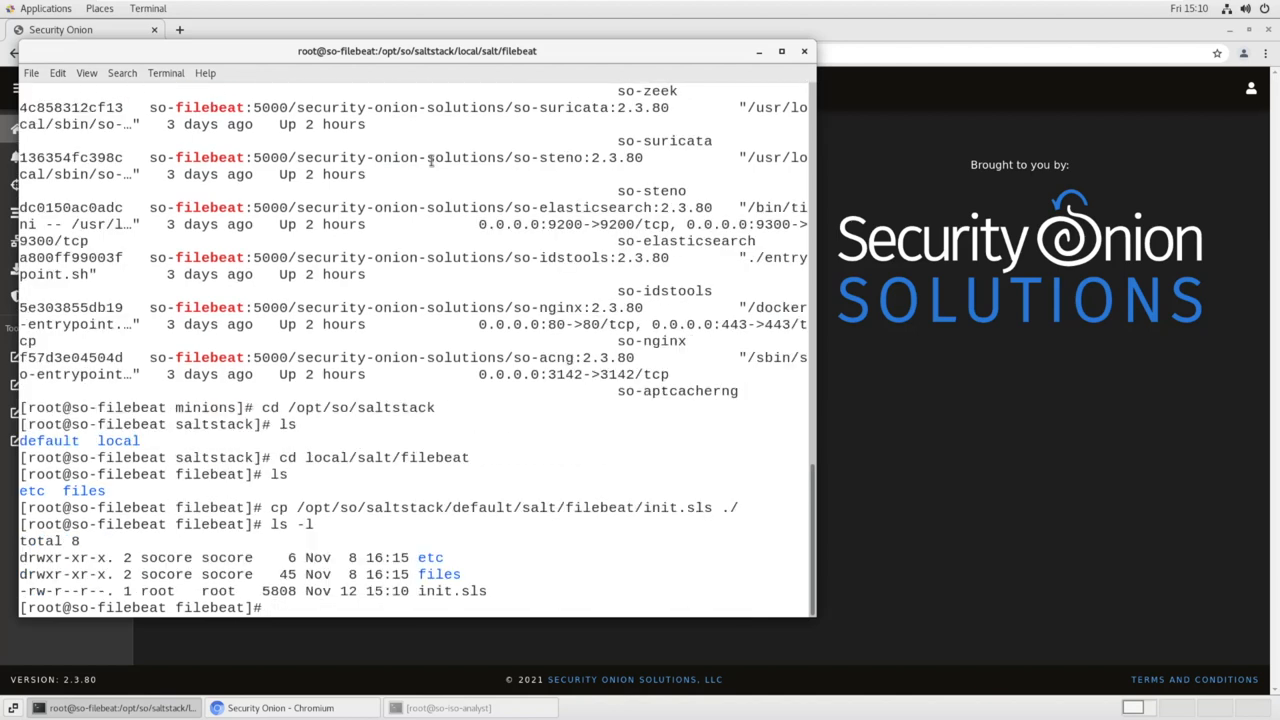
text(chown so)
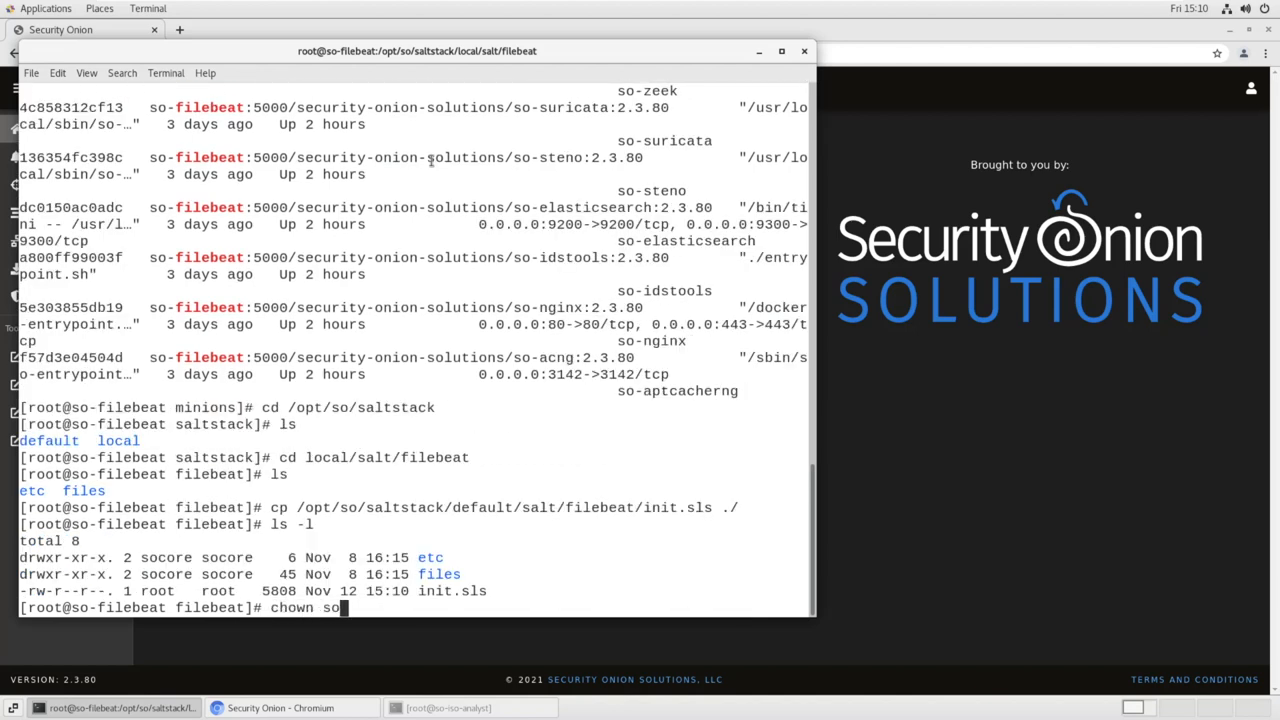
text(core:soc)
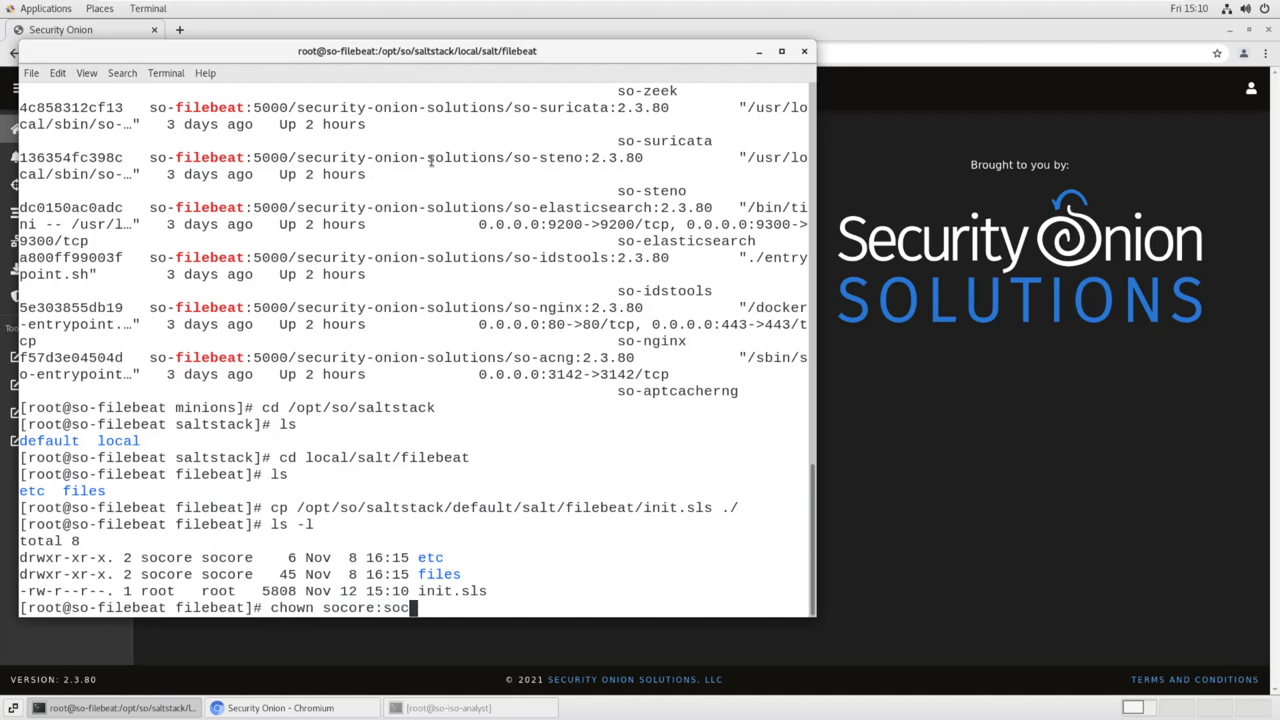
key(Return)
text(vi in)
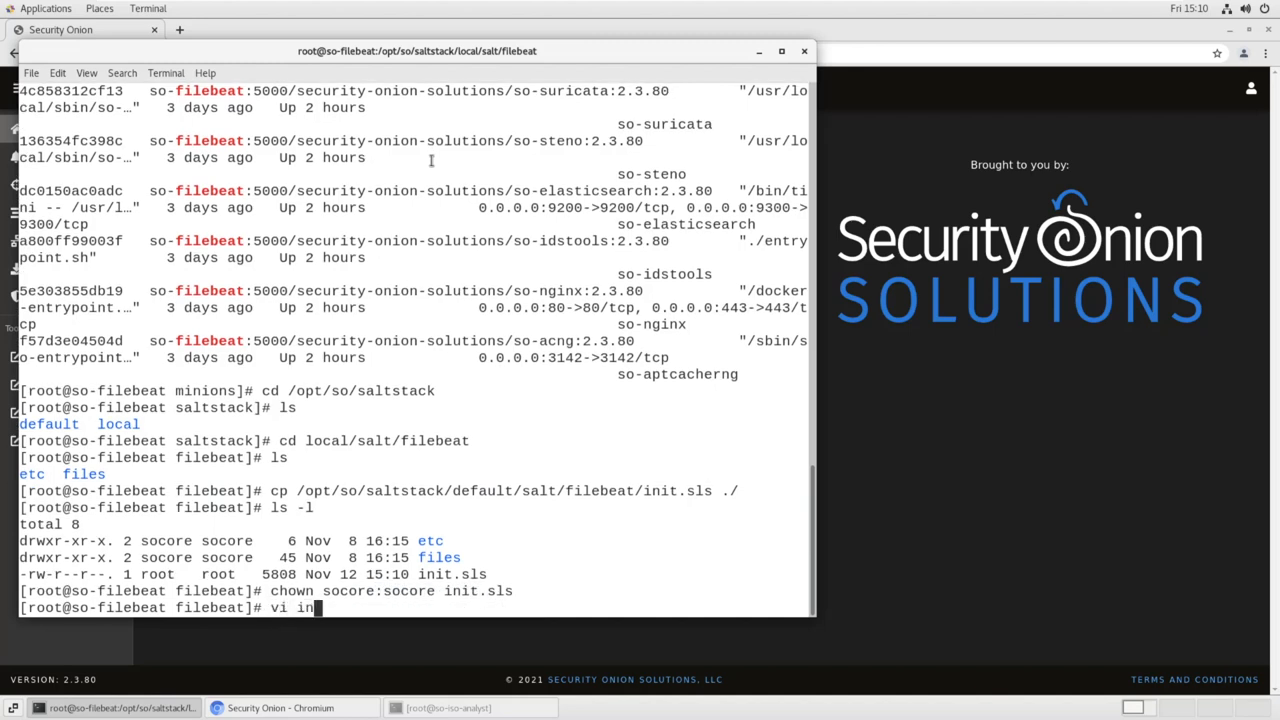
text(it.)
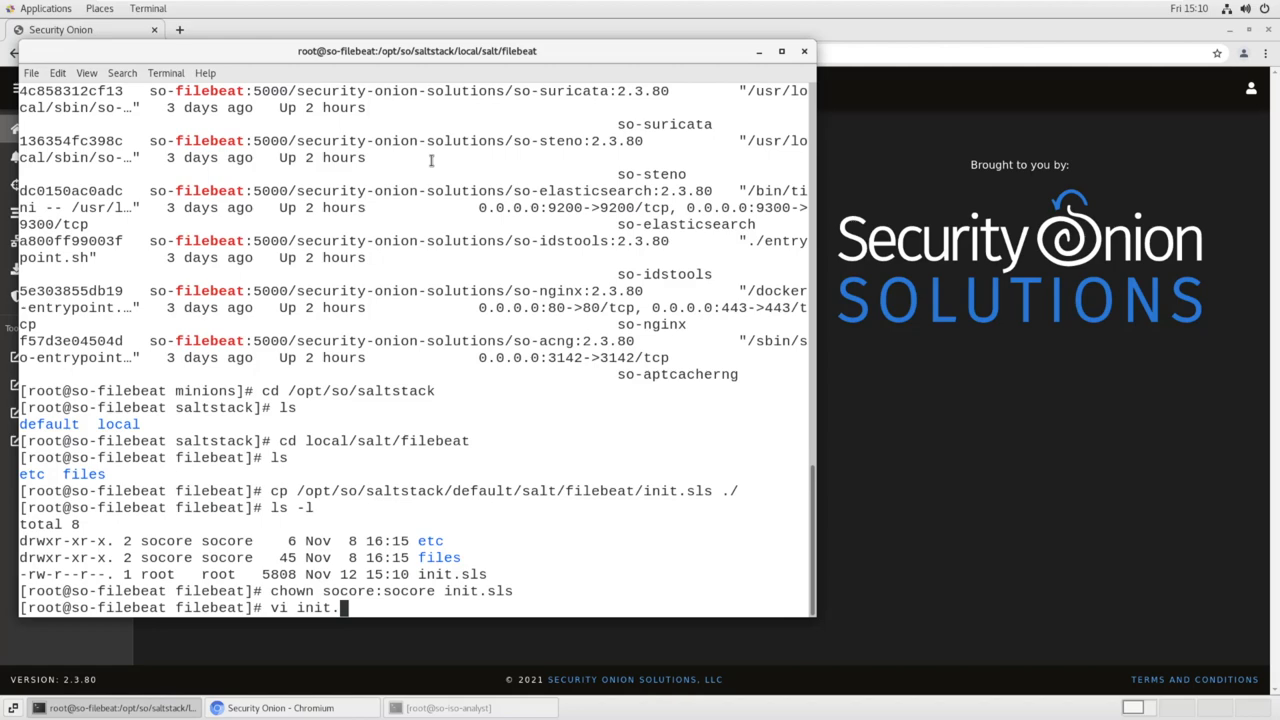
key(Return)
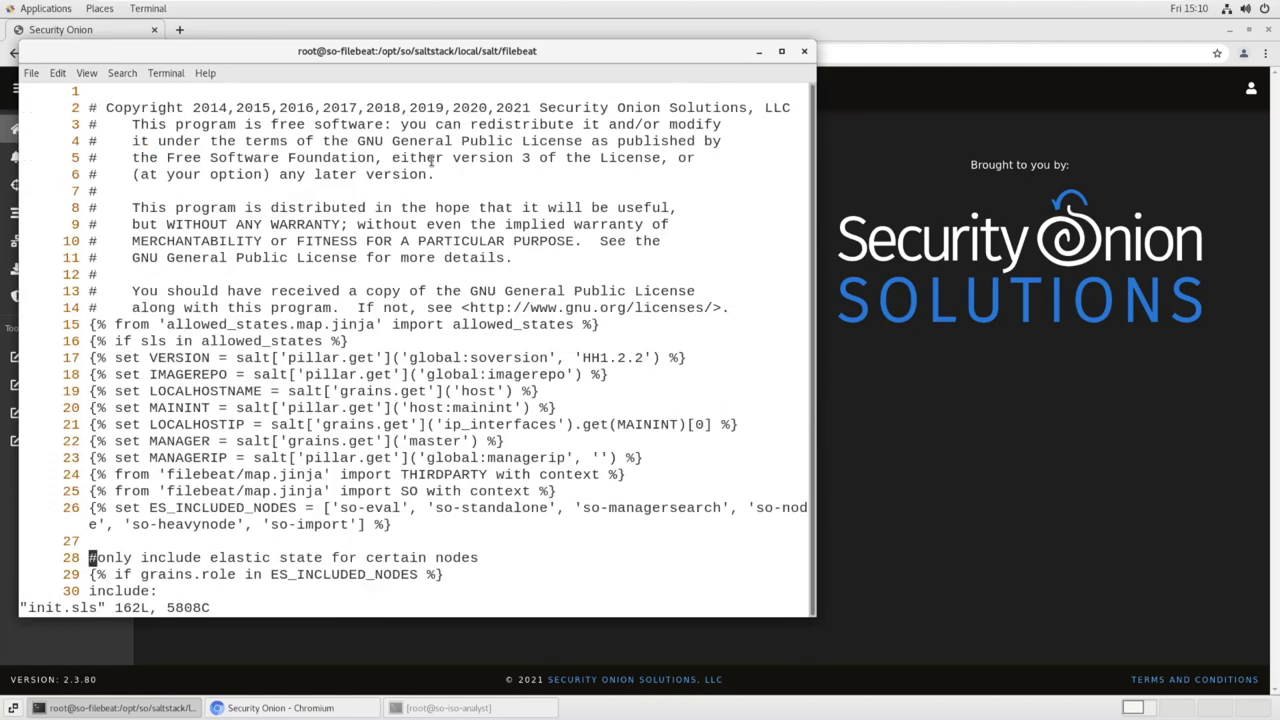
Scroll to port_bindings and start a new line after the 514/tcp binding
scroll(down, 3)
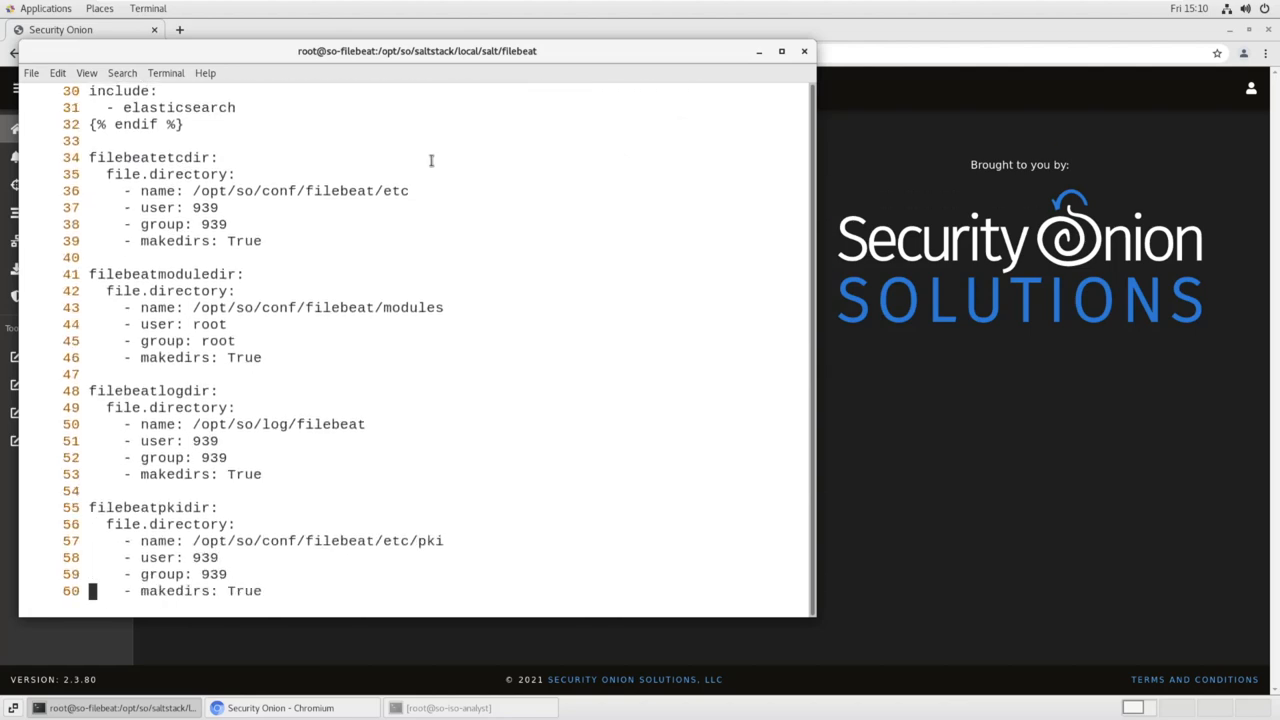
scroll(down, 3)
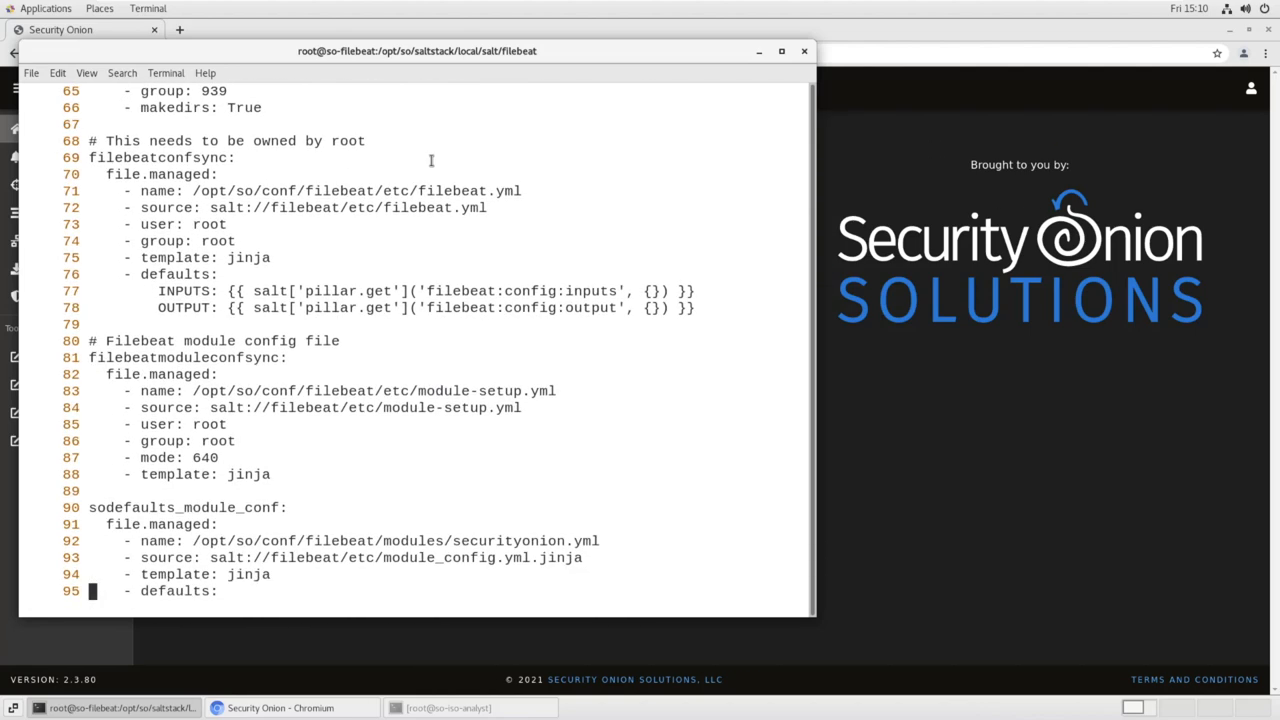
scroll(down, 3)
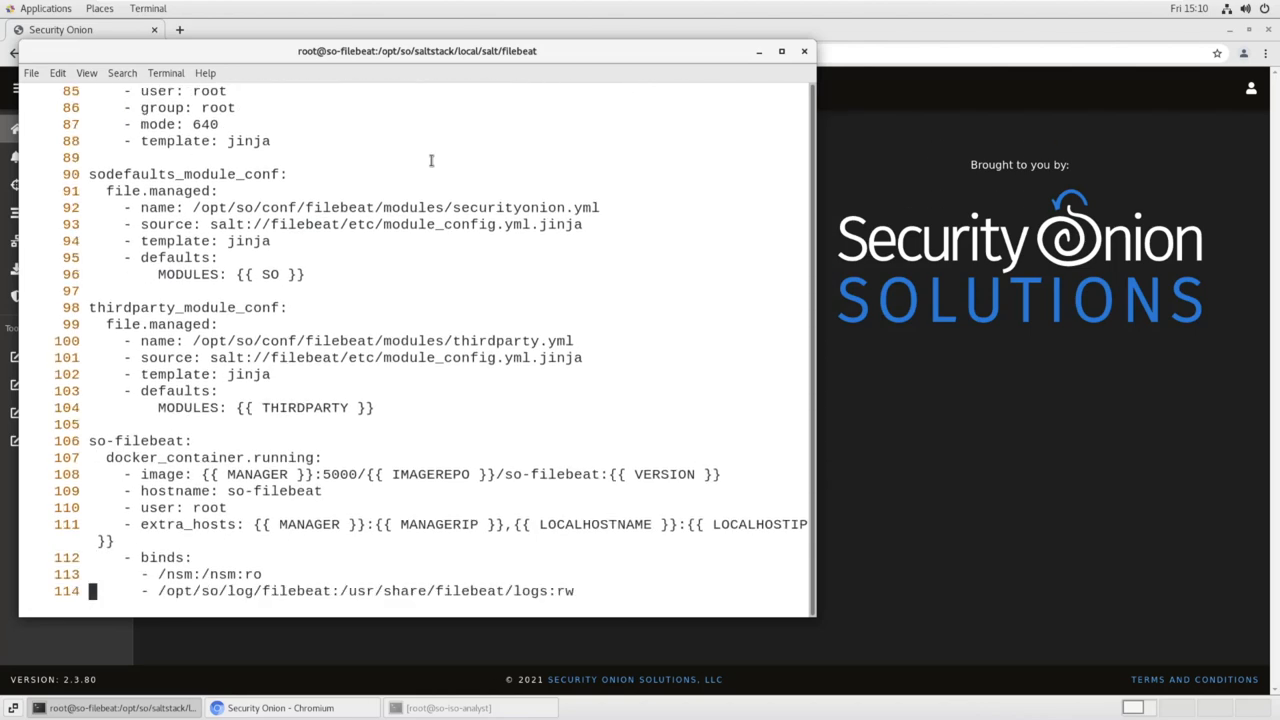
scroll(down, 3)
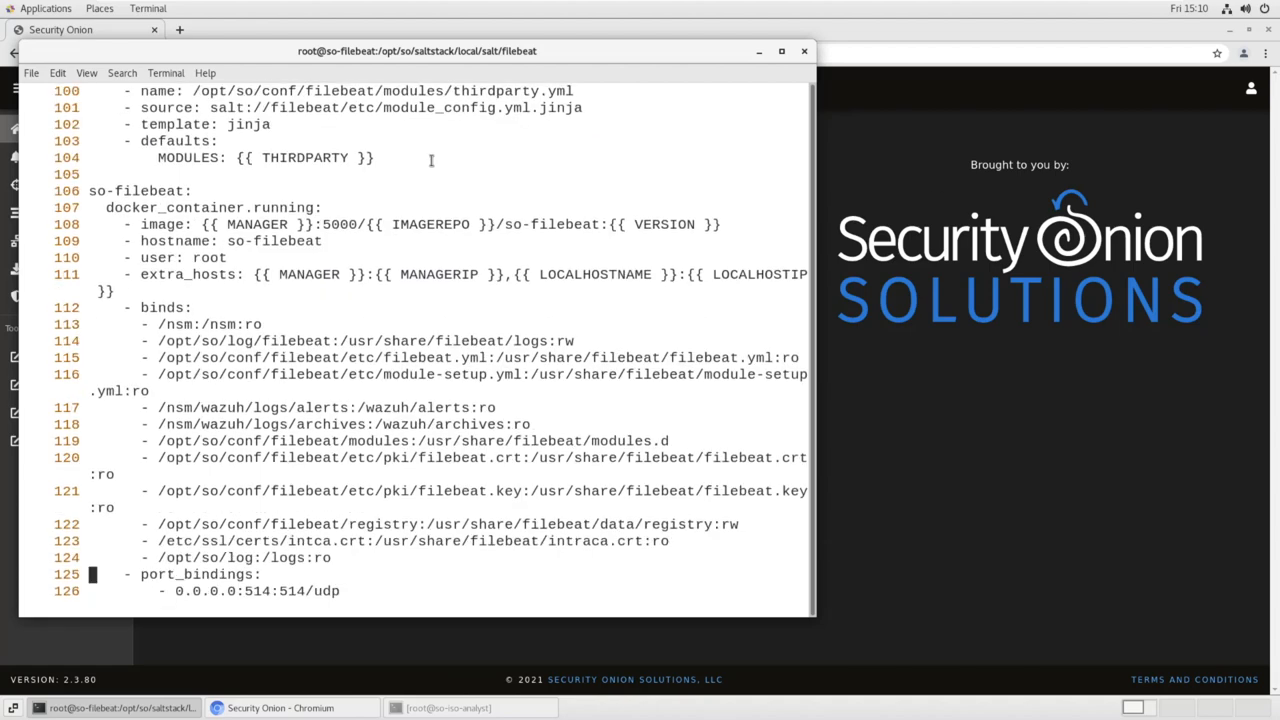
scroll(down, 3)
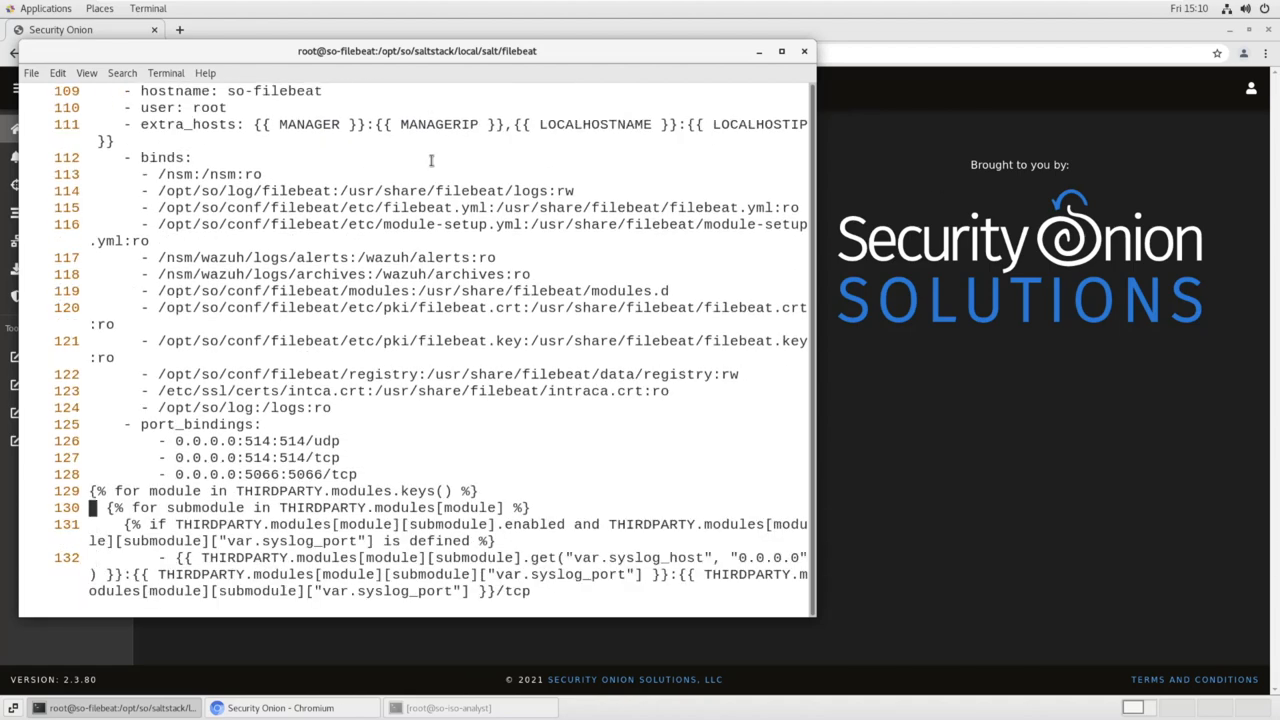
key(i)
text(-)
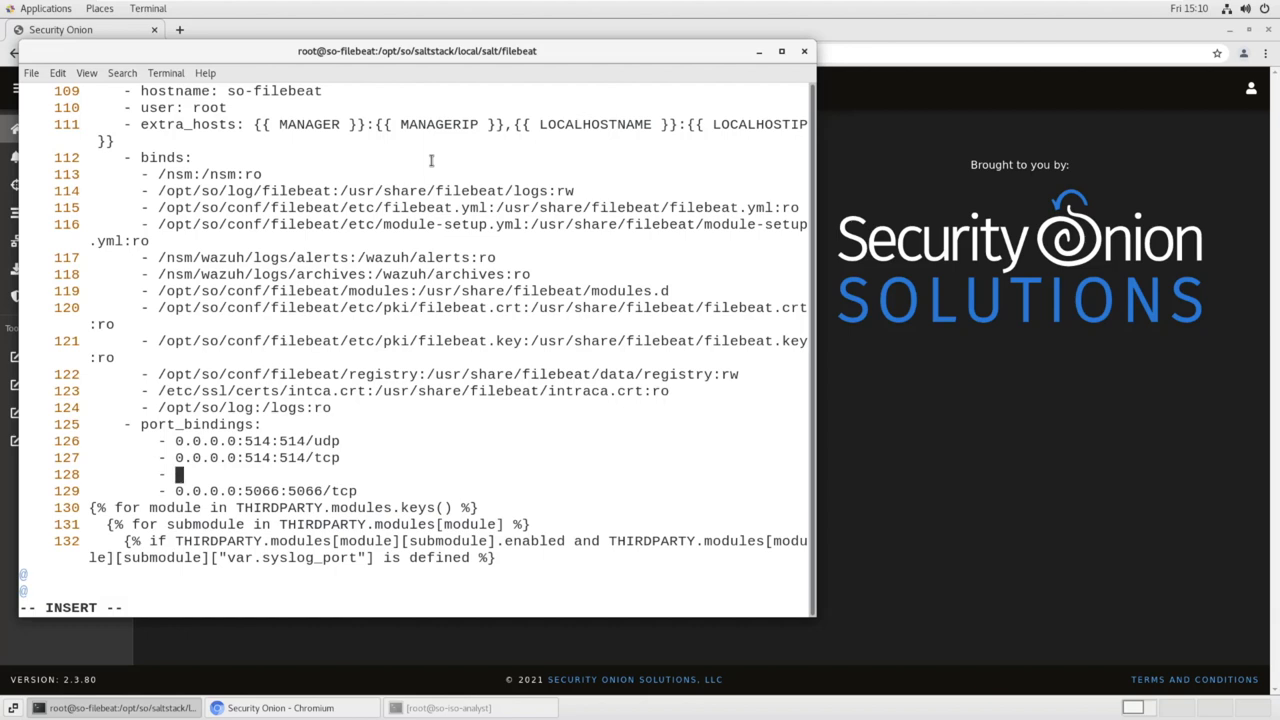
Enter the binding 0.0.0.0:2055:2055/udp and save init.sls with :wq
text(0.0.0.0)
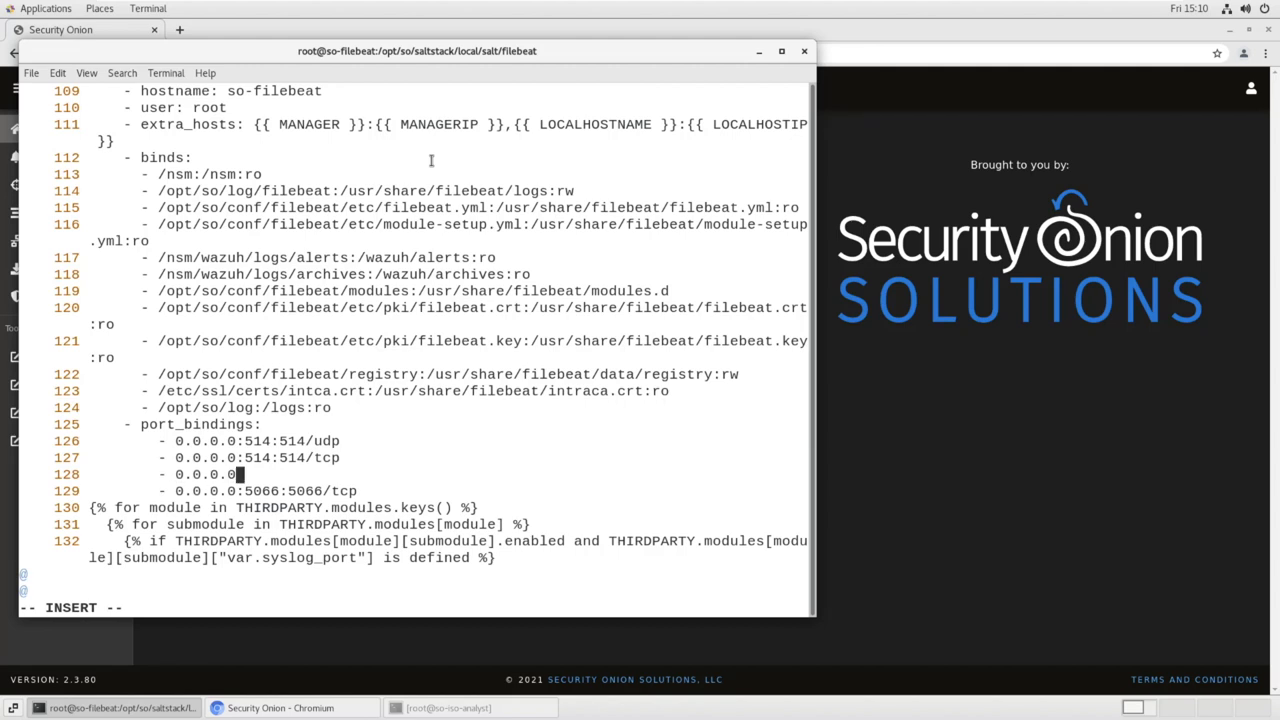
text(:205)
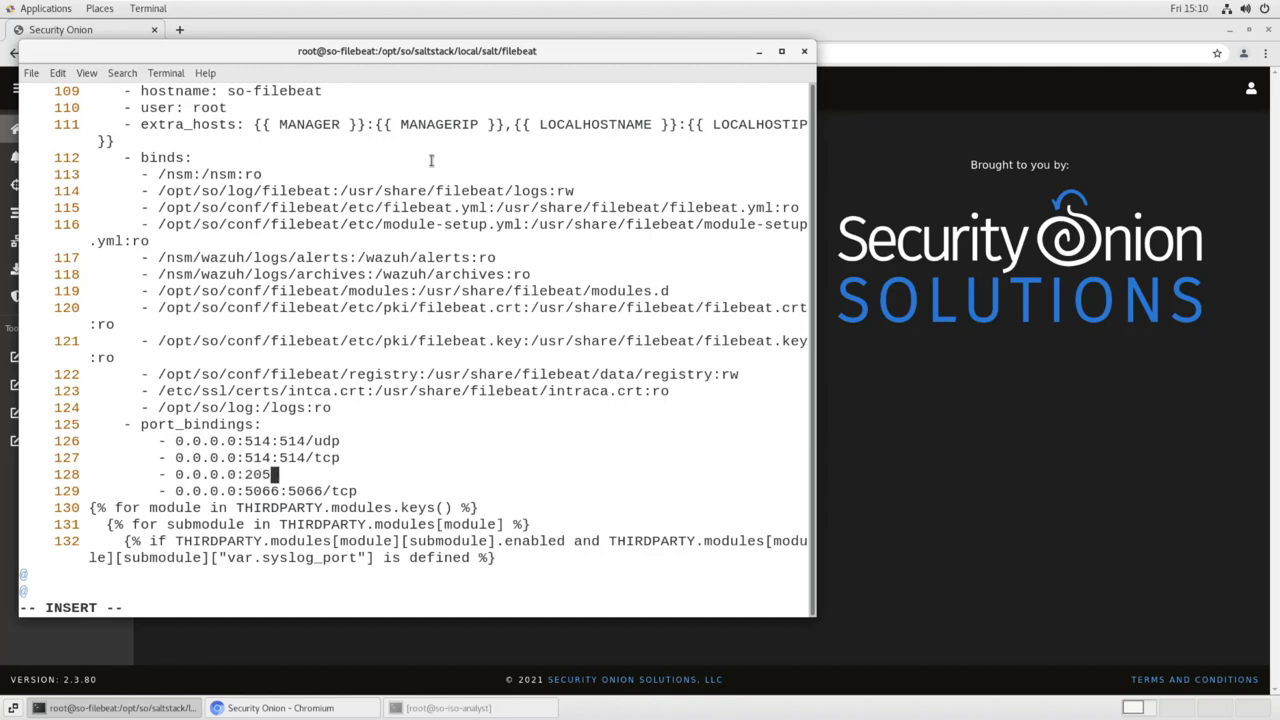
text(5:2)
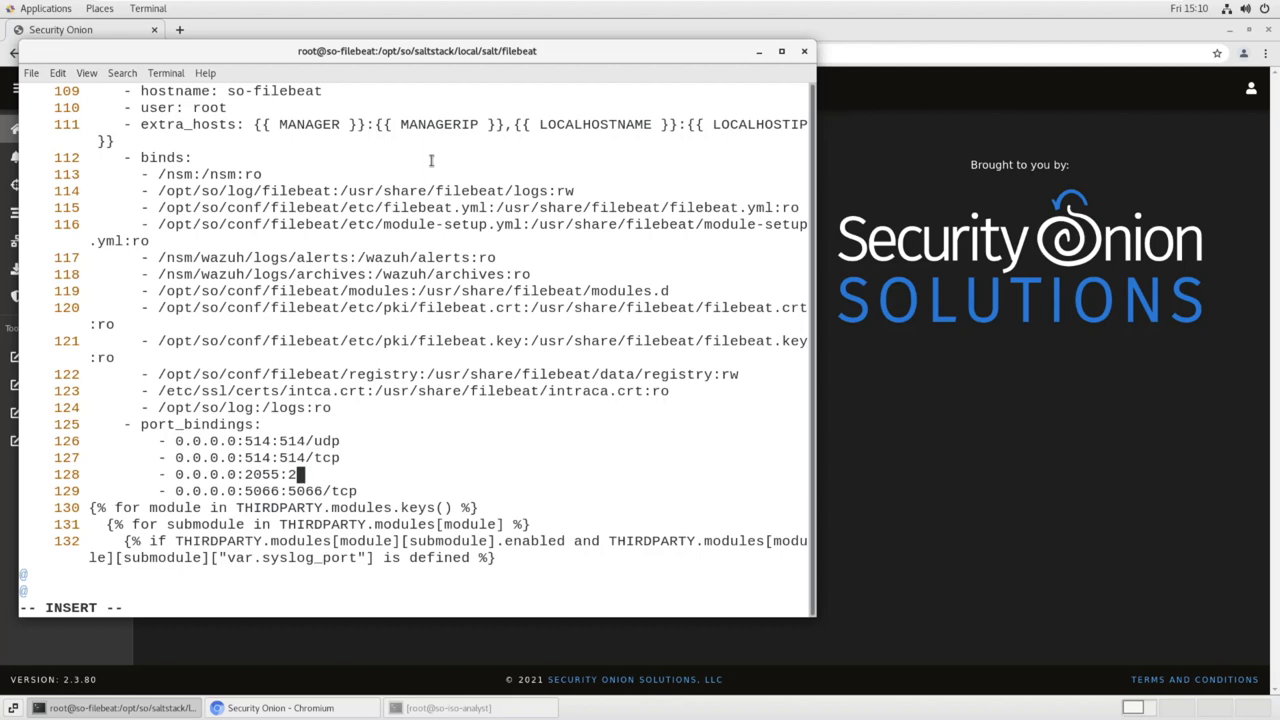
text(055/)
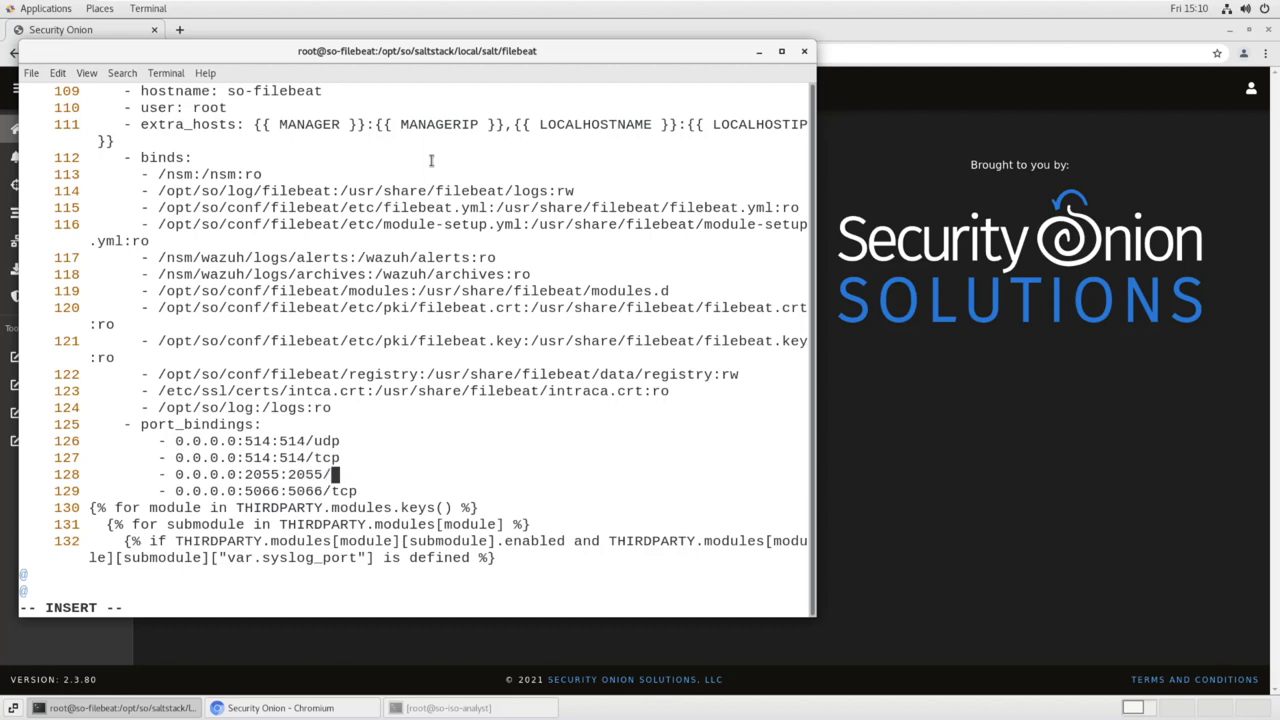
text(udp)
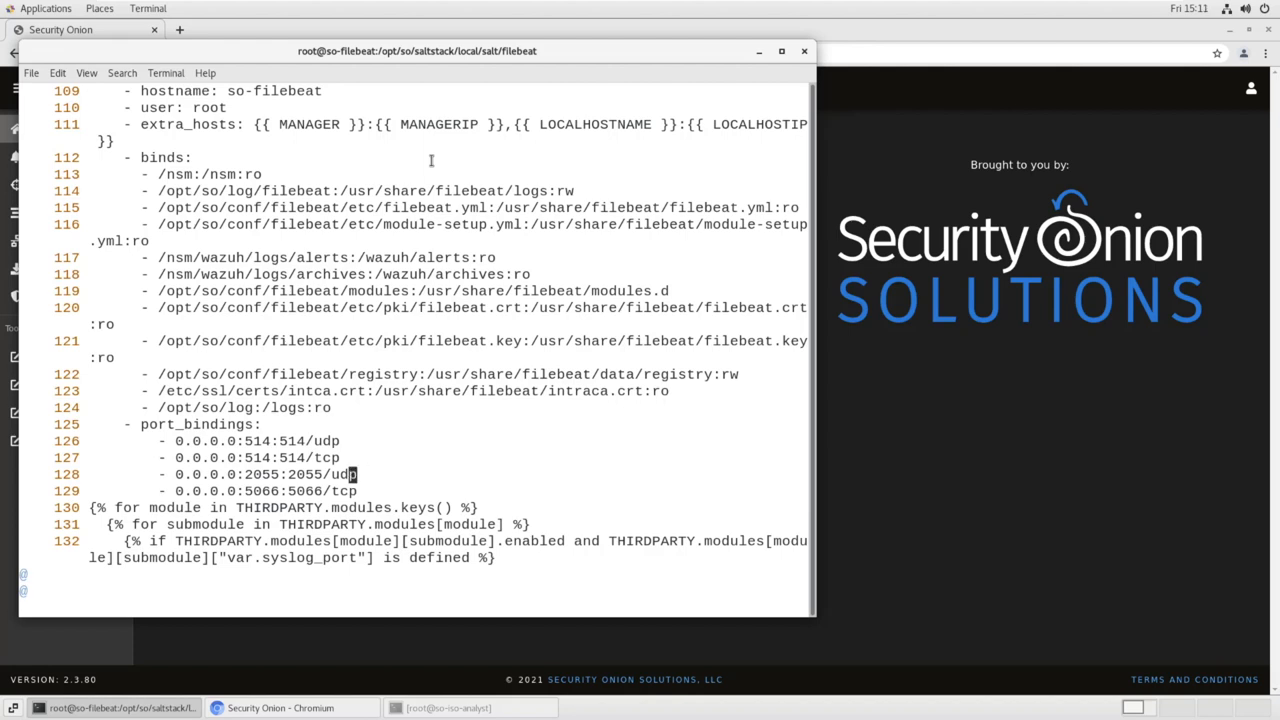
text(:wq)
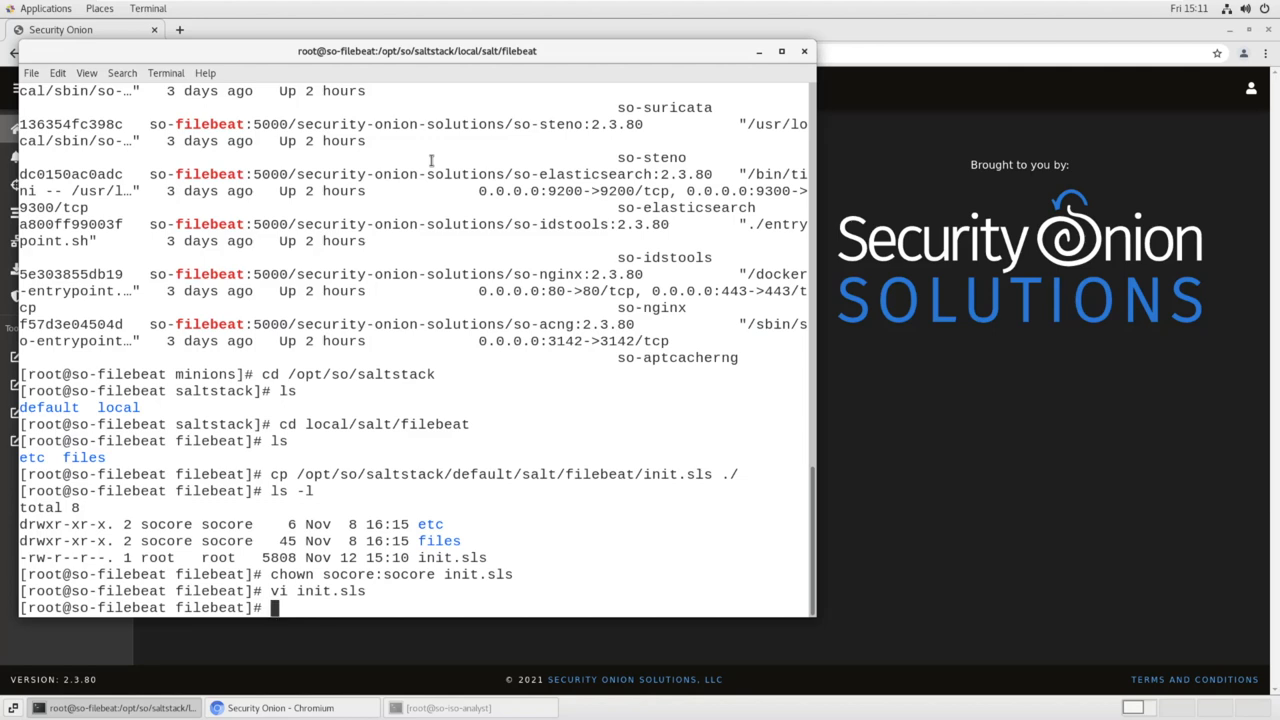
Run salt-call state.apply filebeat to apply the Filebeat state
text(salt-call)
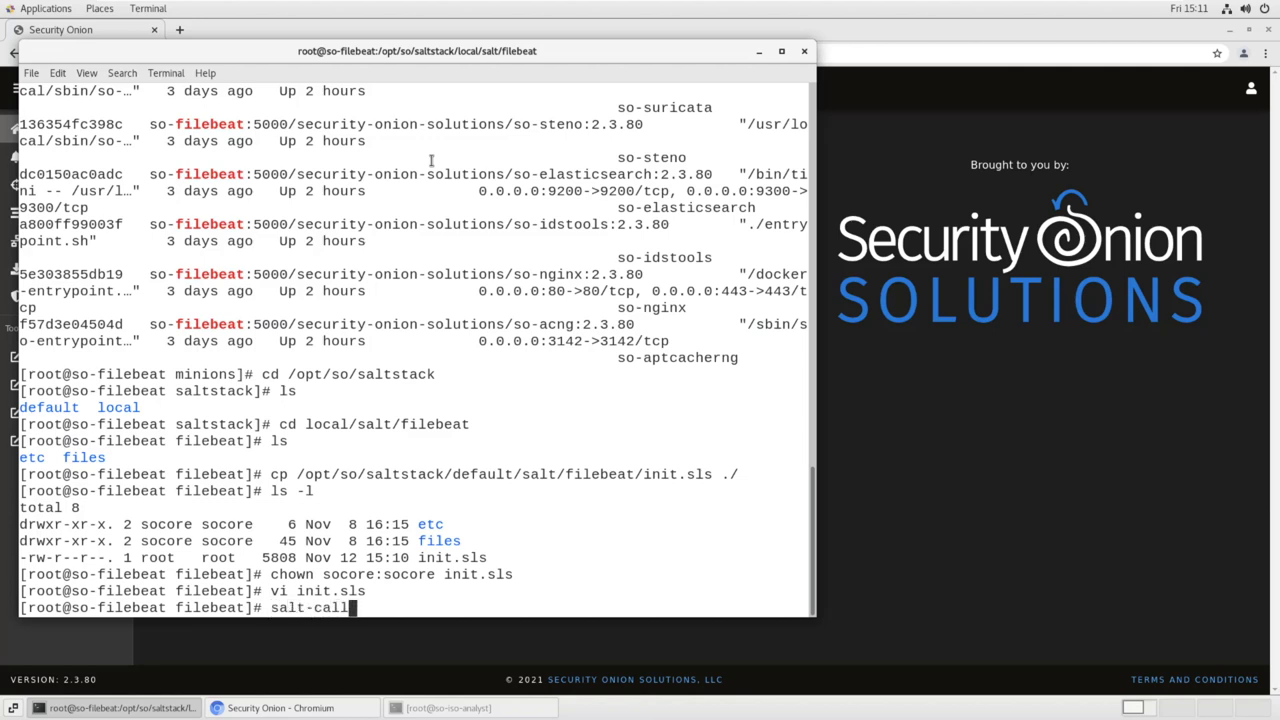
text(a)
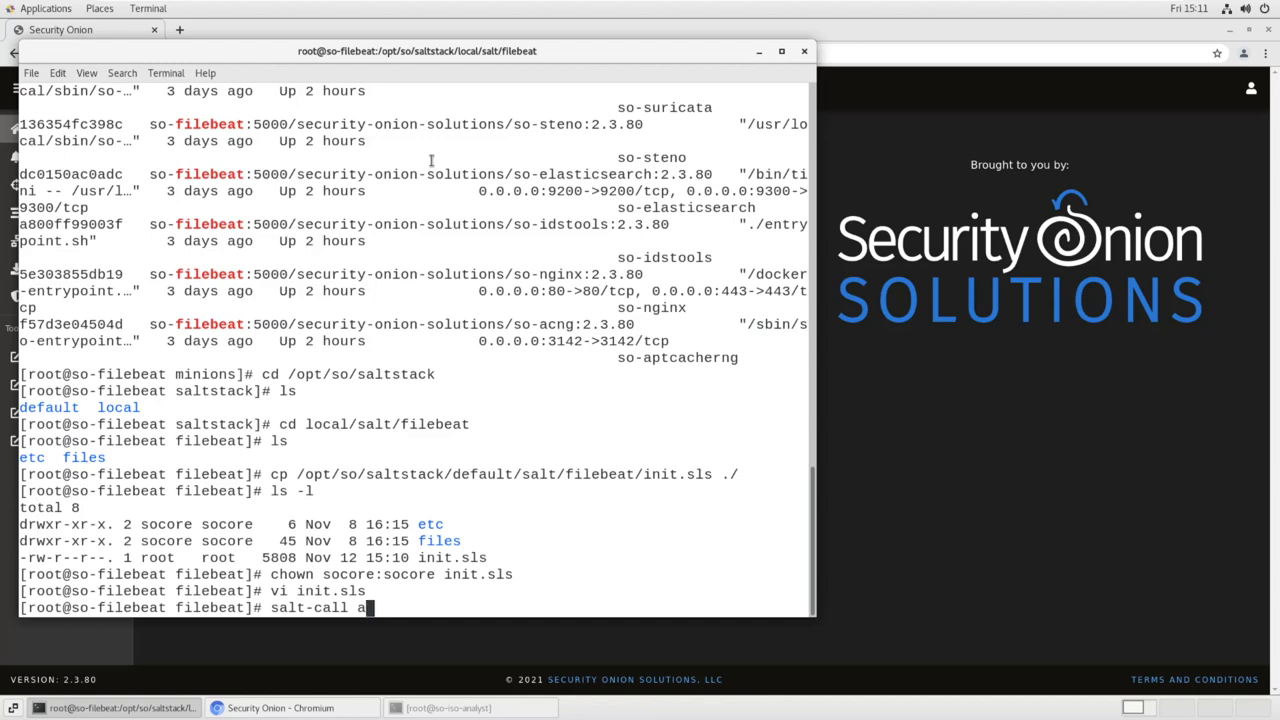
text(state.apply filebeat)
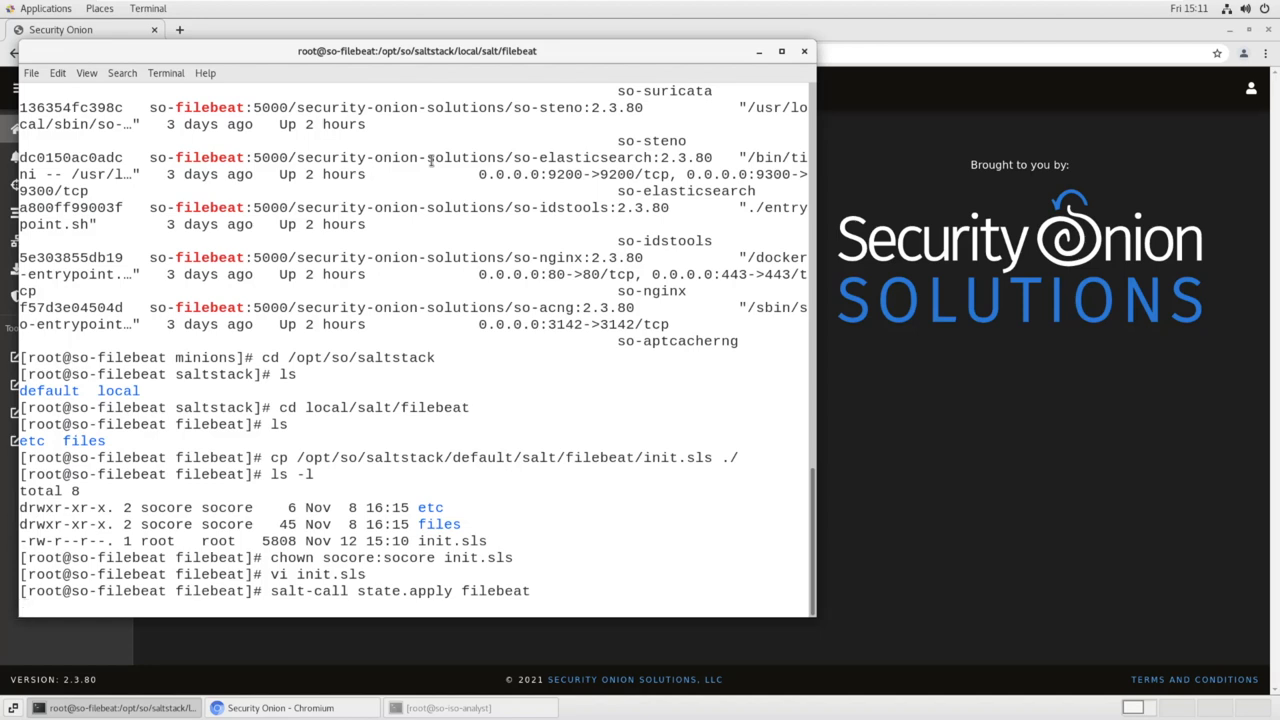
key(Return)
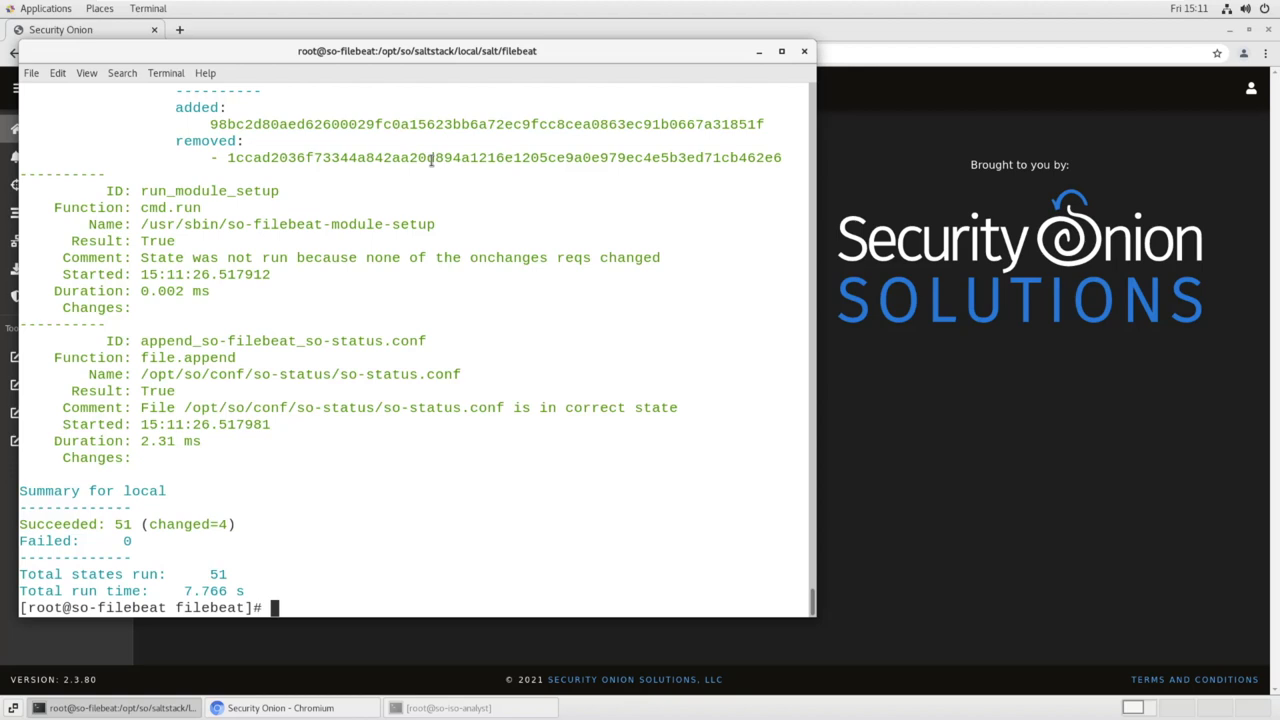
Run docker ps | grep 2055 to check which containers expose port 2055
text(docker ps |)
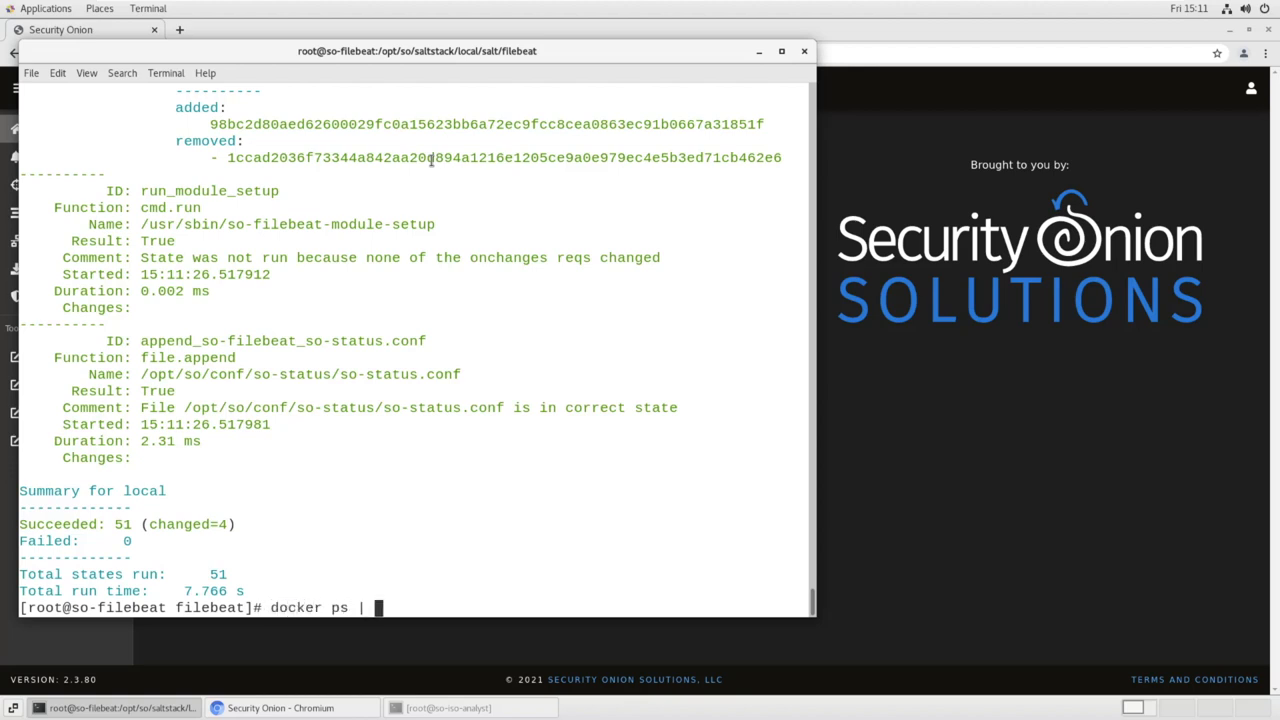
text(grep 2055)
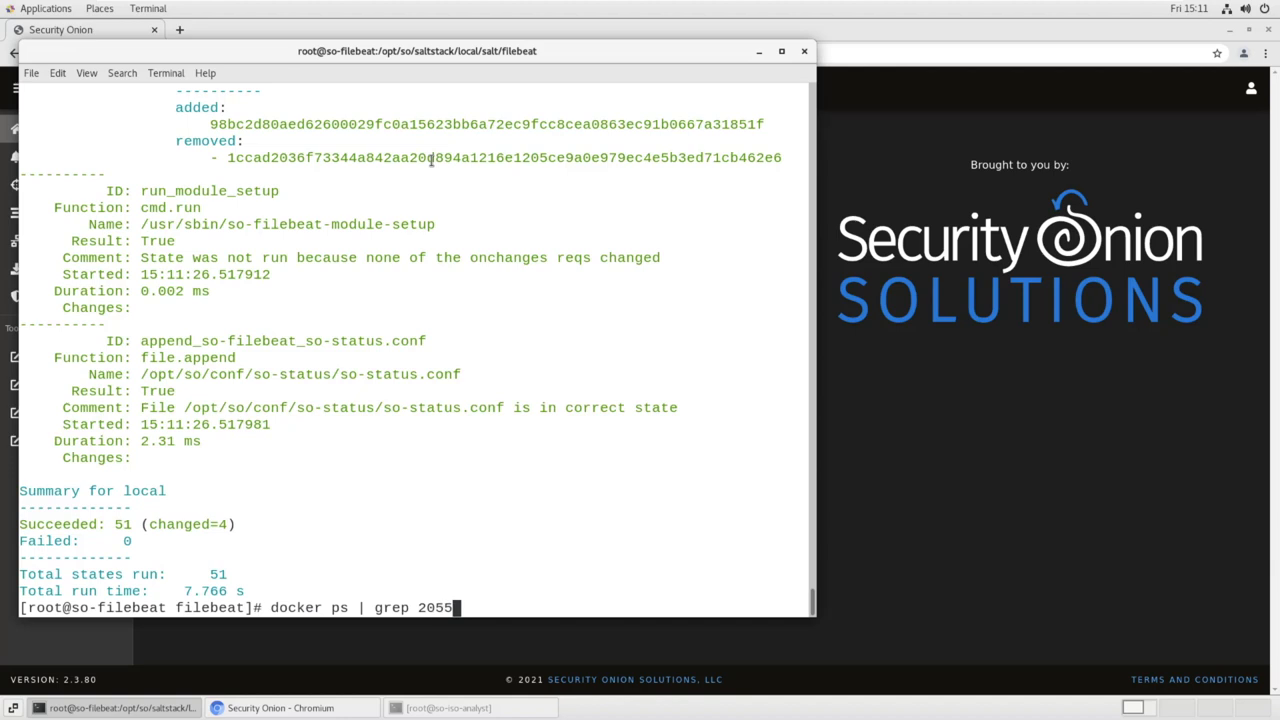
key(Return)
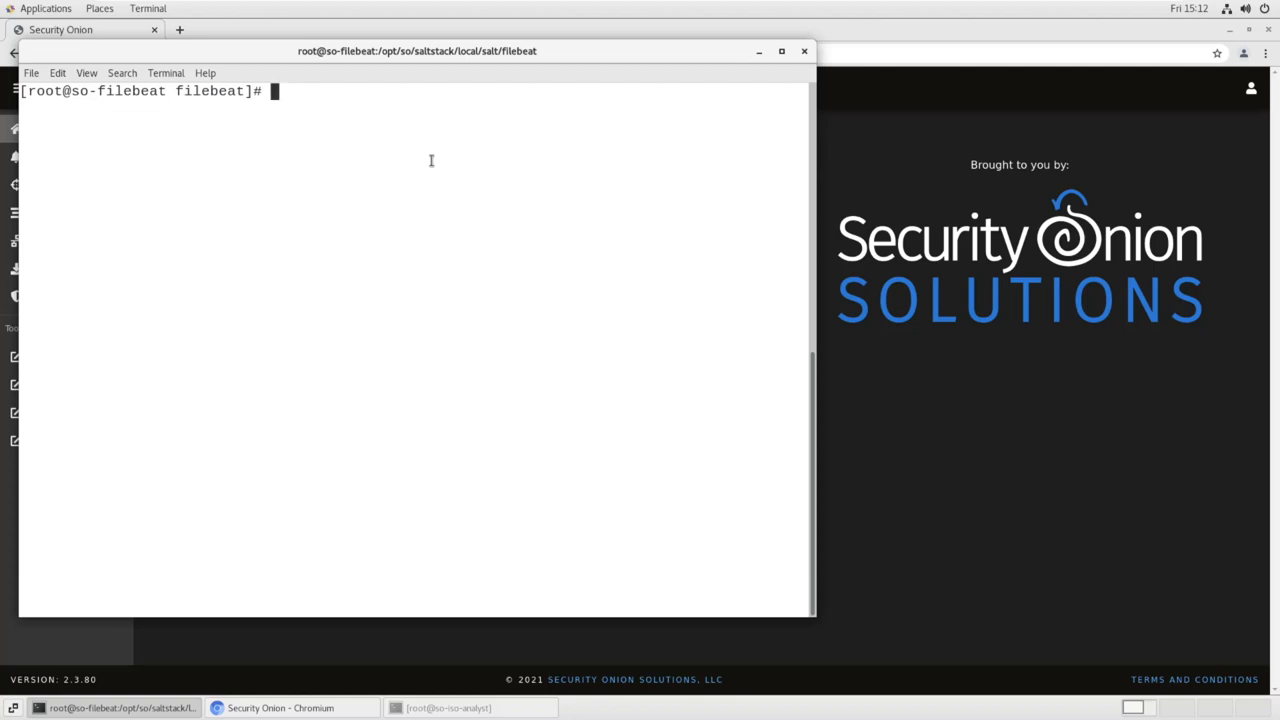
Run so-firewall addhostgroup netflow to create the netflow host group
text(so-firewall)
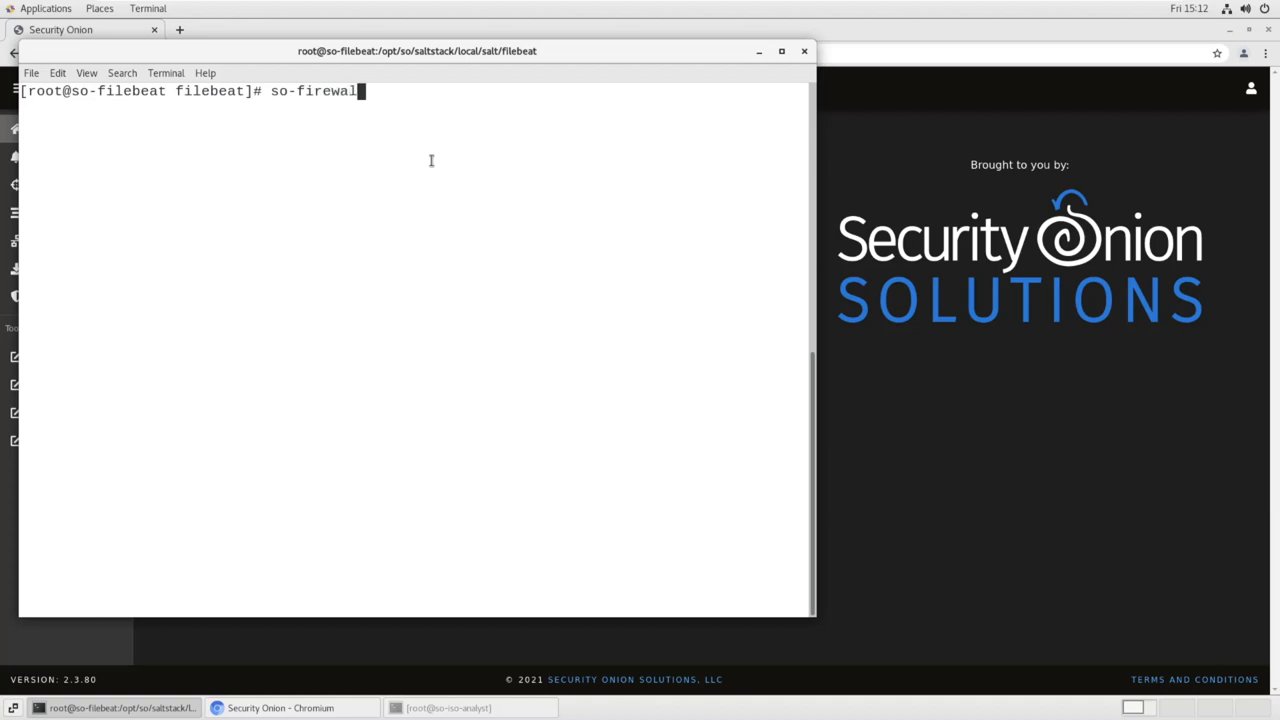
text(l)
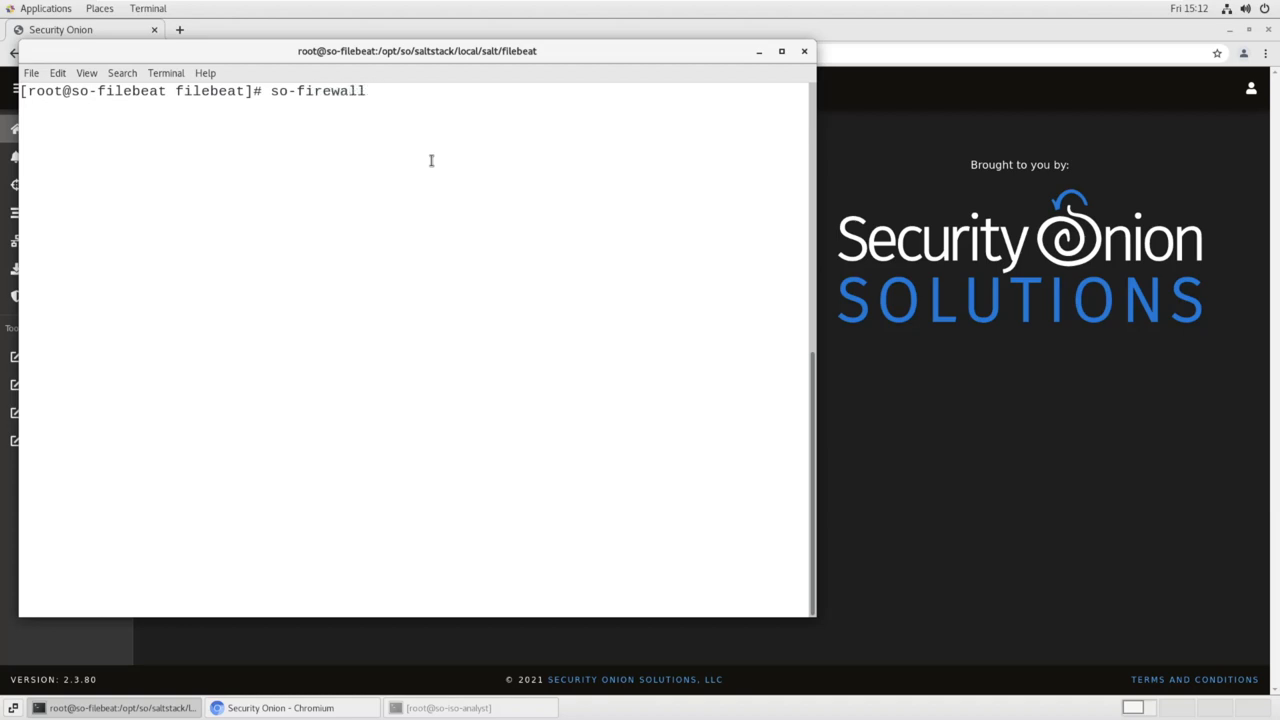
text(addhostgroup netflow)
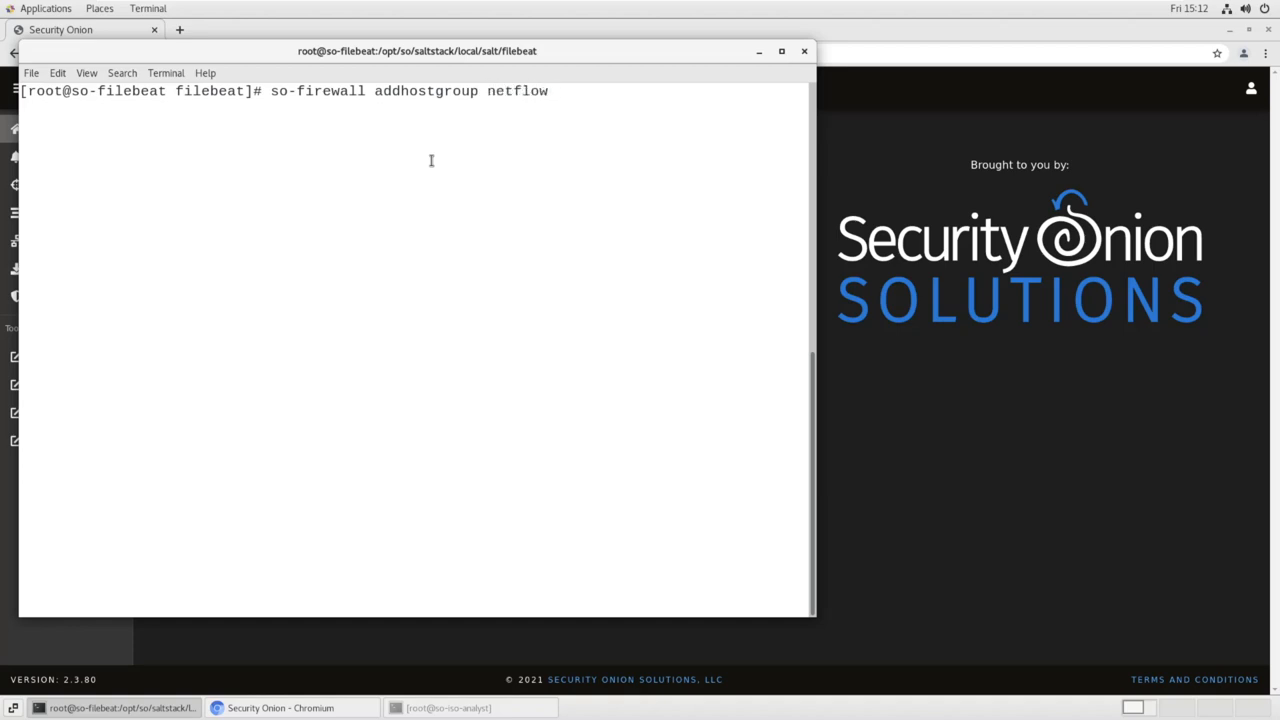
key(Return)
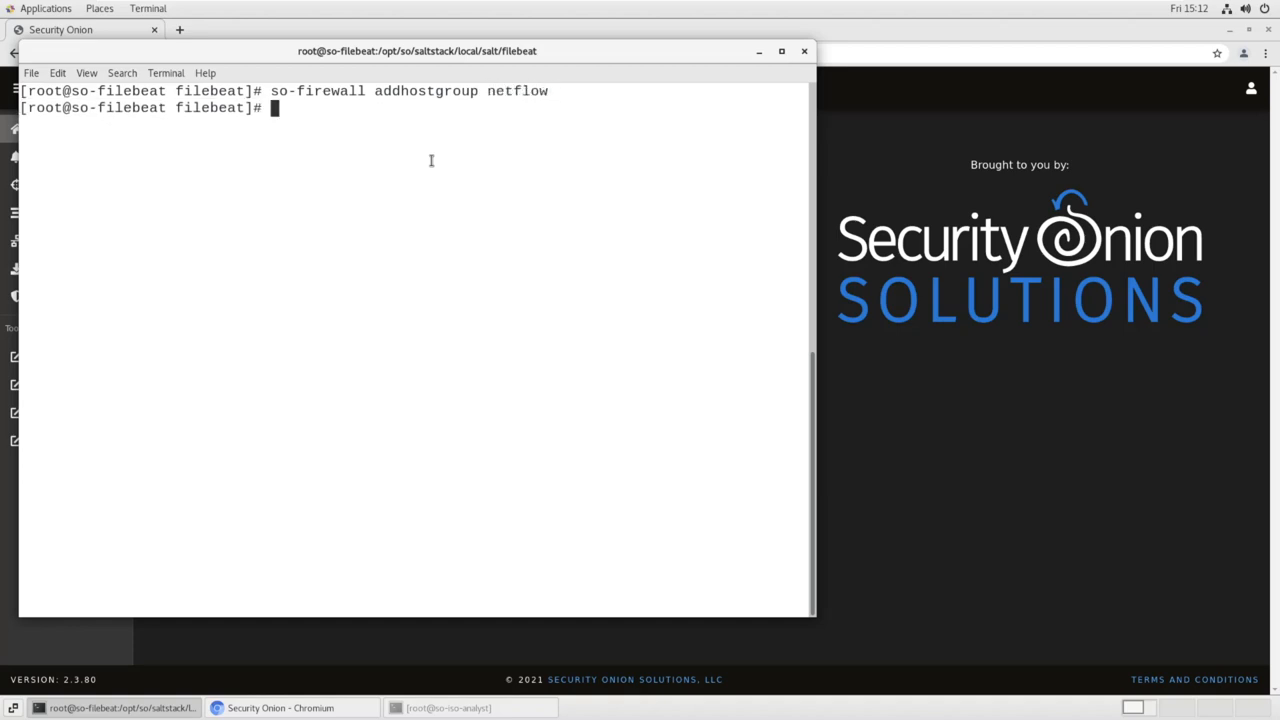
Run so-firewall addportgroup netflow to create the netflow port group
text(so-firewall addhostgroup netflo)
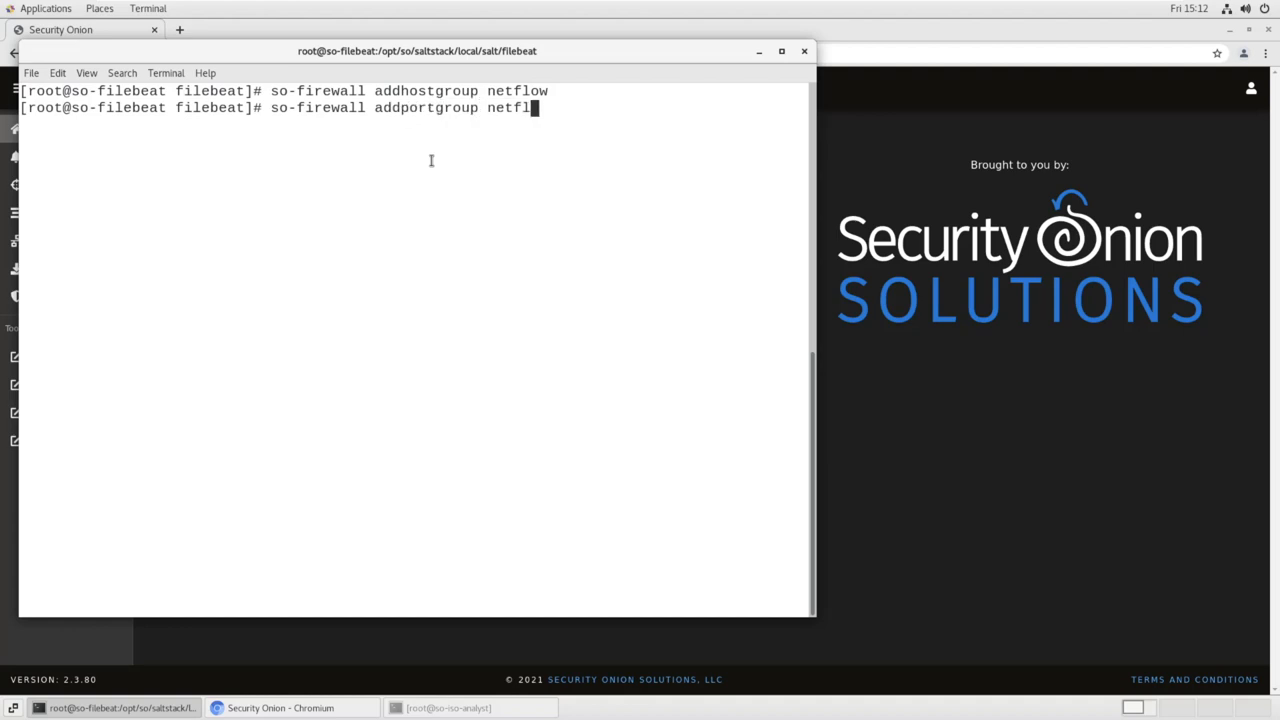
text(ow)
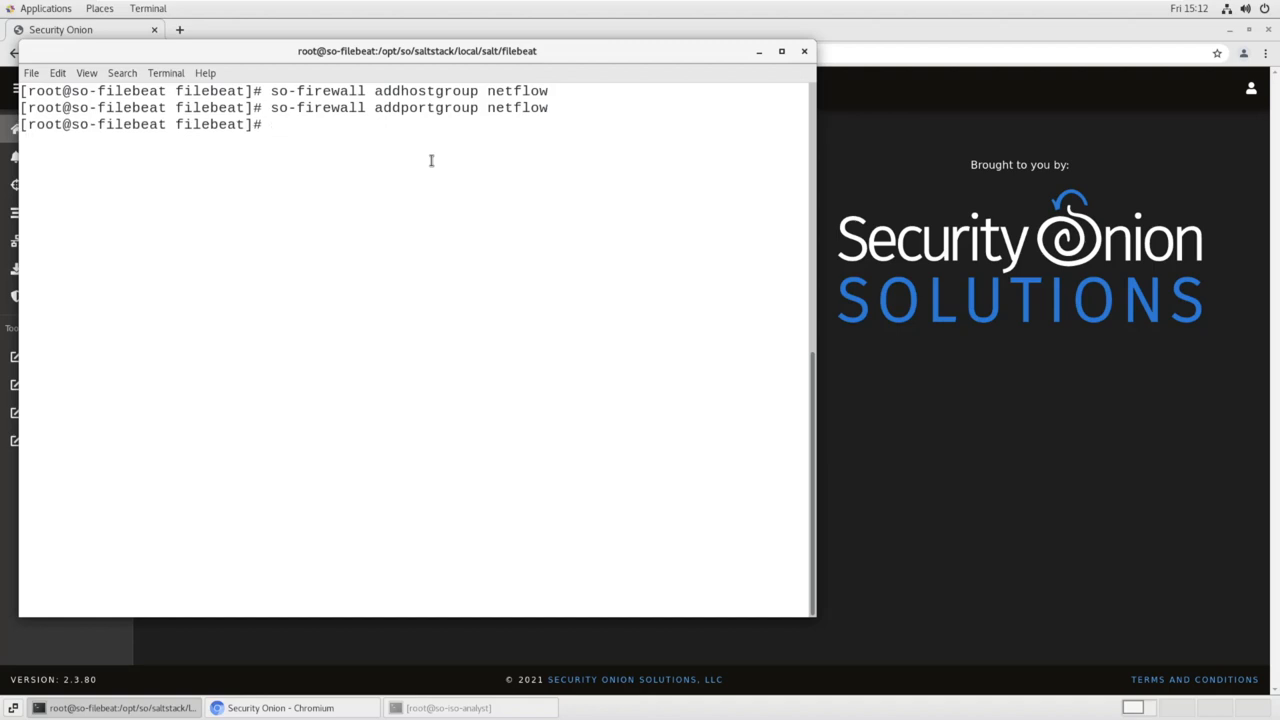
Run so-firewall includehost netflow 192.168.1.0/24 to add the subnet to the host group
text(so-firewall)
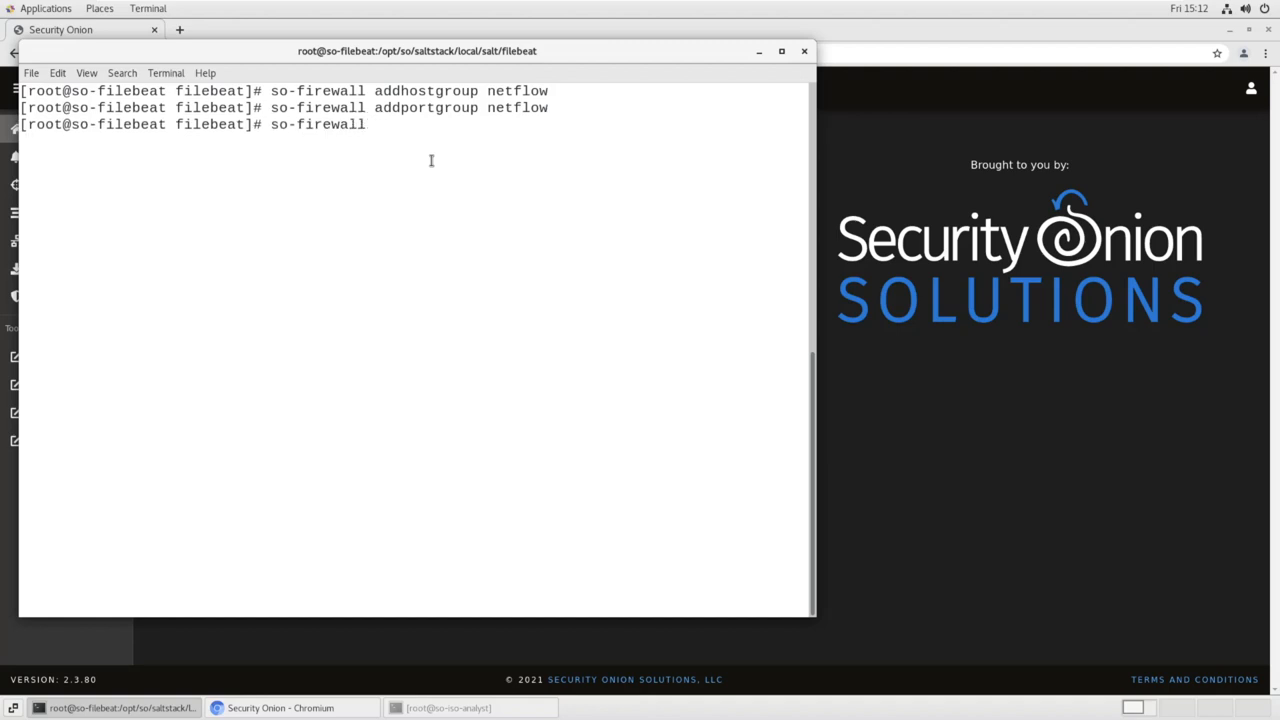
text(inc)
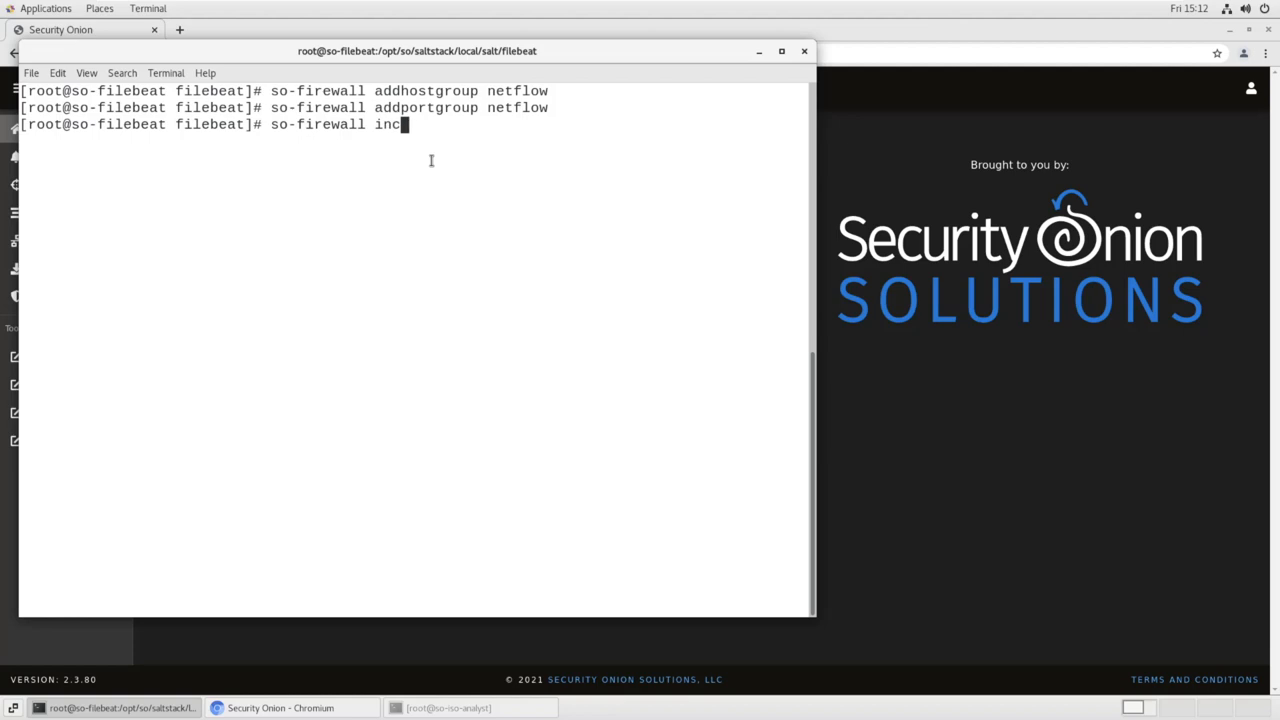
text(ludehost netflow 192)
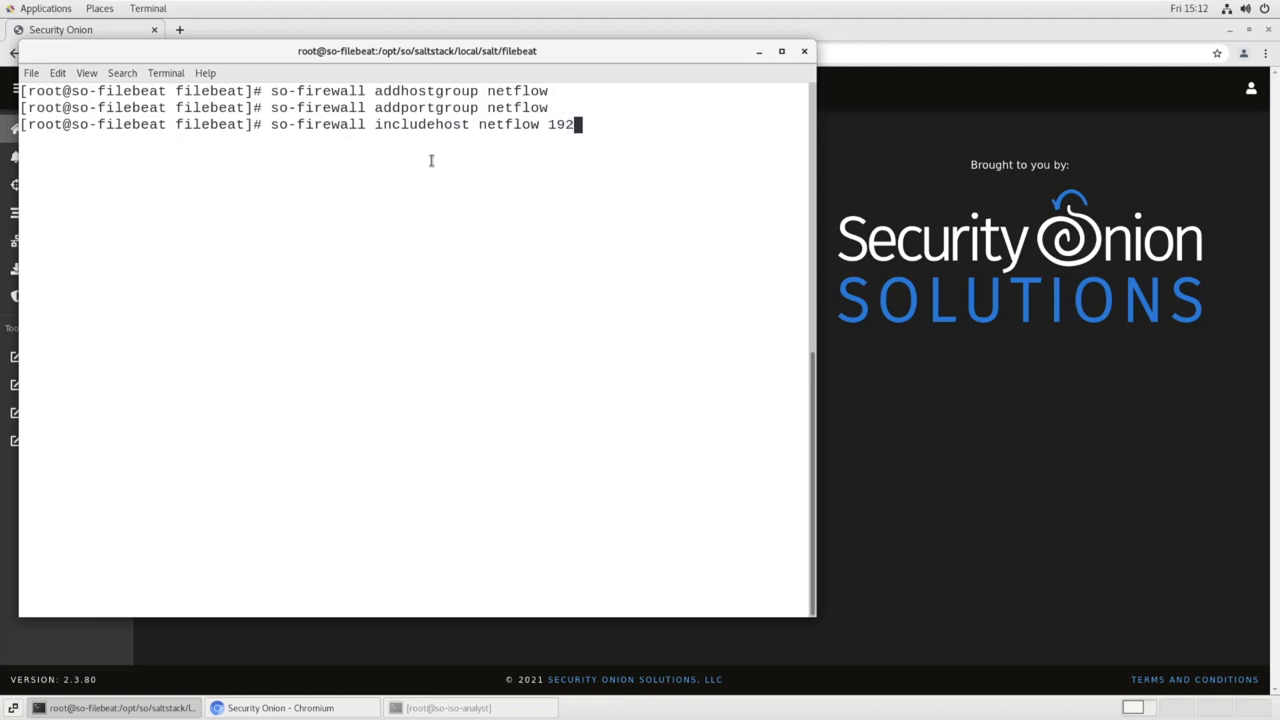
text(.168.)
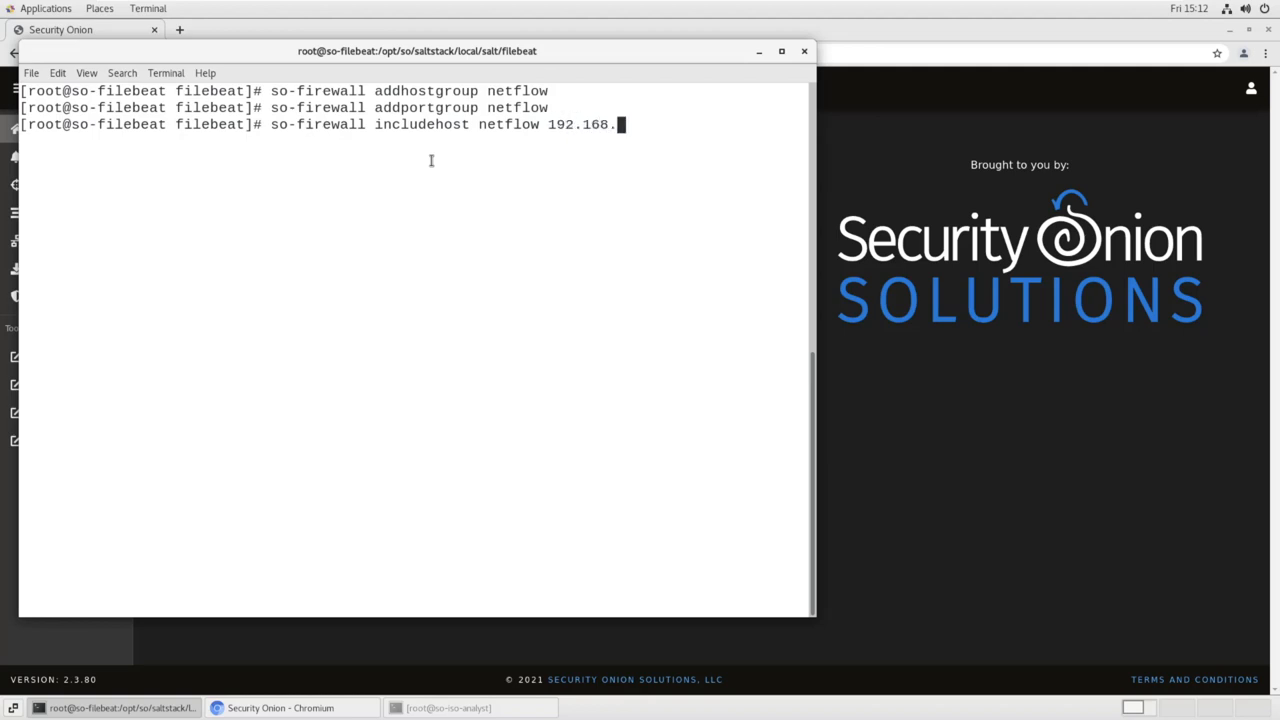
text(1.0/2)
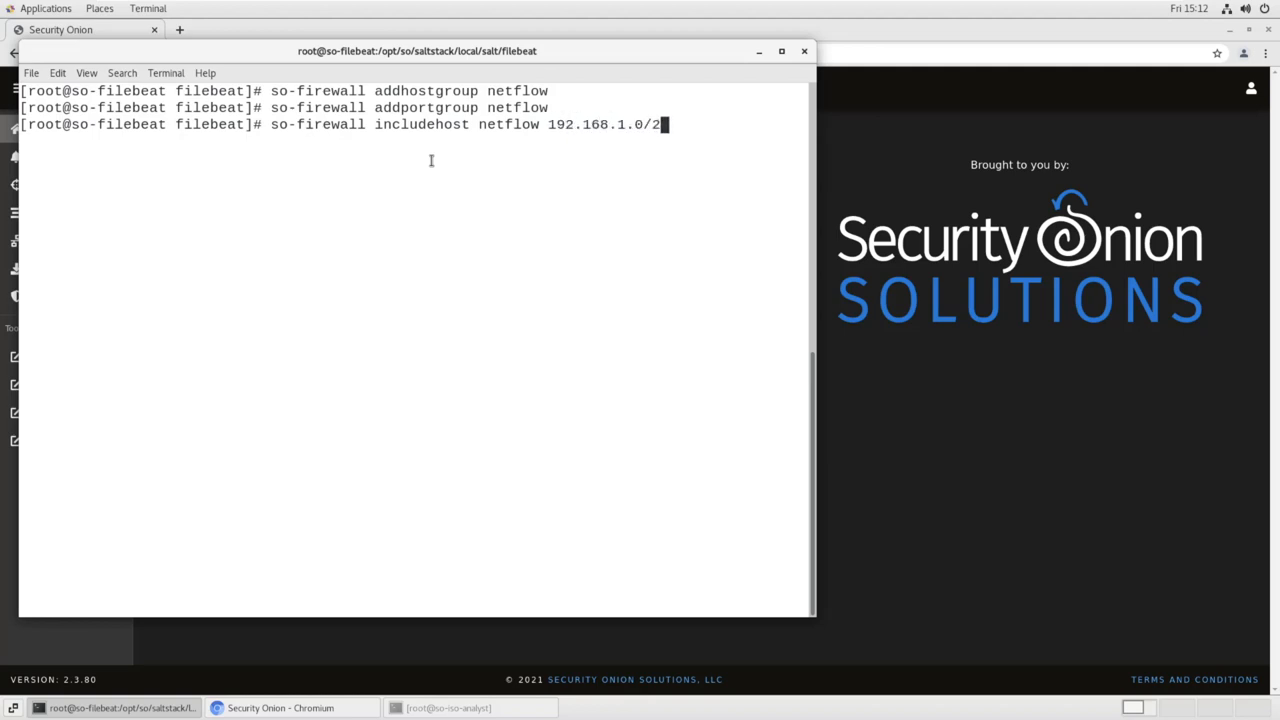
text(4)
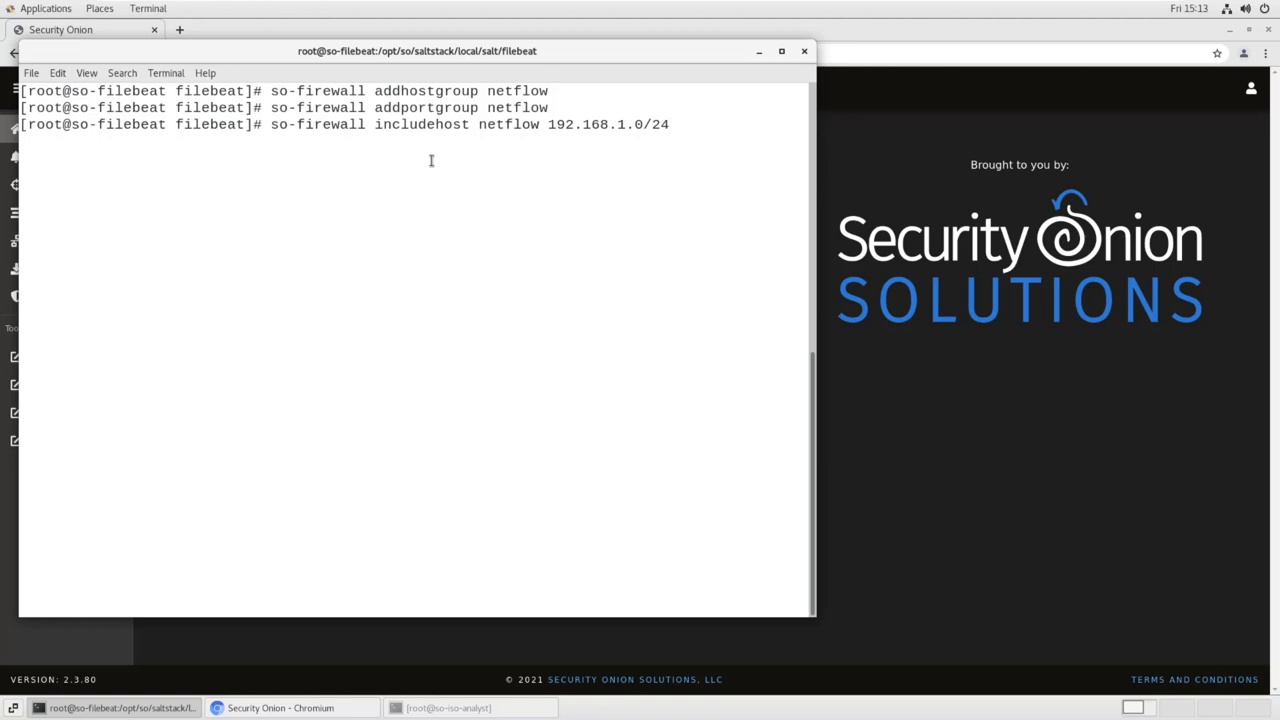
key(Return)
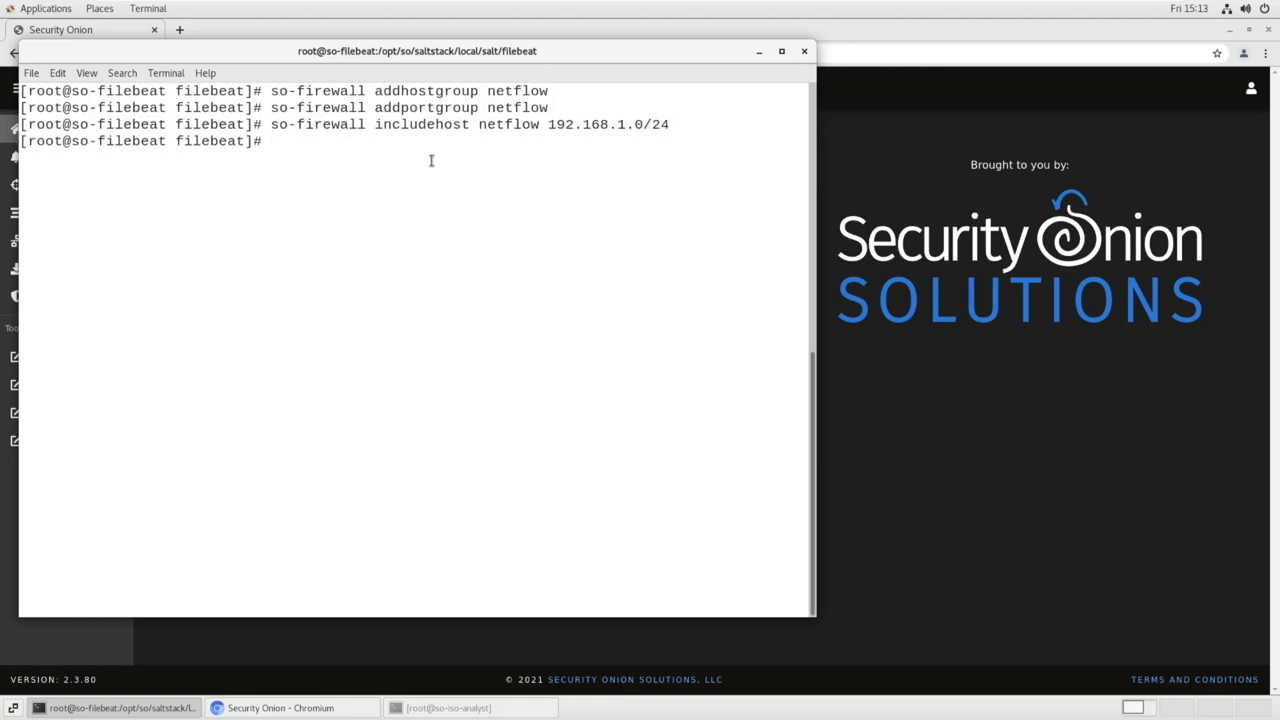
Run so-firewall addport netflow udp 2055 to add the port to the port group
text(so-)
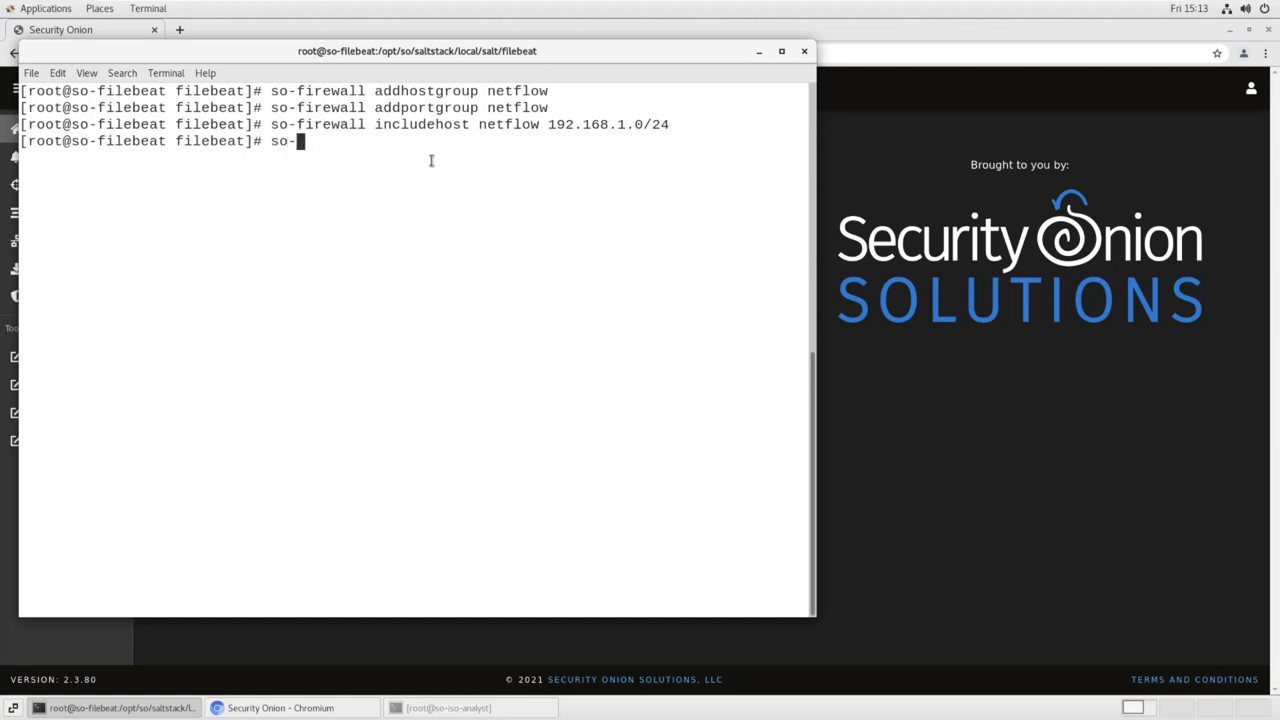
text(firewall)
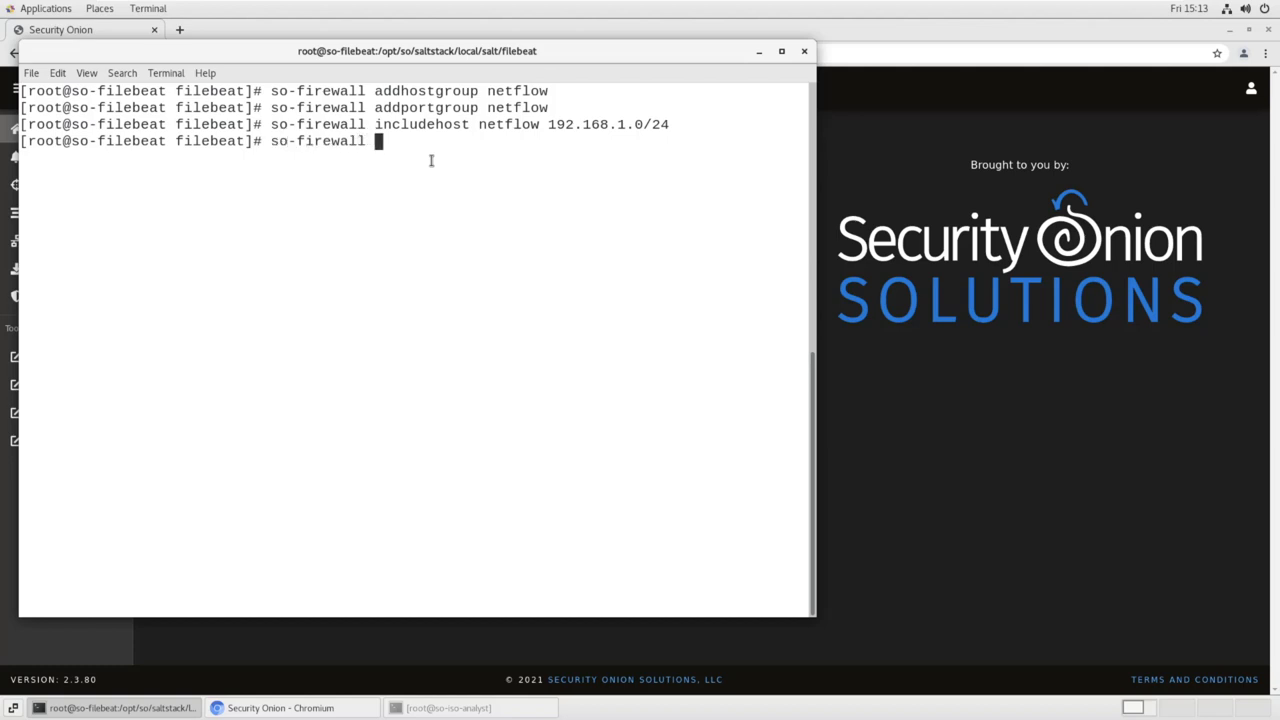
text(addport)
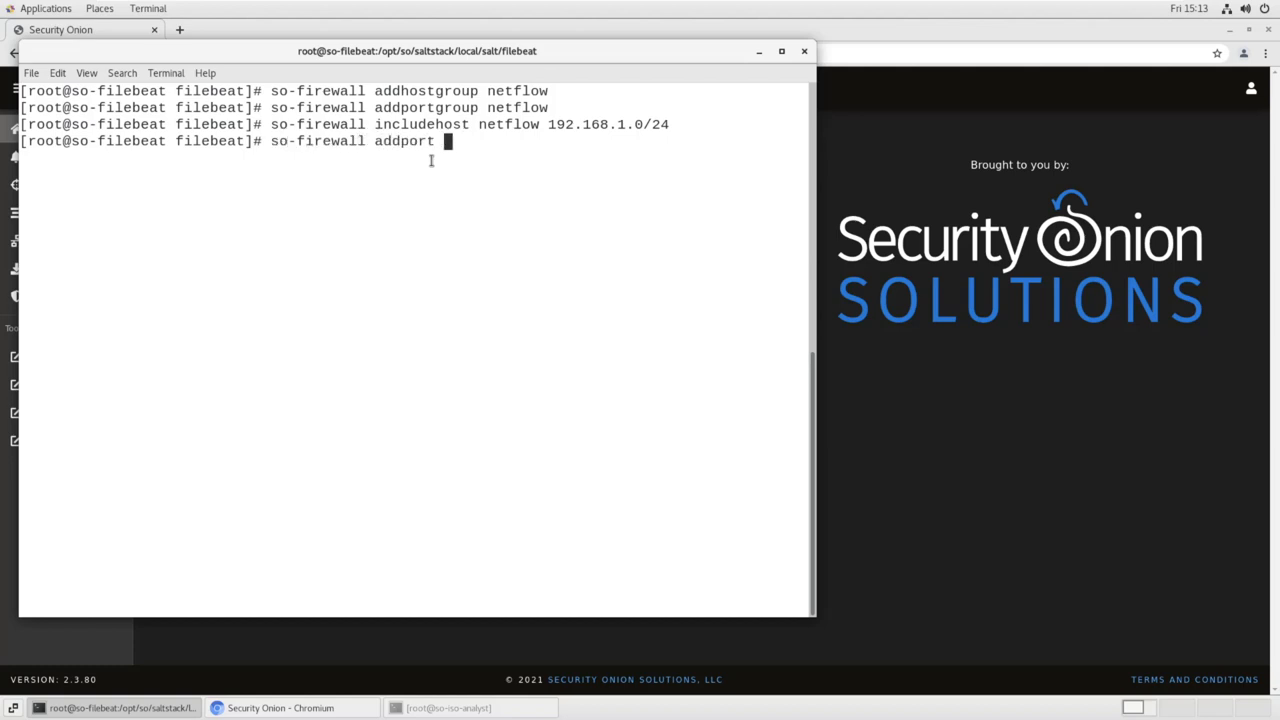
text(netflow)
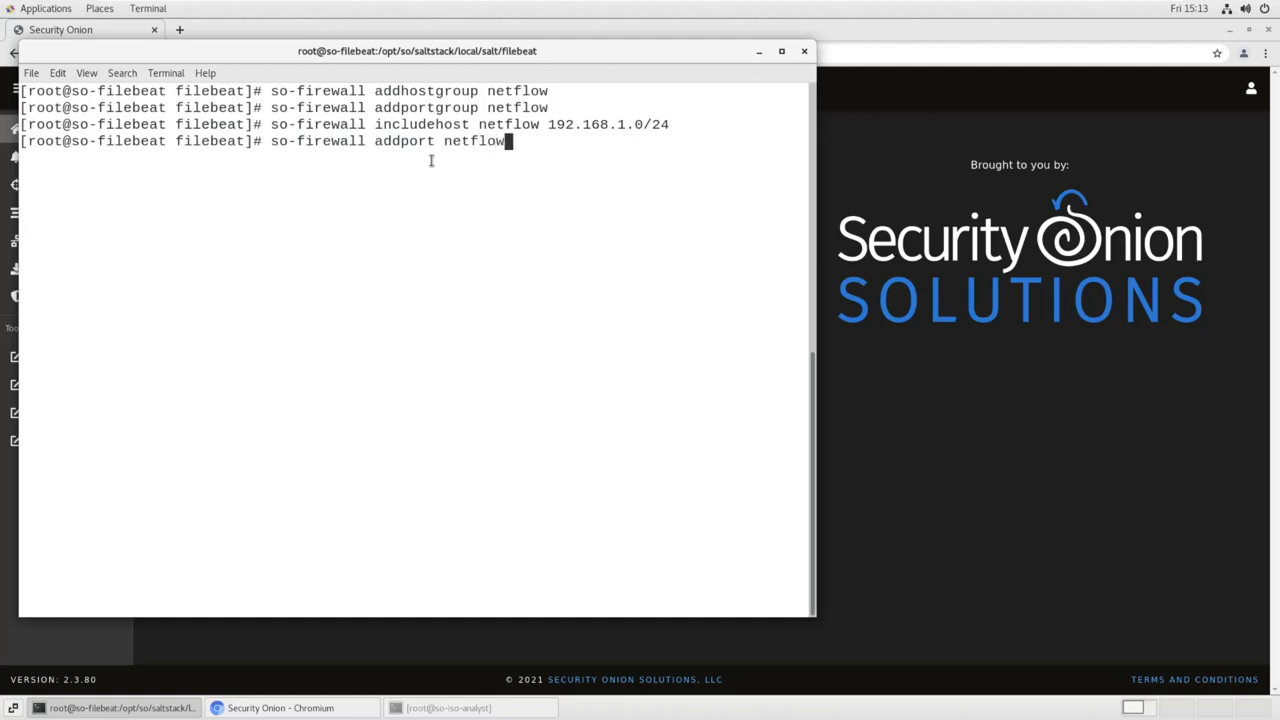
text(udp 2055)
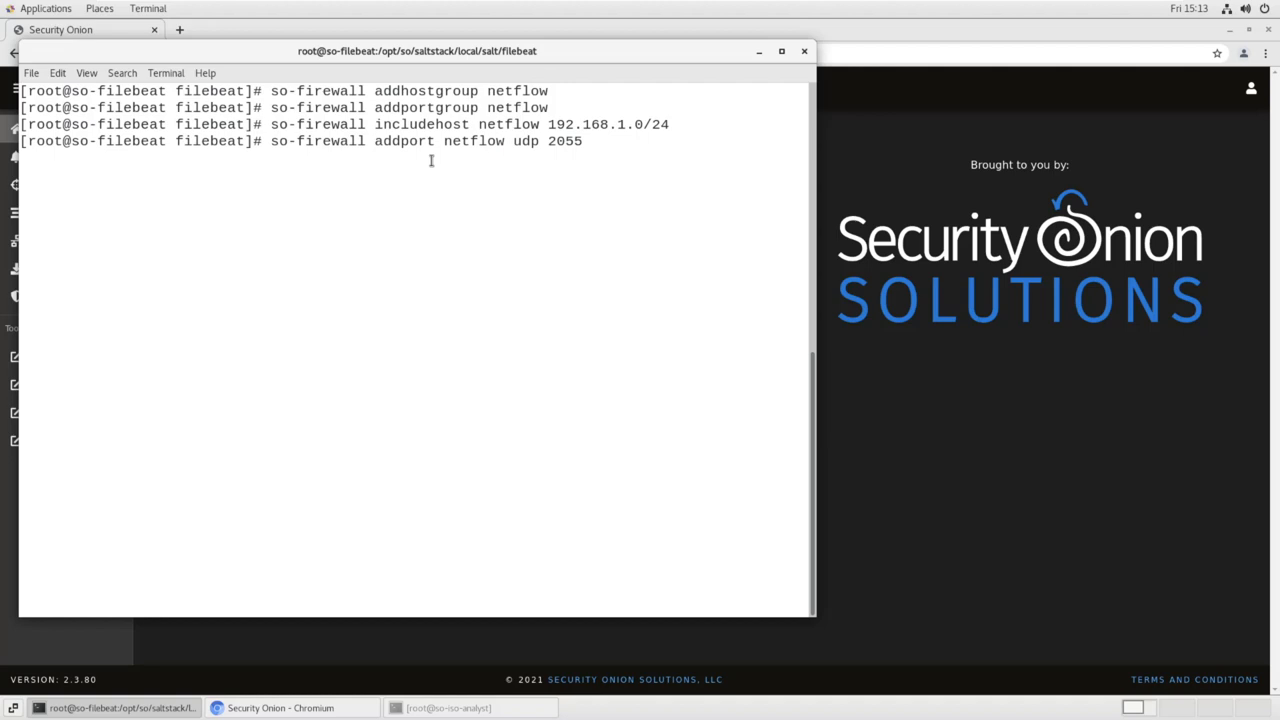
key(Return)
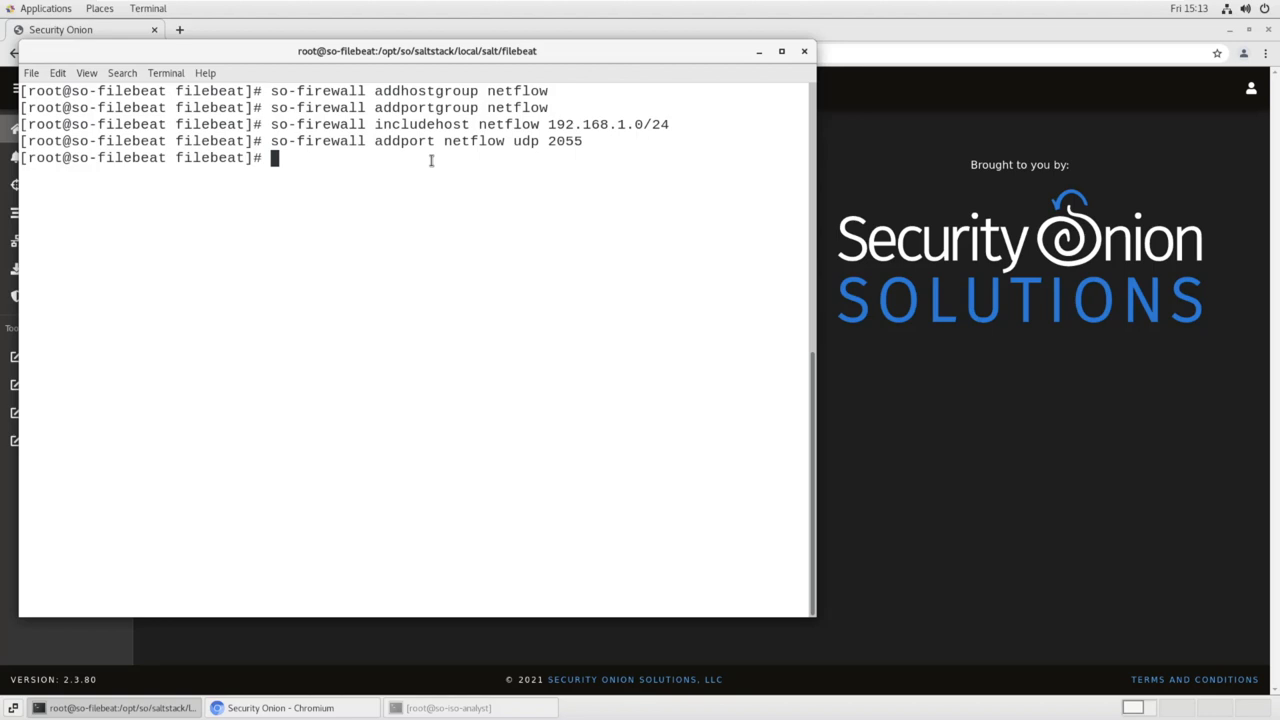
Change to /opt/so/saltstack/local/pillar/minions/ and list its contents
text(cd /)
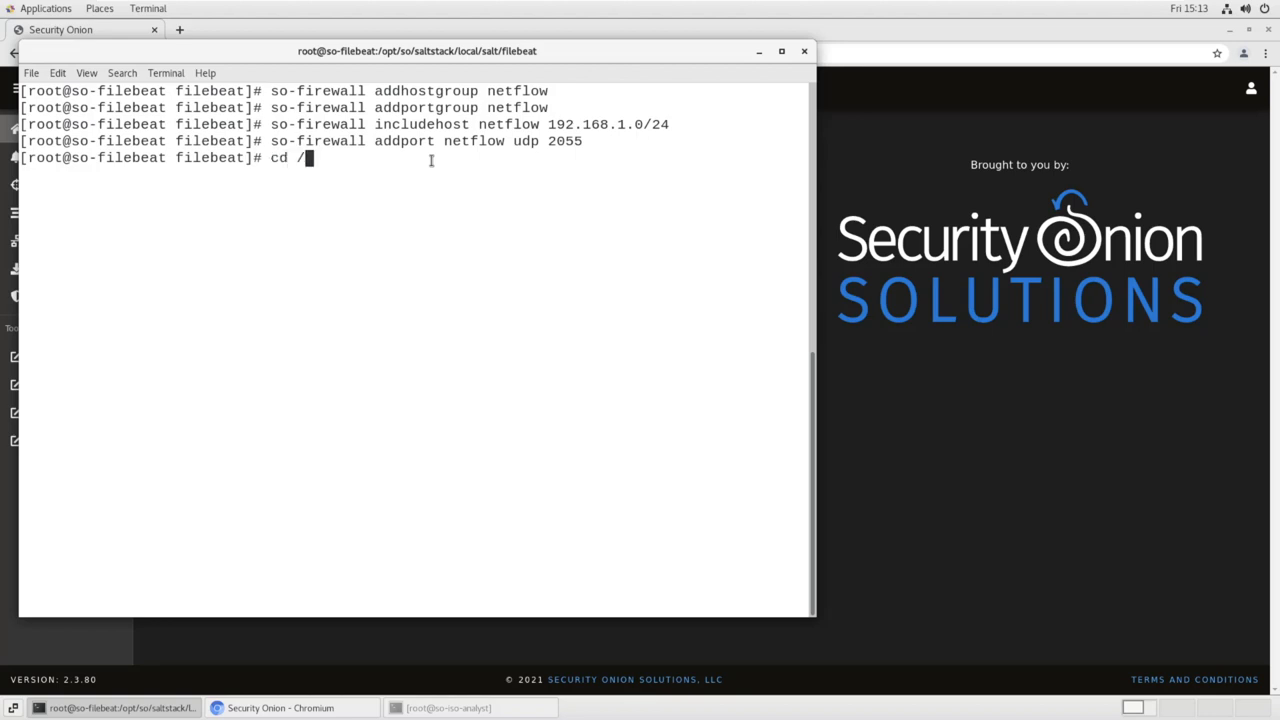
text(opt/so/salts)
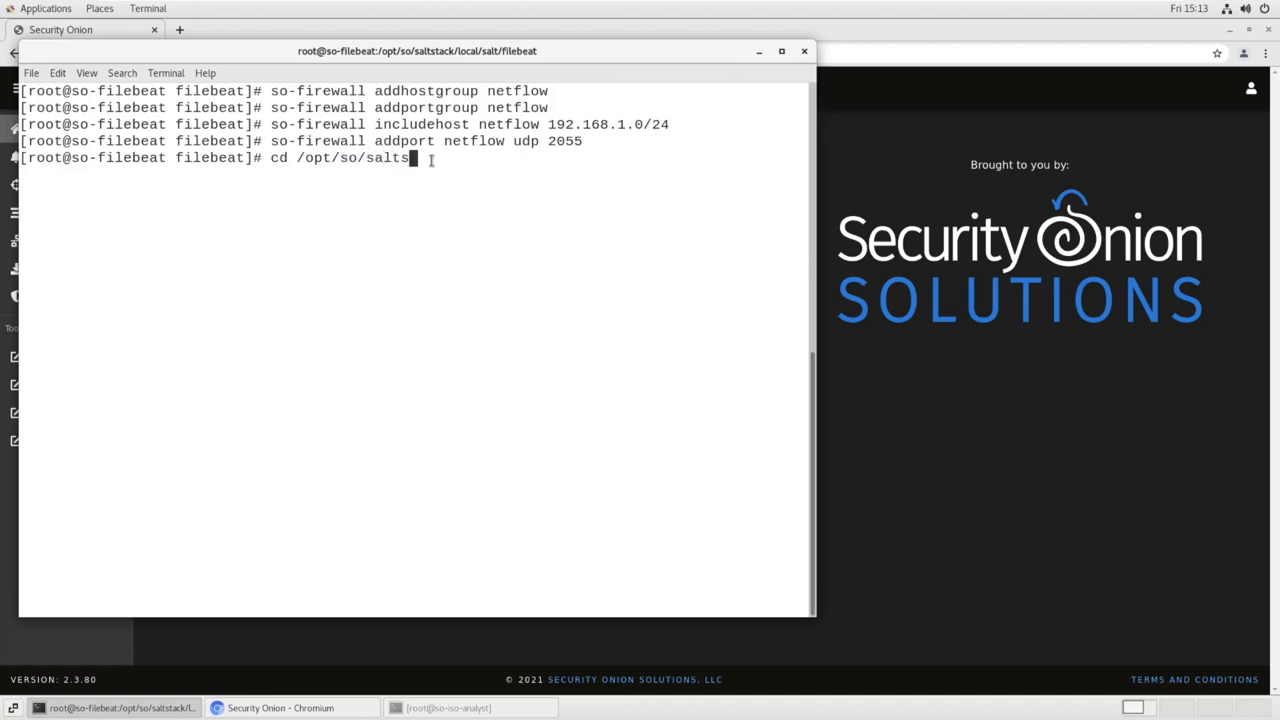
text(tack/)
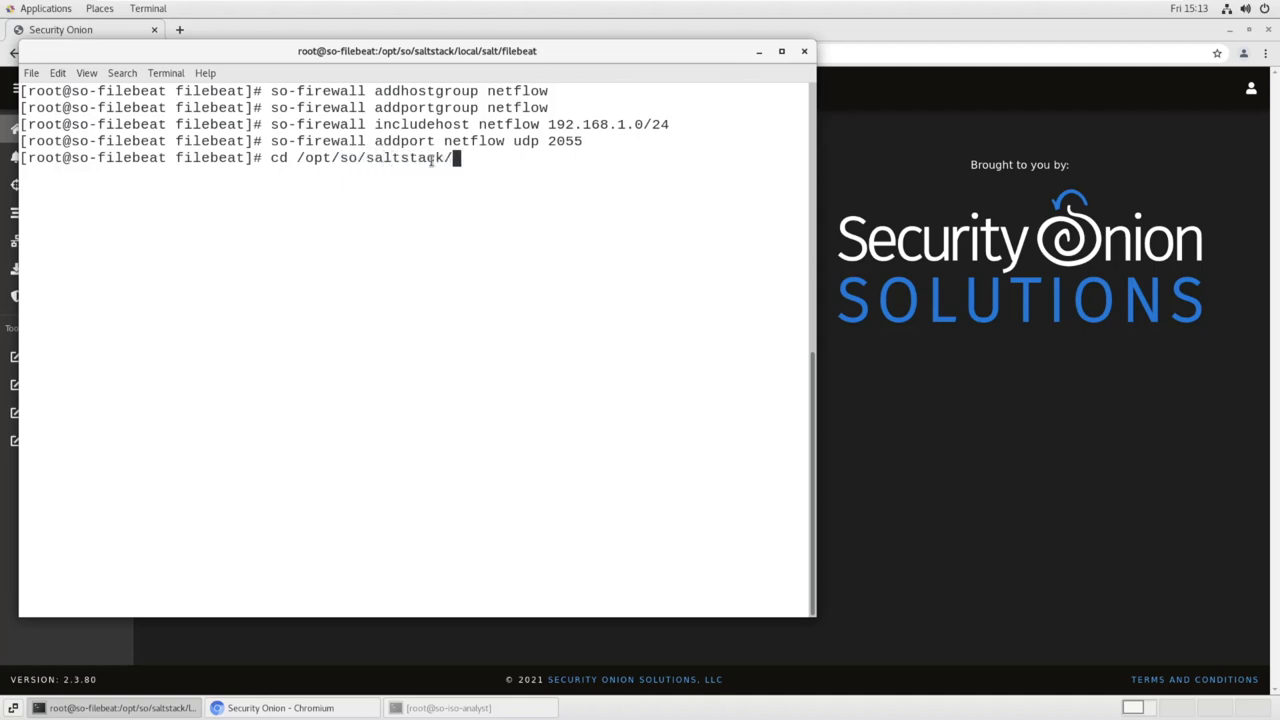
text(local/)
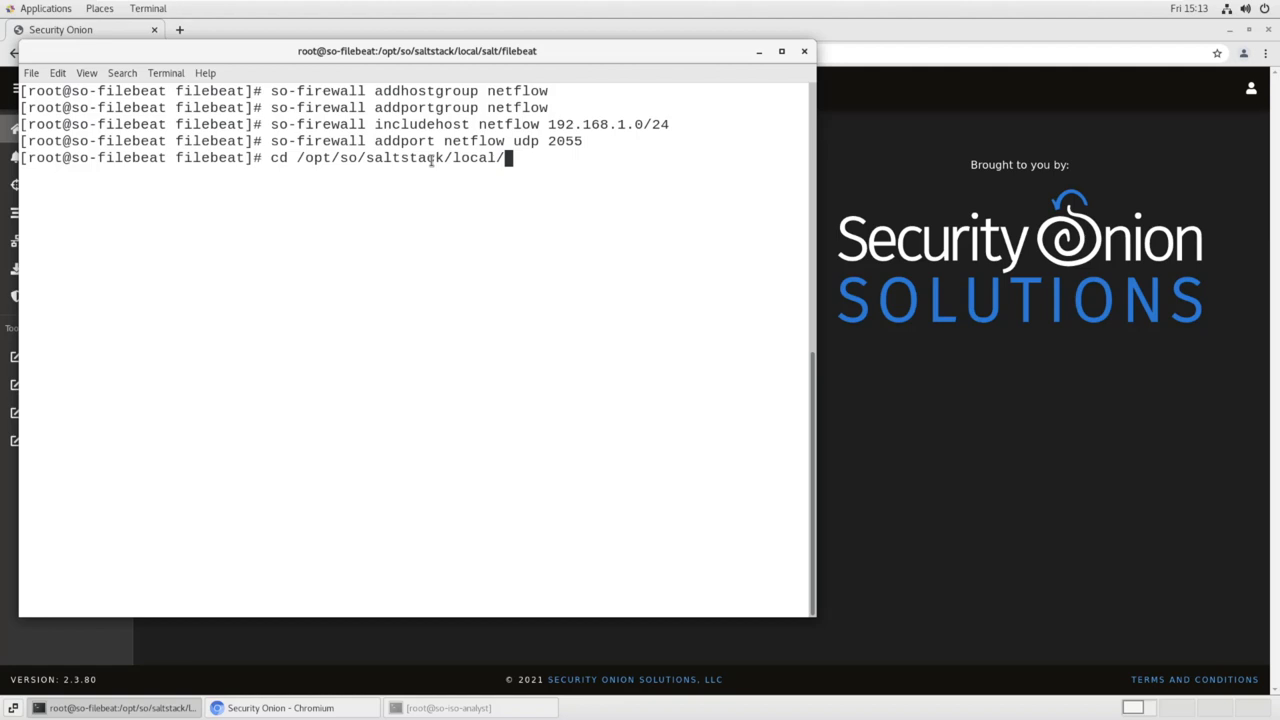
text(pillar/minions/)
text(ls)
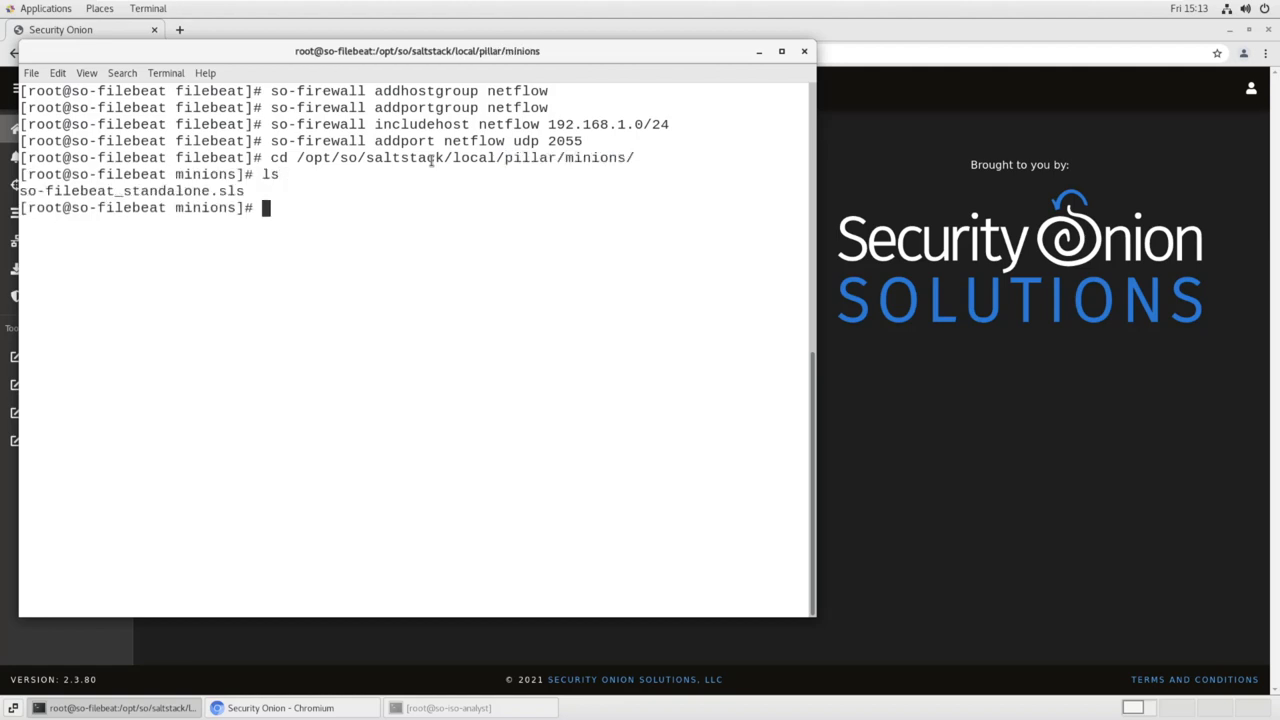
Read the firewall assigned_hostgroups block (netflow on DOCKER-USER and INPUT) into so-filebeat_standalone.sls and save with :wq
text(vi so-filebeat_standalone.sls)
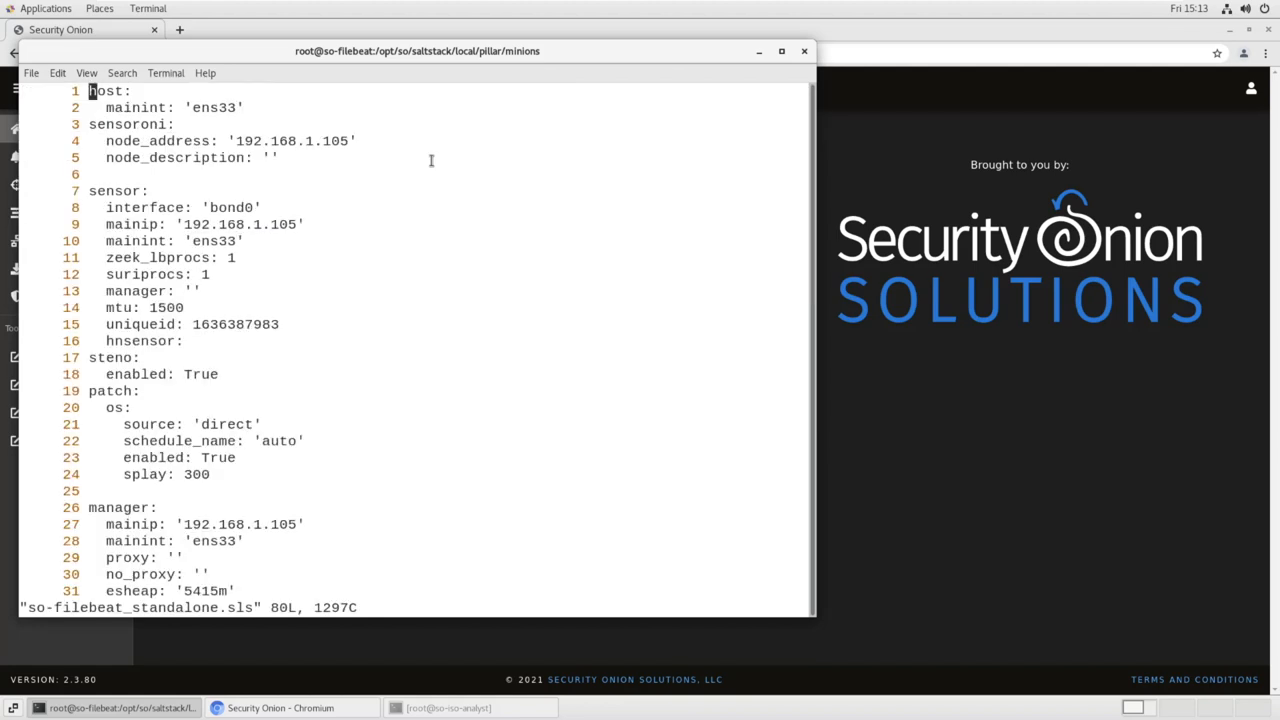
scroll(down, 3)
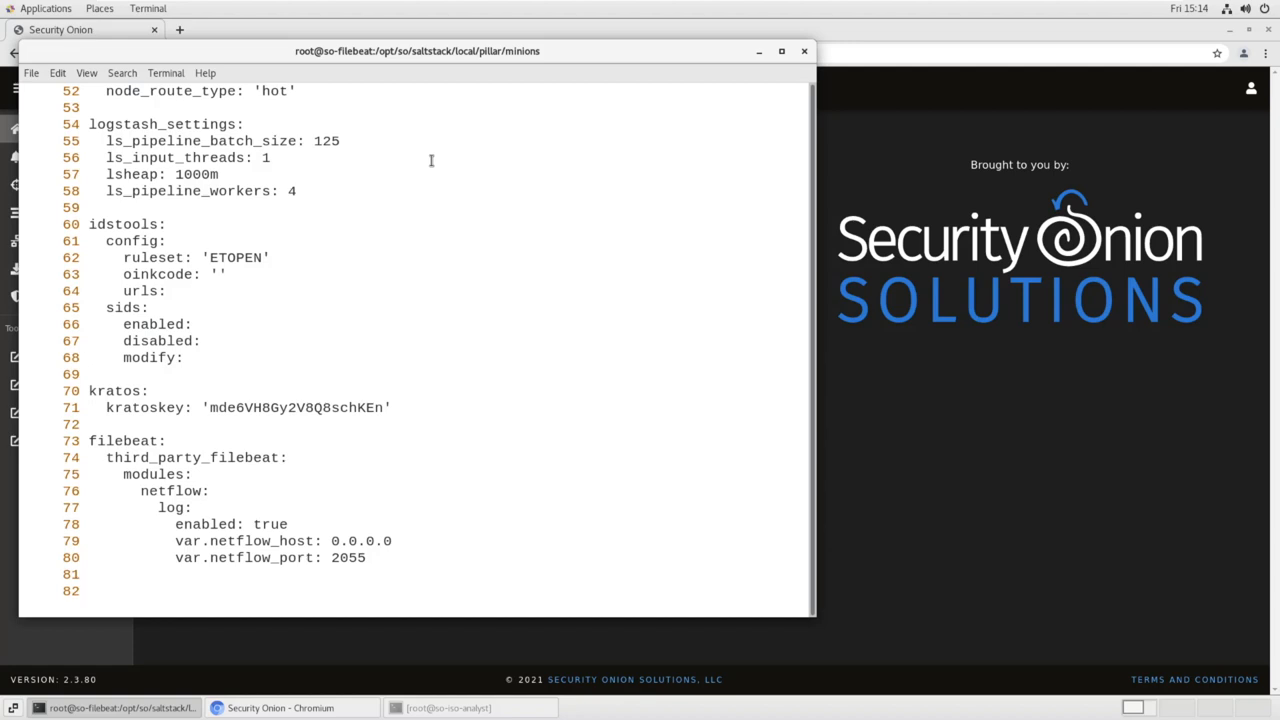
text(:r ~/)
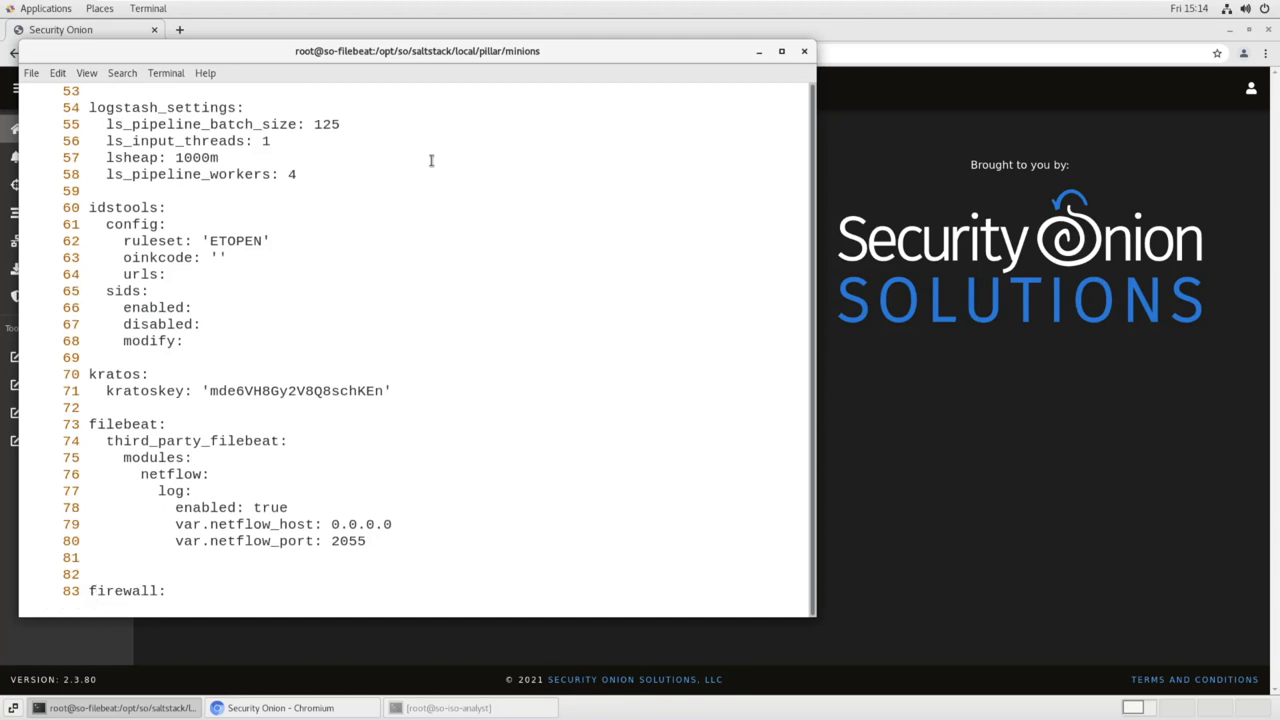
scroll(down, 3)
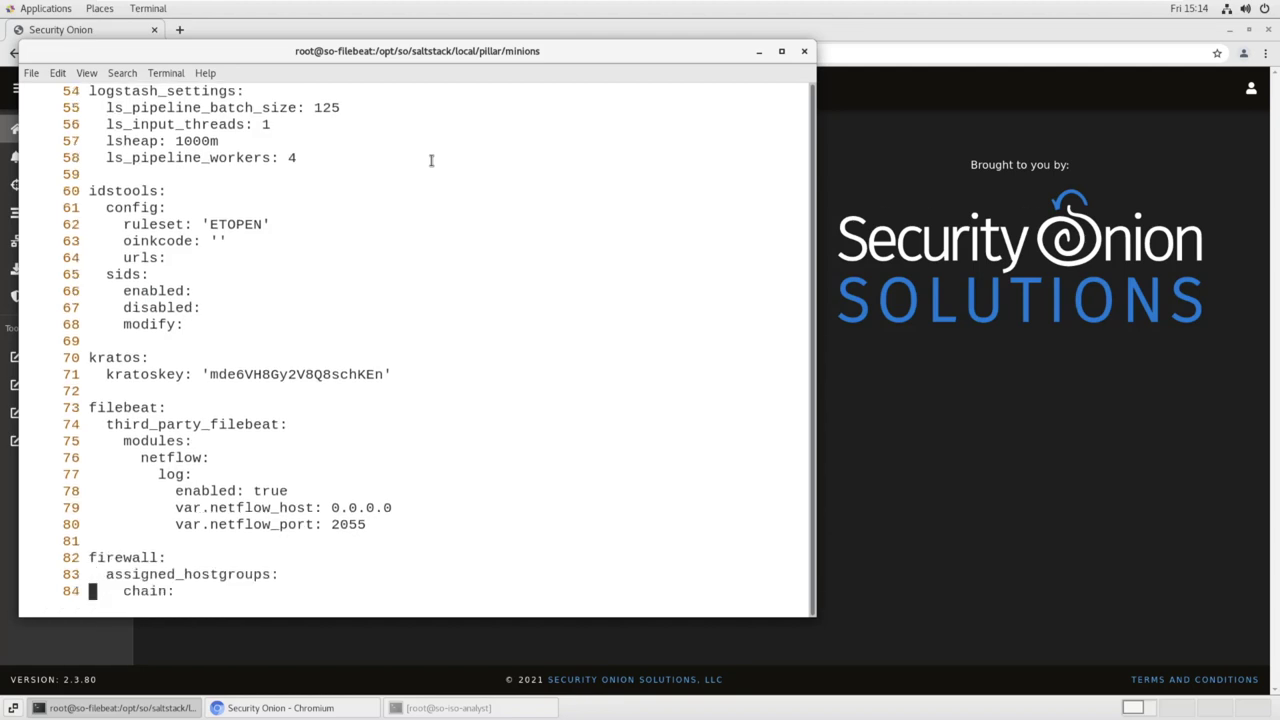
scroll(down, 3)
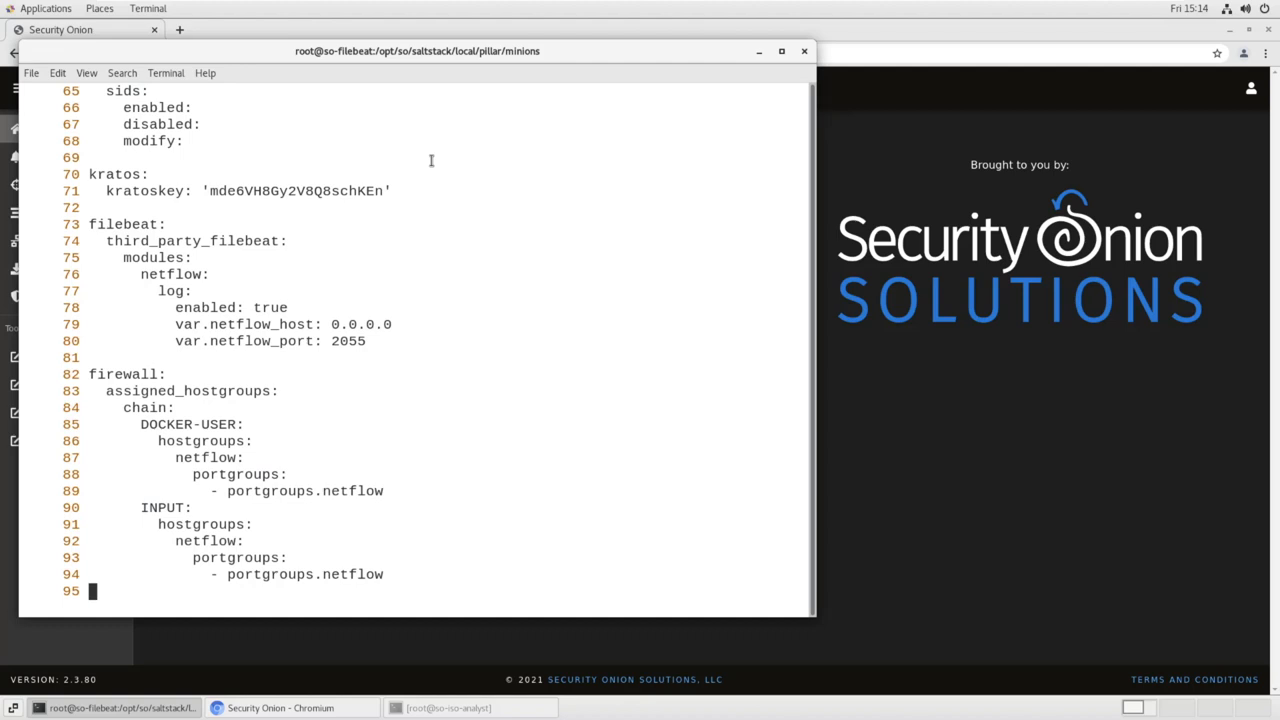
text(:wq)
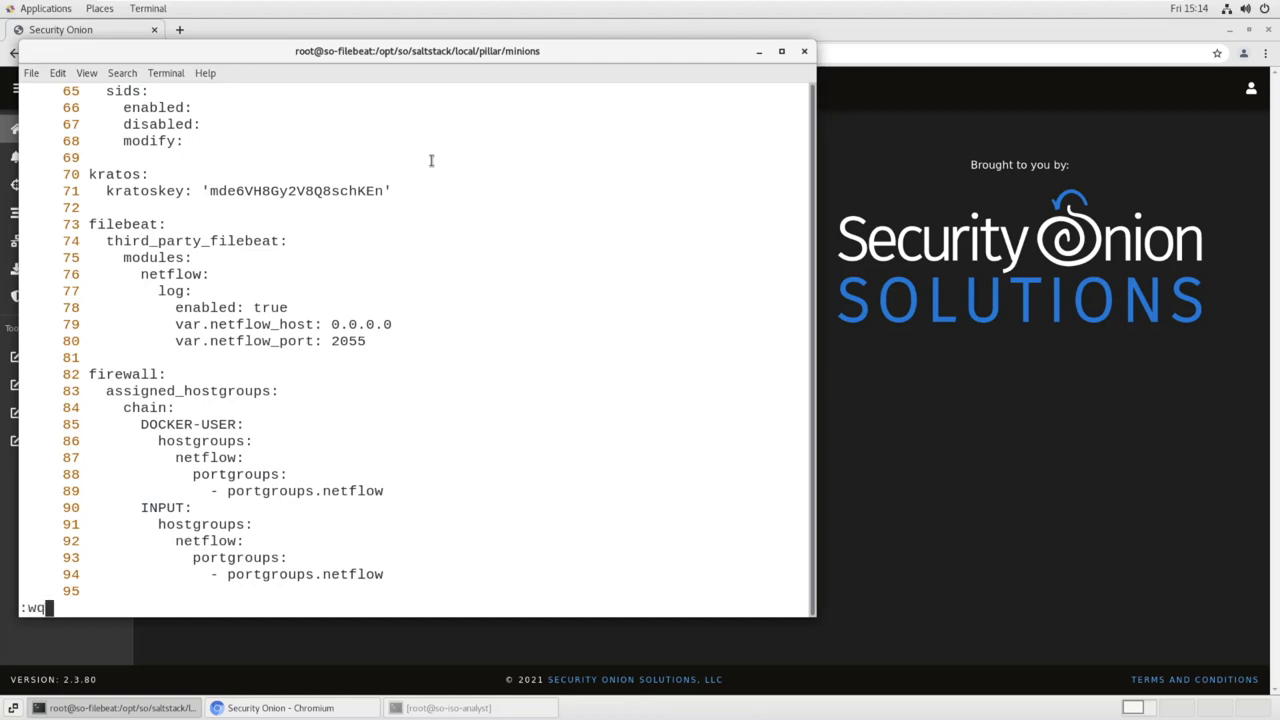
Write out the minion file from the editor and run 'salt-call state.apply firewall' on the node
key(Return)
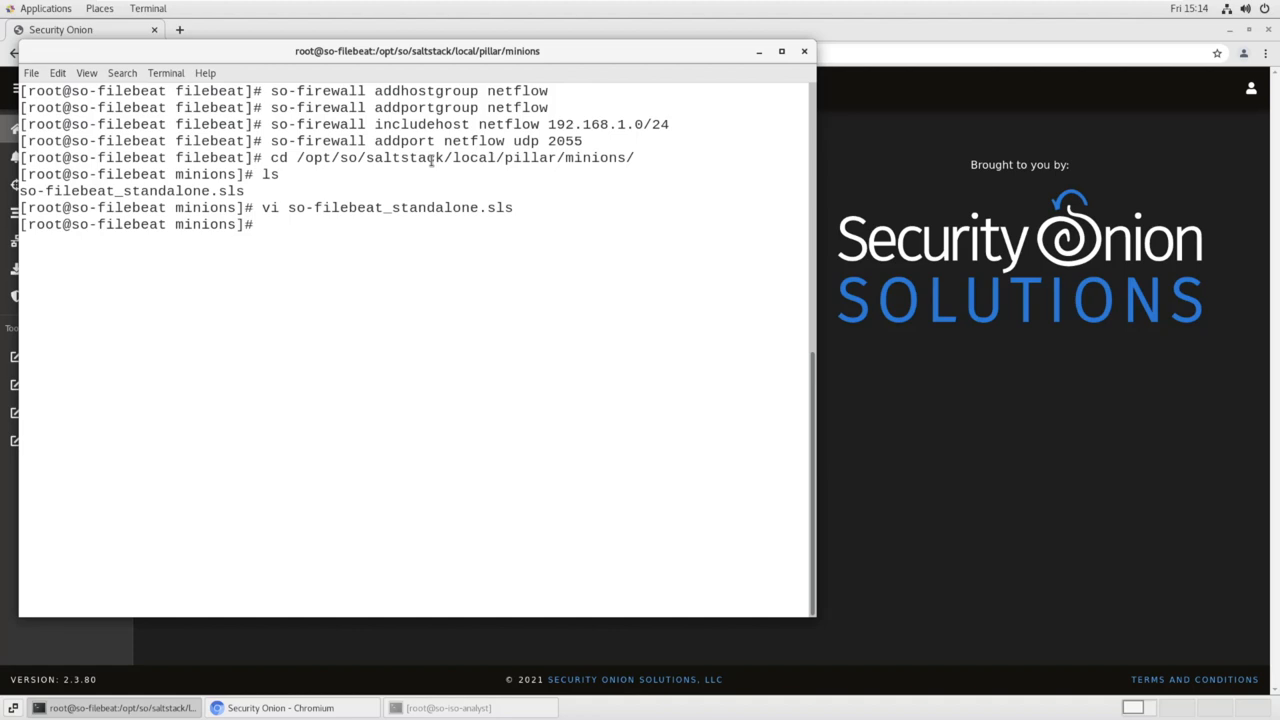
text(salt-)
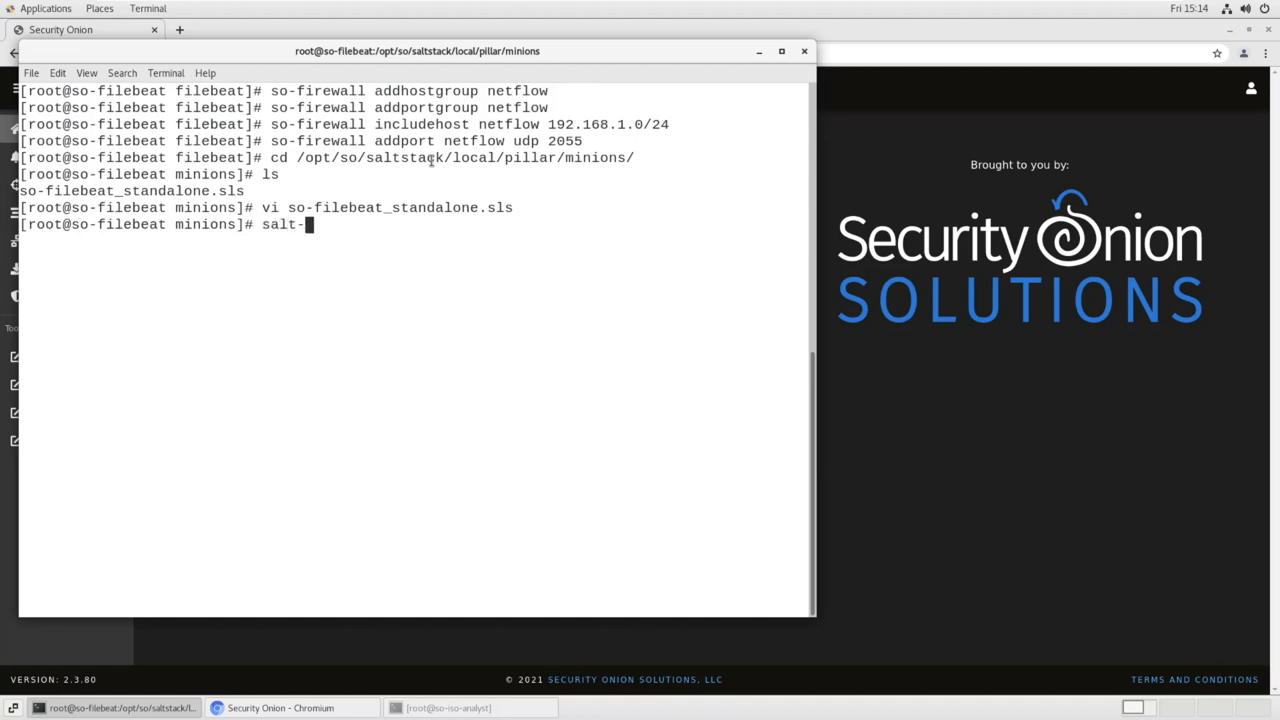
text(call)
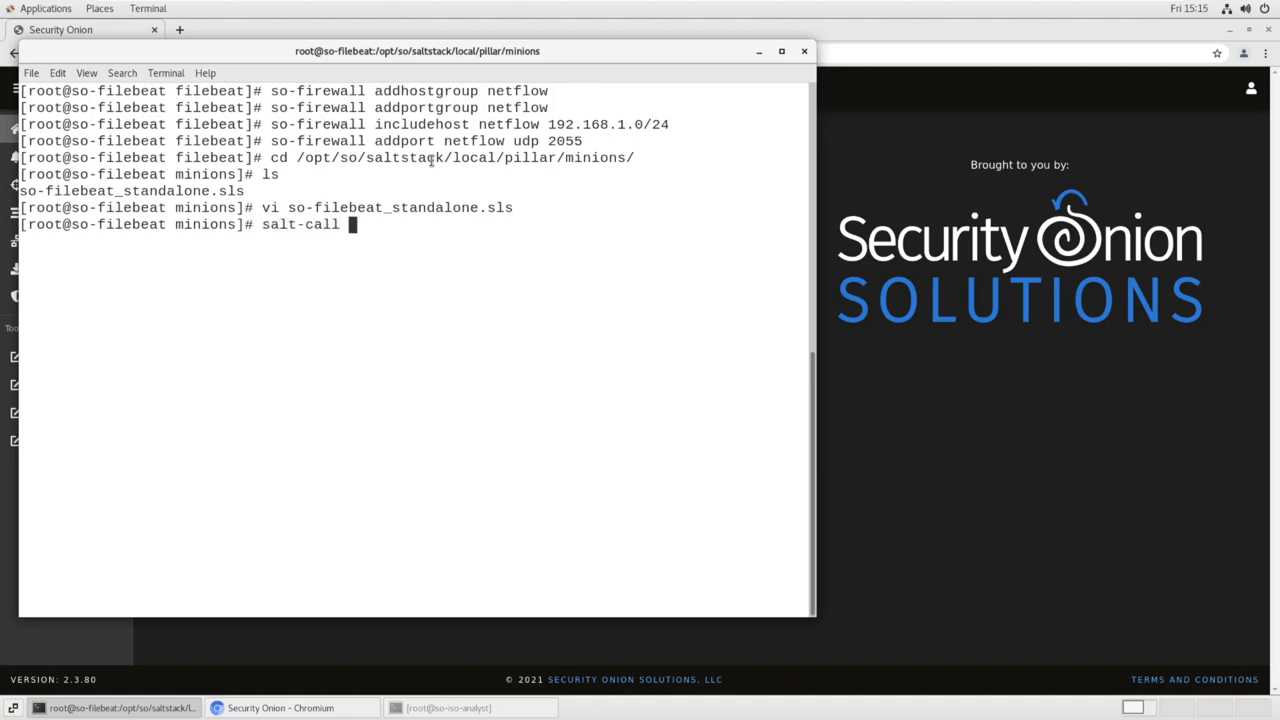
text(st)
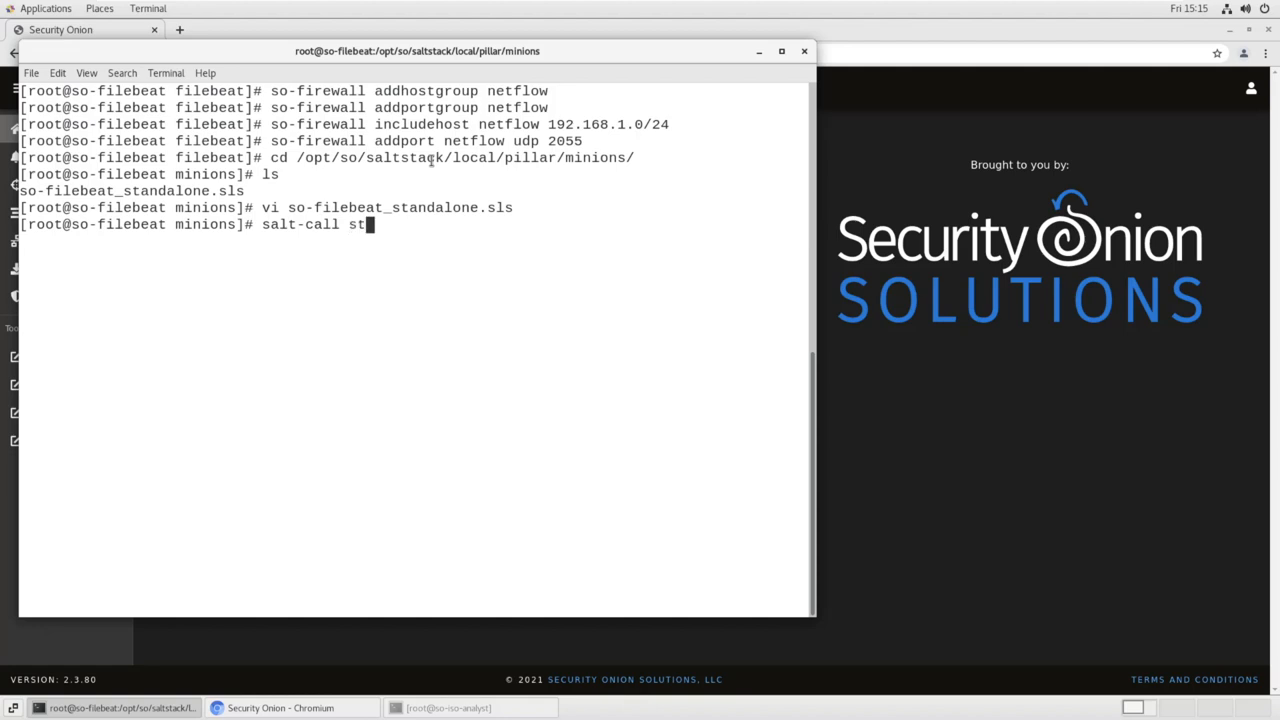
text(ate.apply fire)
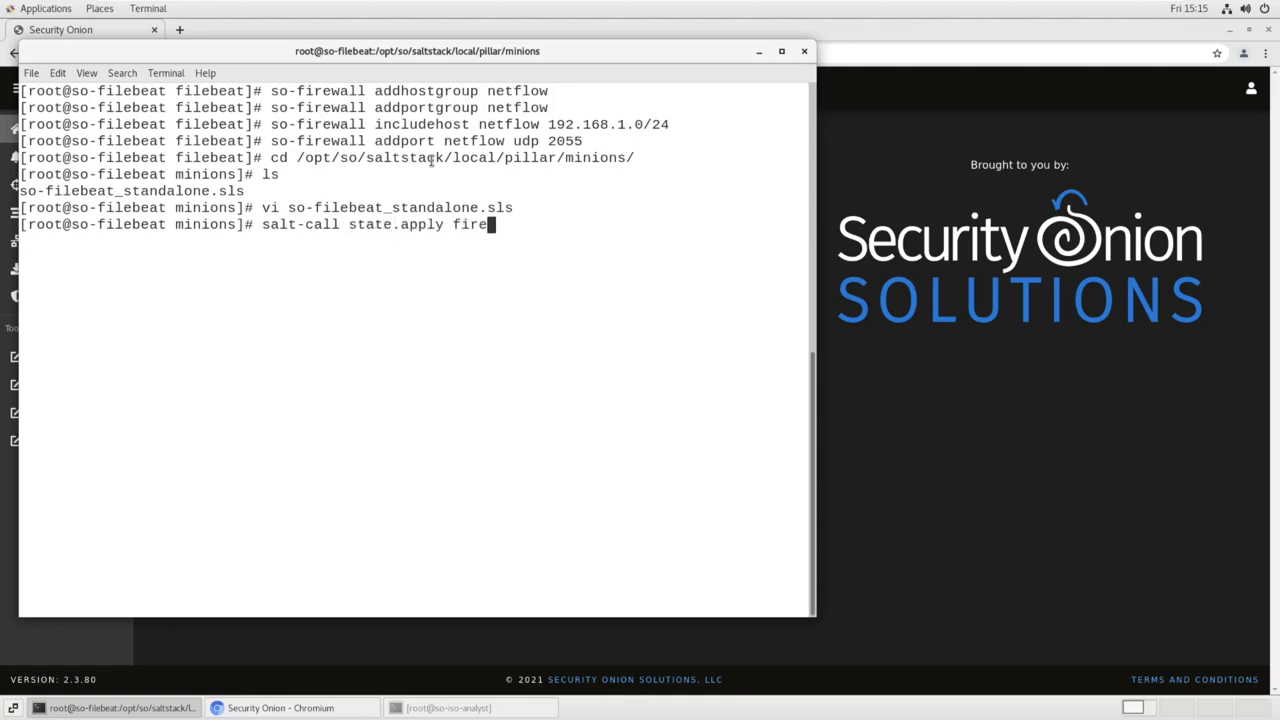
text(wall)
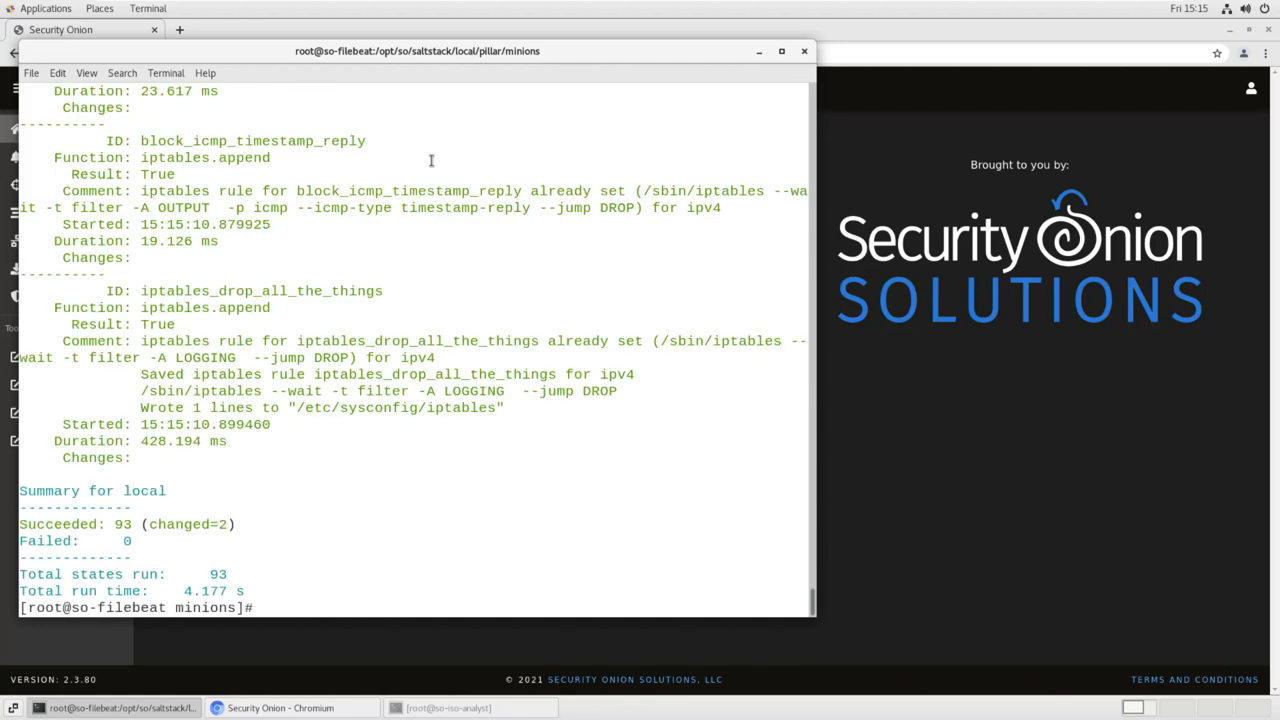
List iptables rules filtered for 2055 to verify the UDP ACCEPT rules, then clear the terminal
text(iptable)
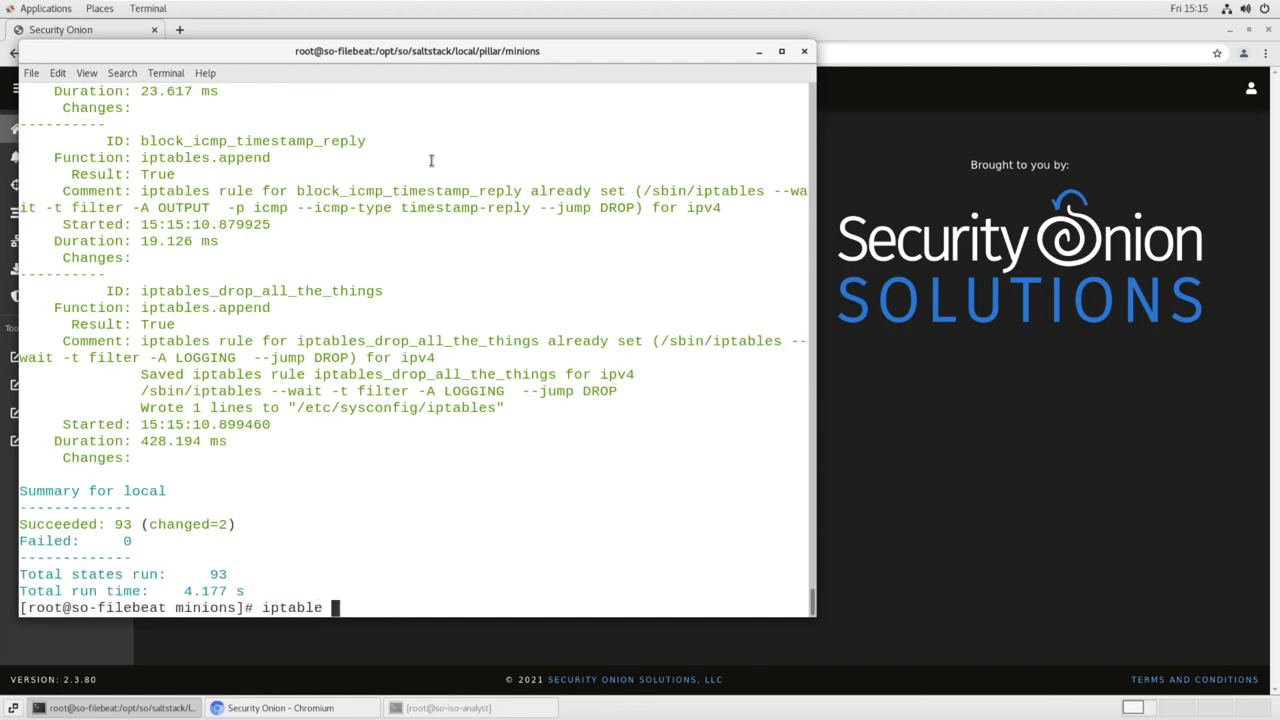
text(s --list)
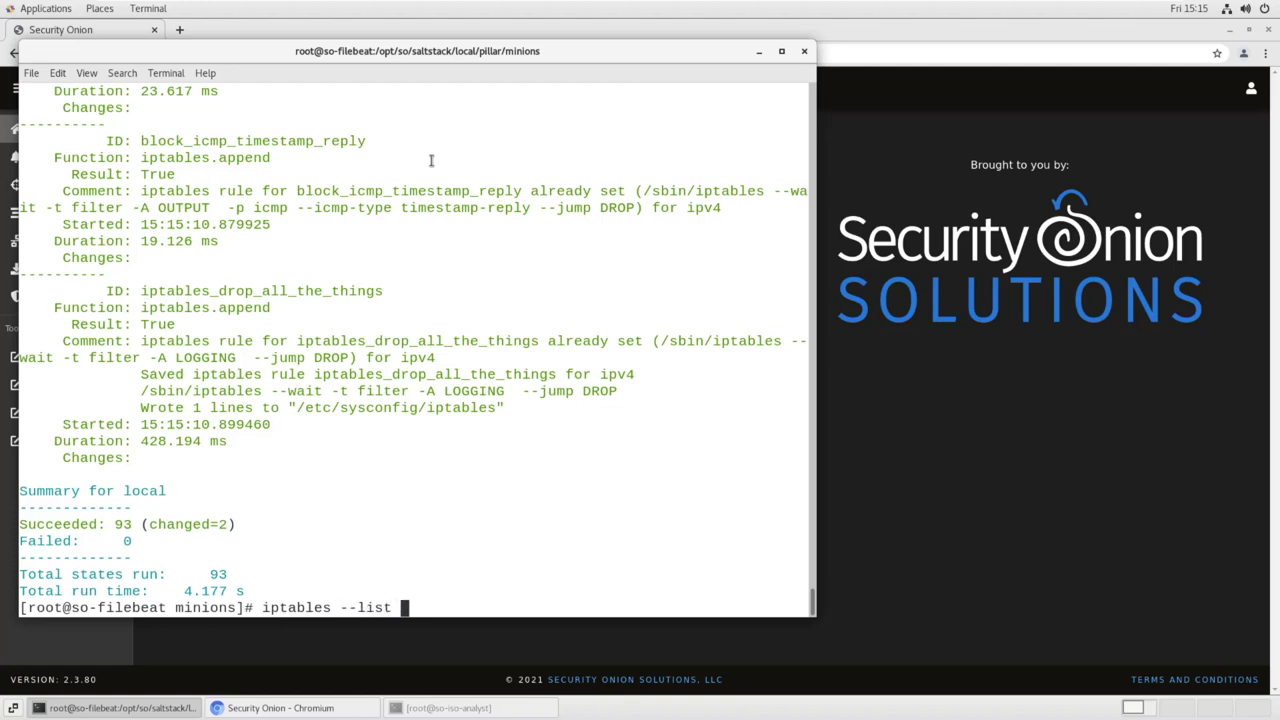
text(-n)
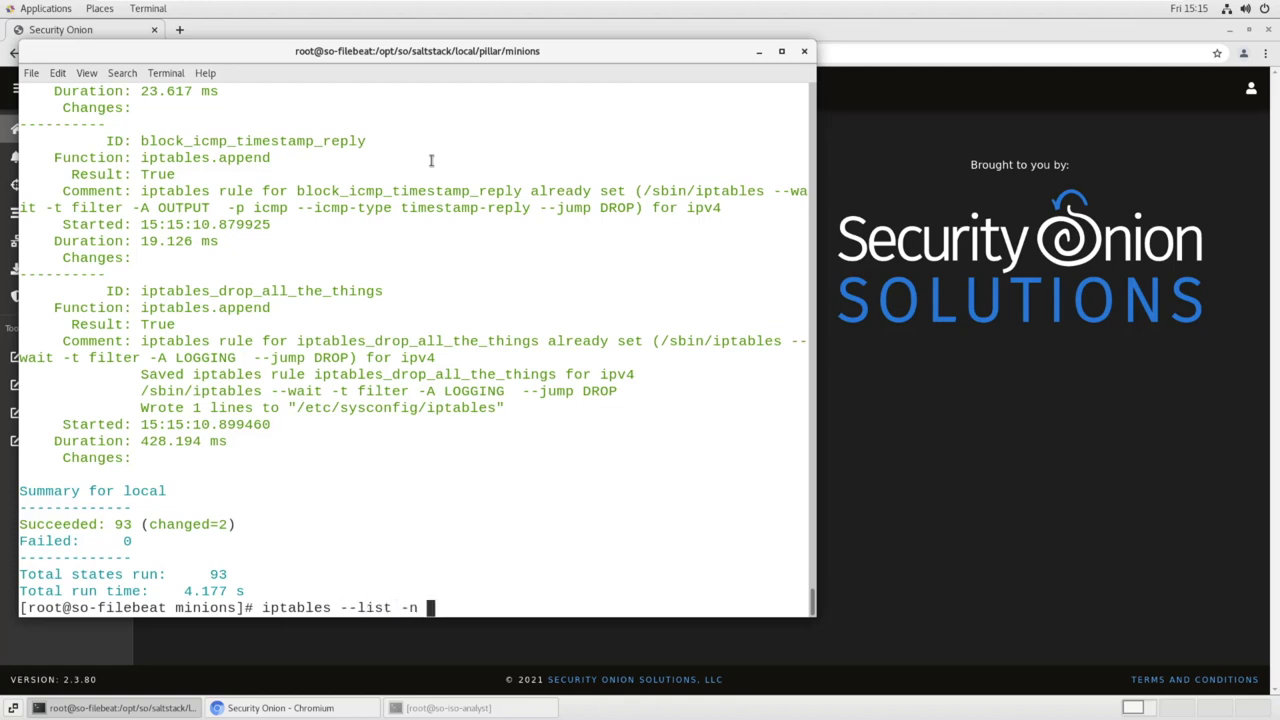
text(| grep 2055)
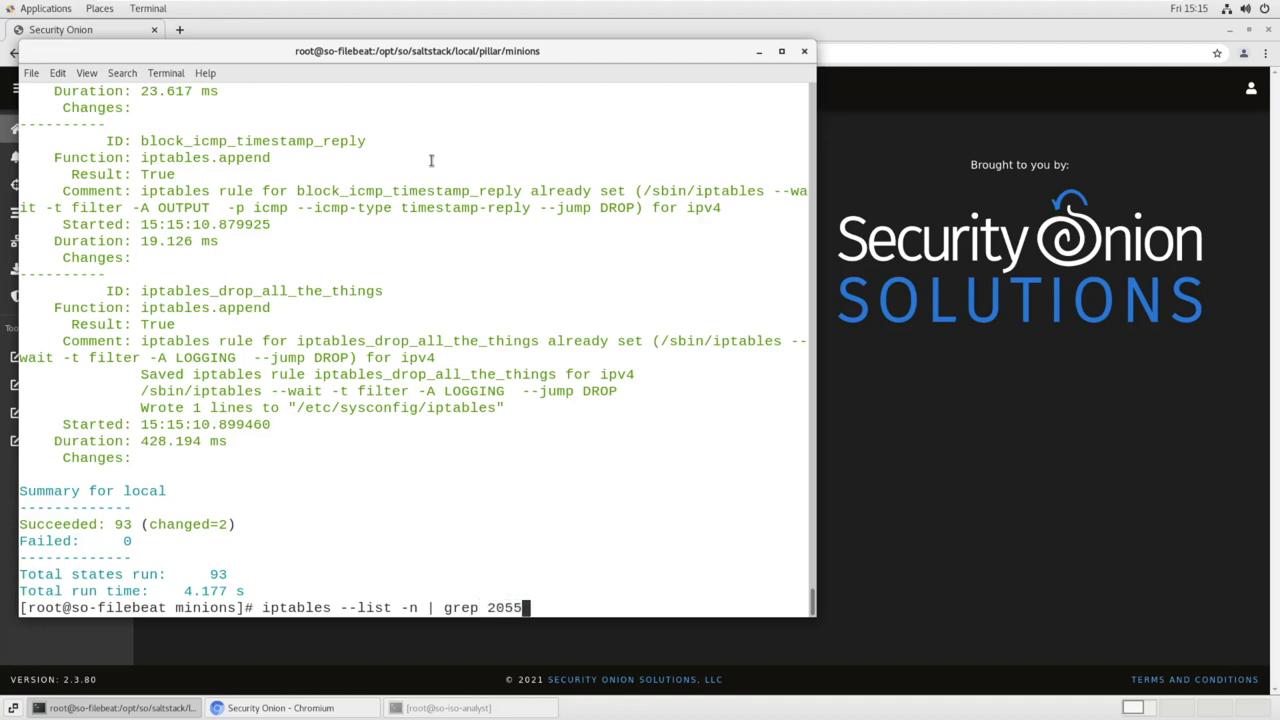
key(Return)
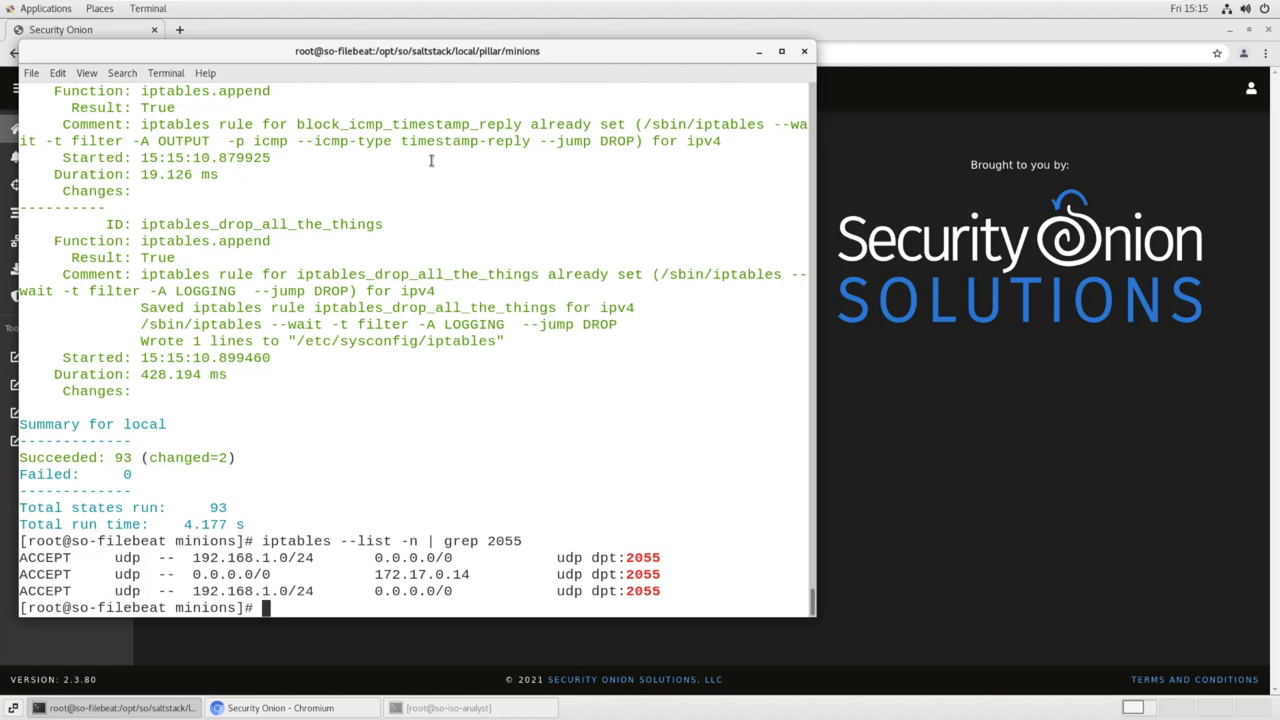
text(c)
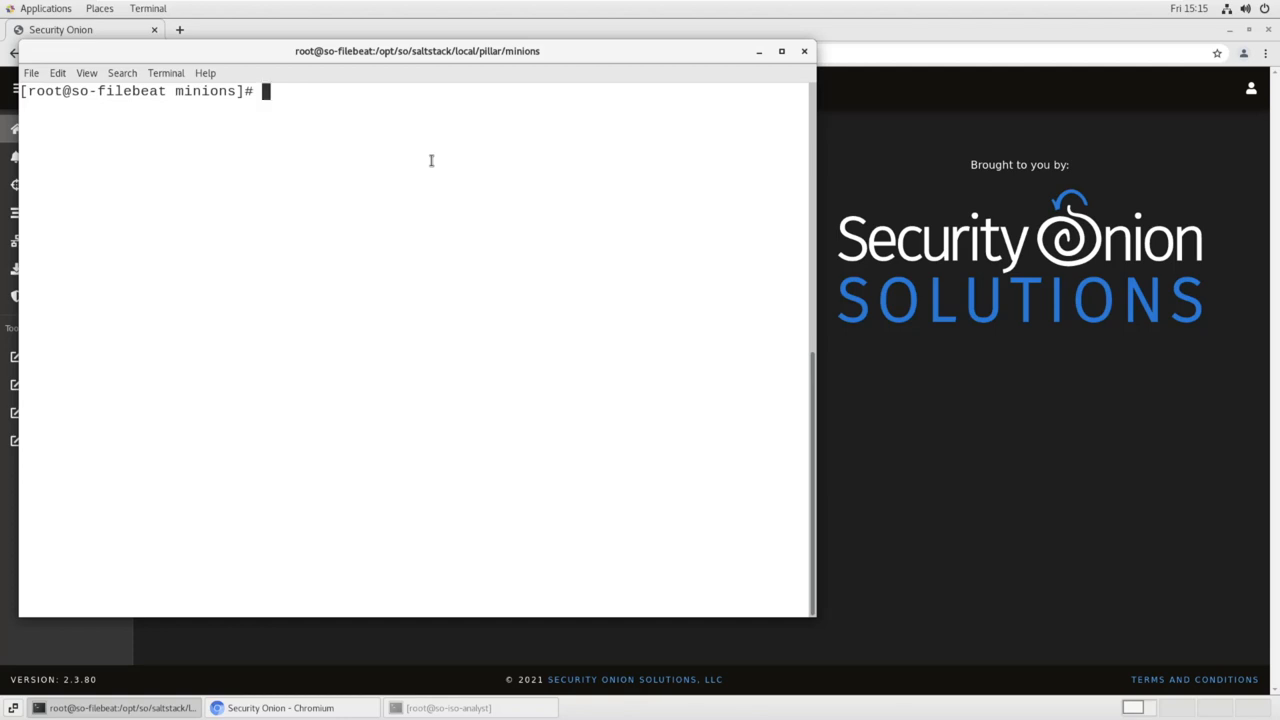
Compose 'docker exec -i so-filebeat filebeat setup modules -pipelines' for the Filebeat container
text(dock)
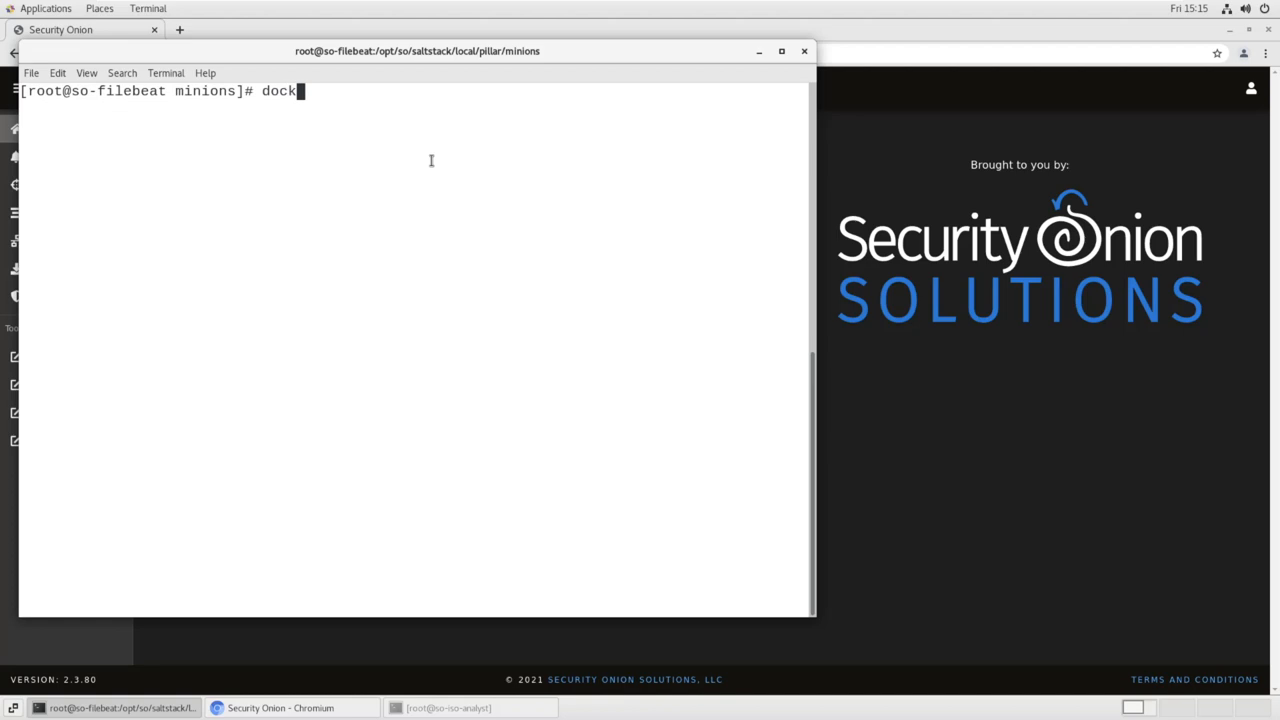
text(er)
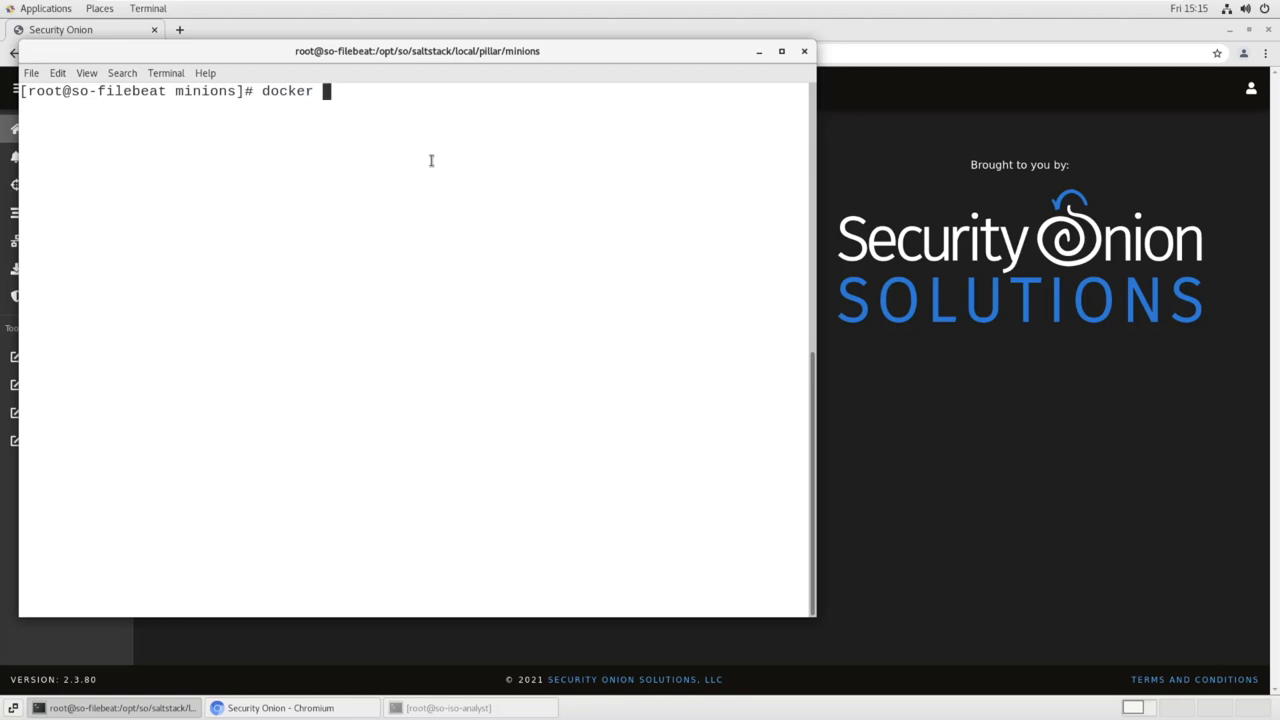
text(exec)
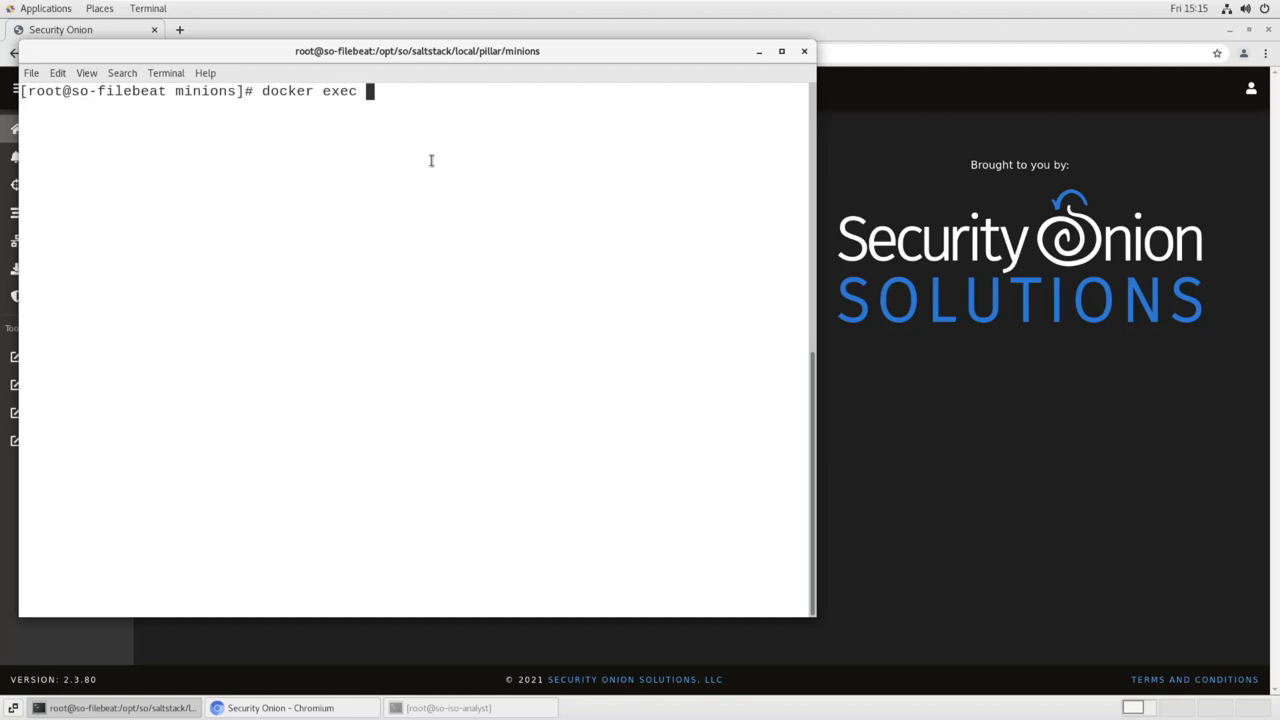
text(-i so)
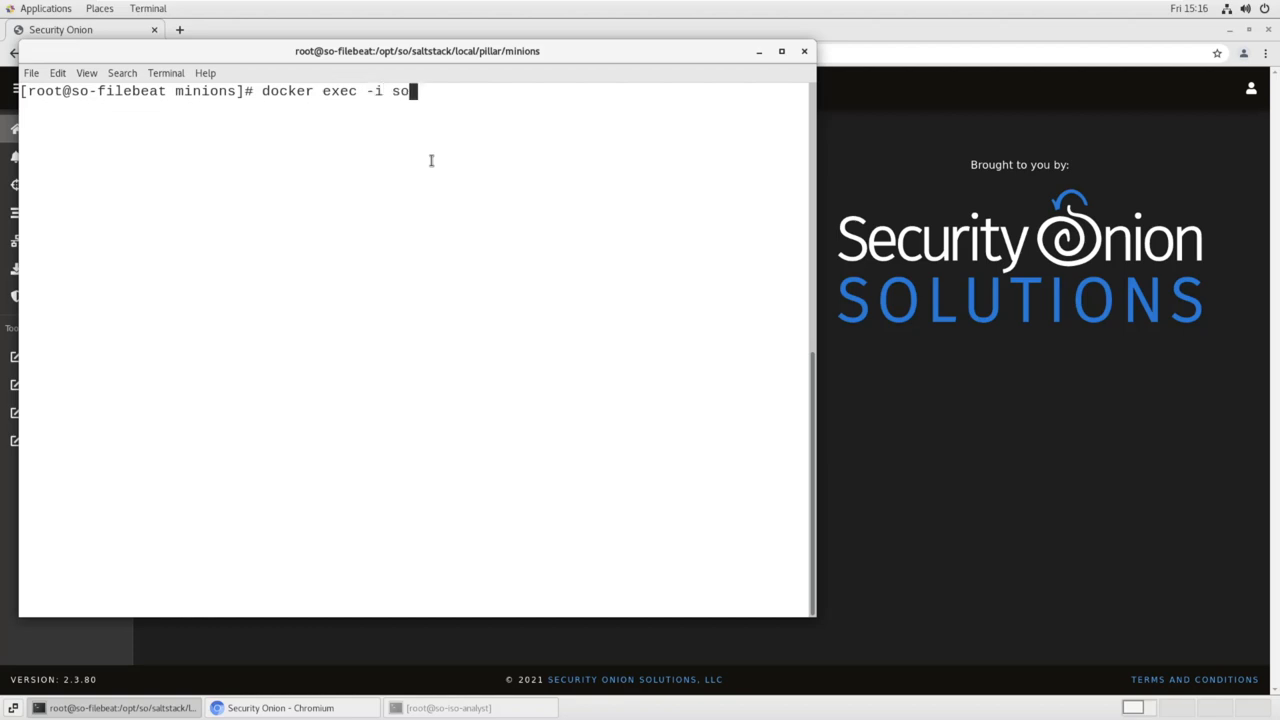
text(-filebea)
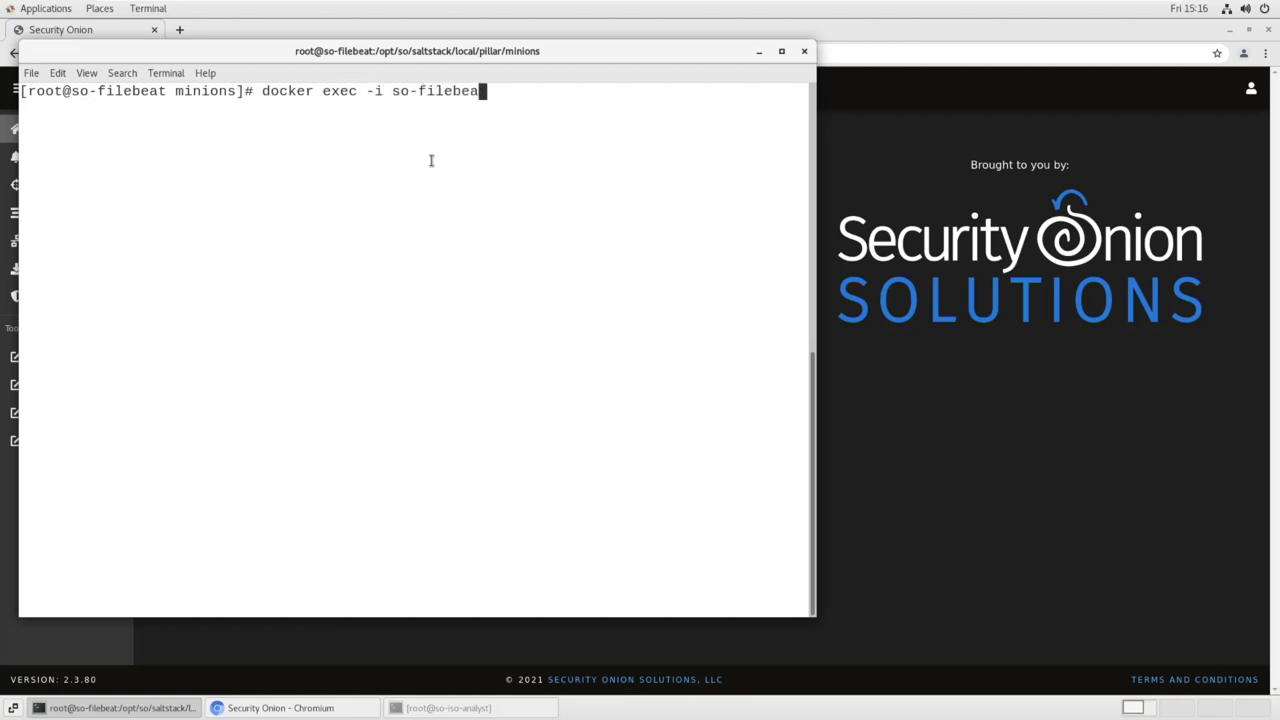
text(t)
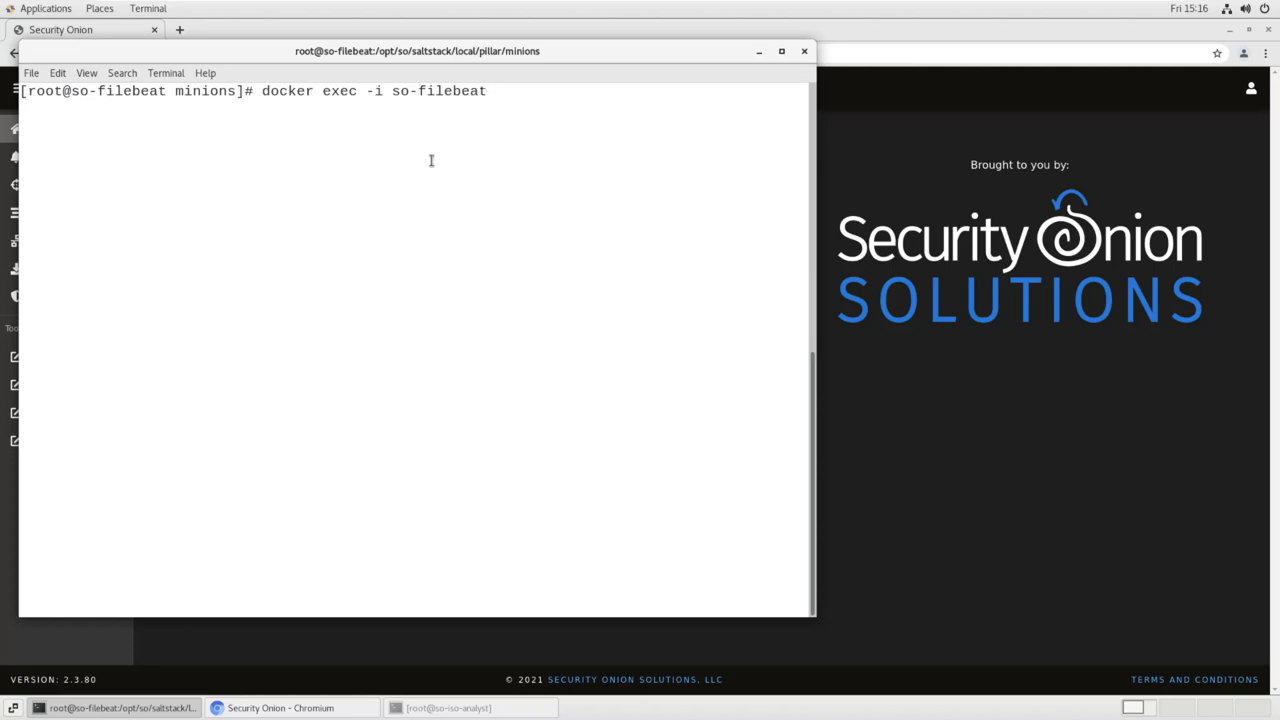
text(fil)
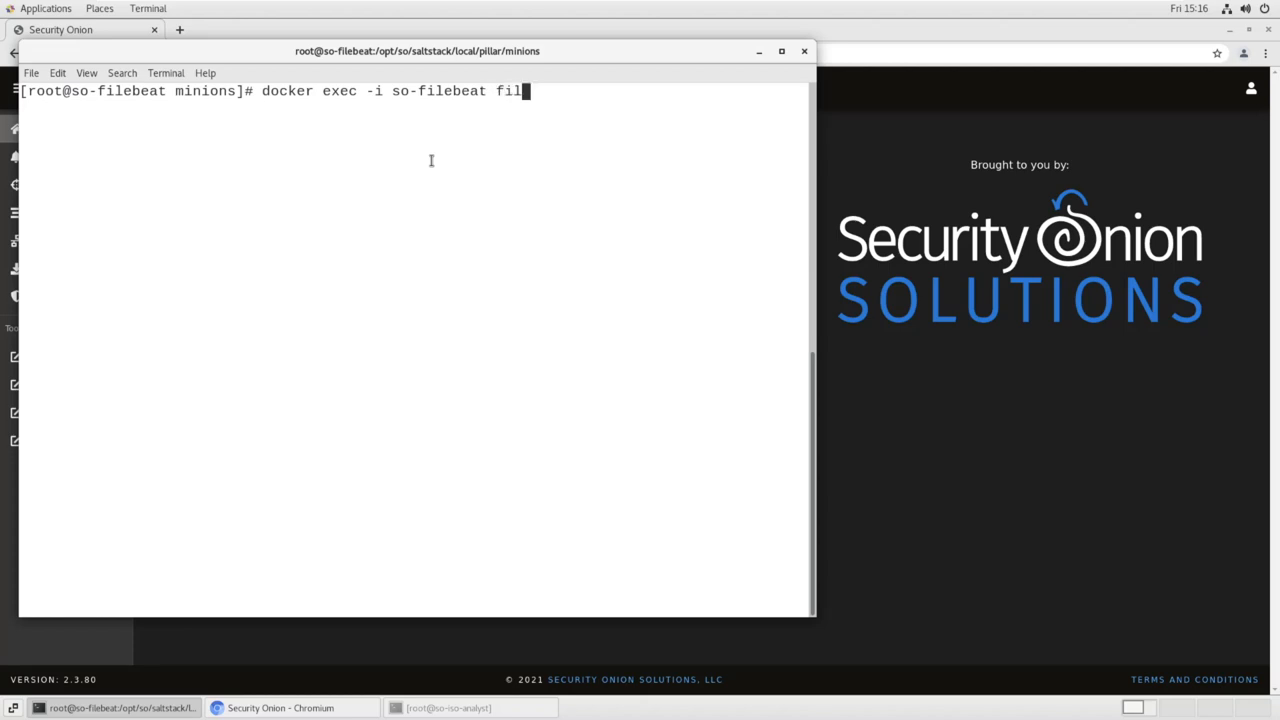
text(ebeat setup)
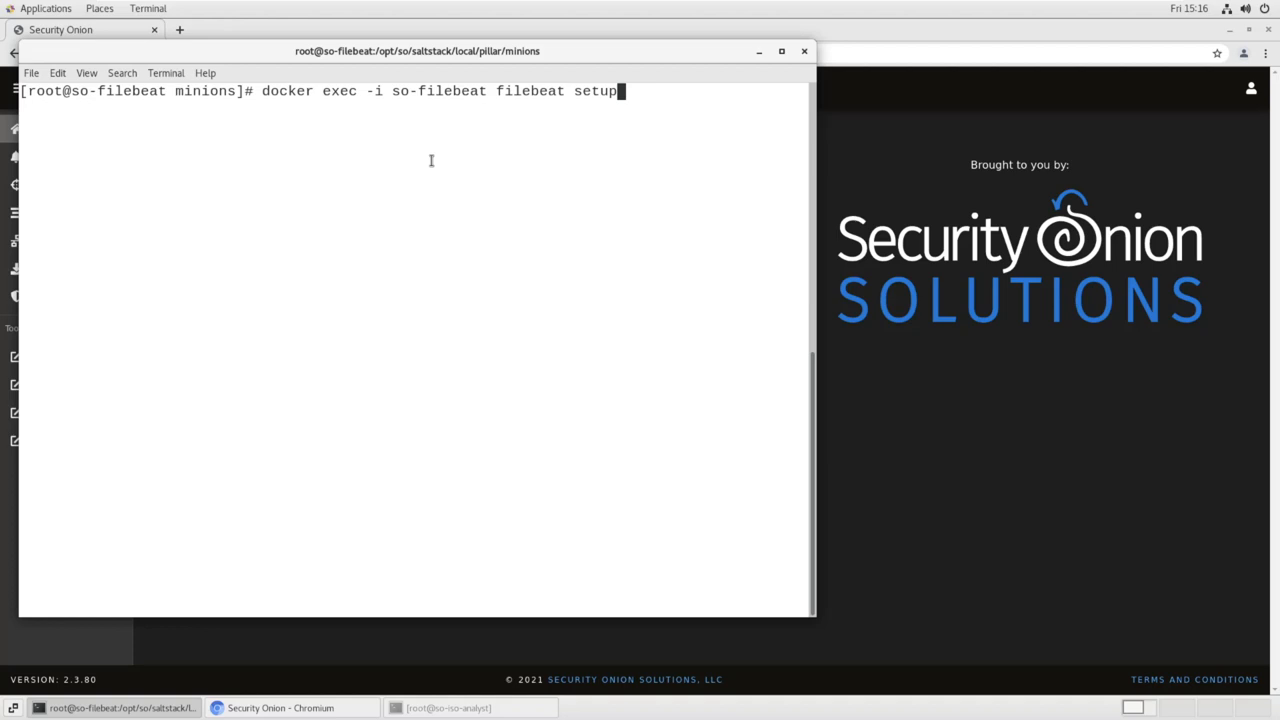
text(modul)
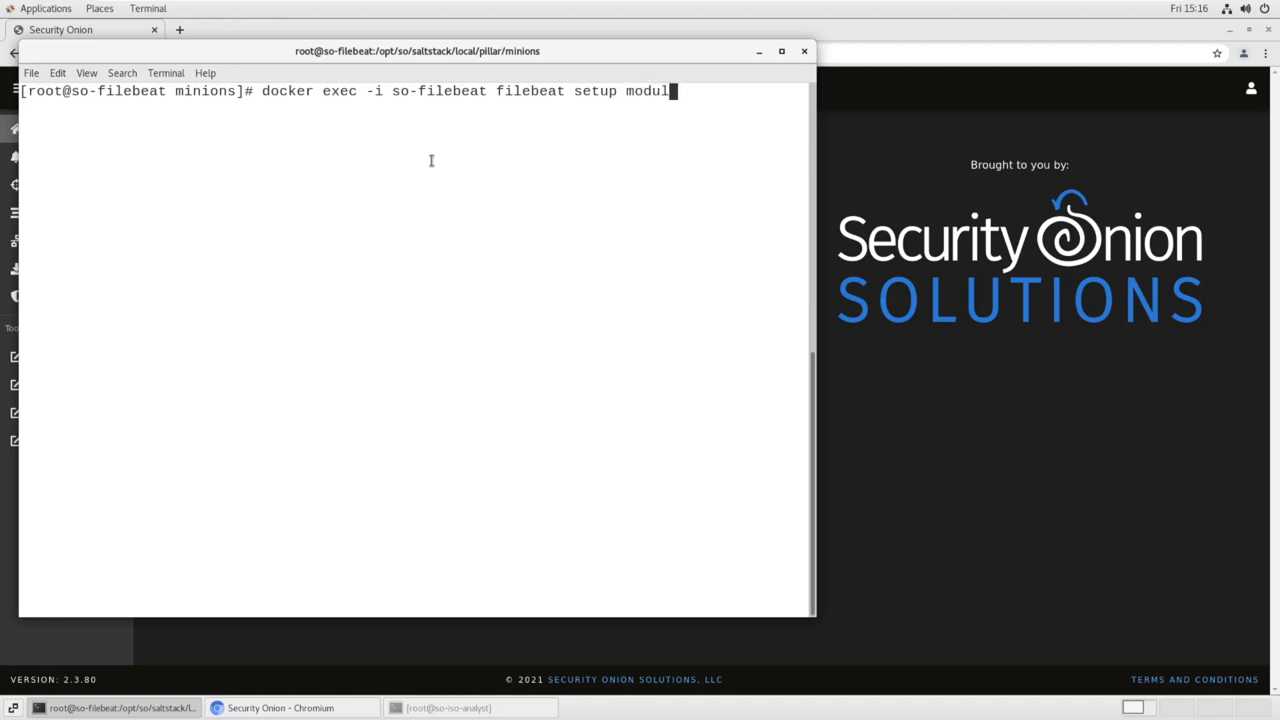
text(es -pip)
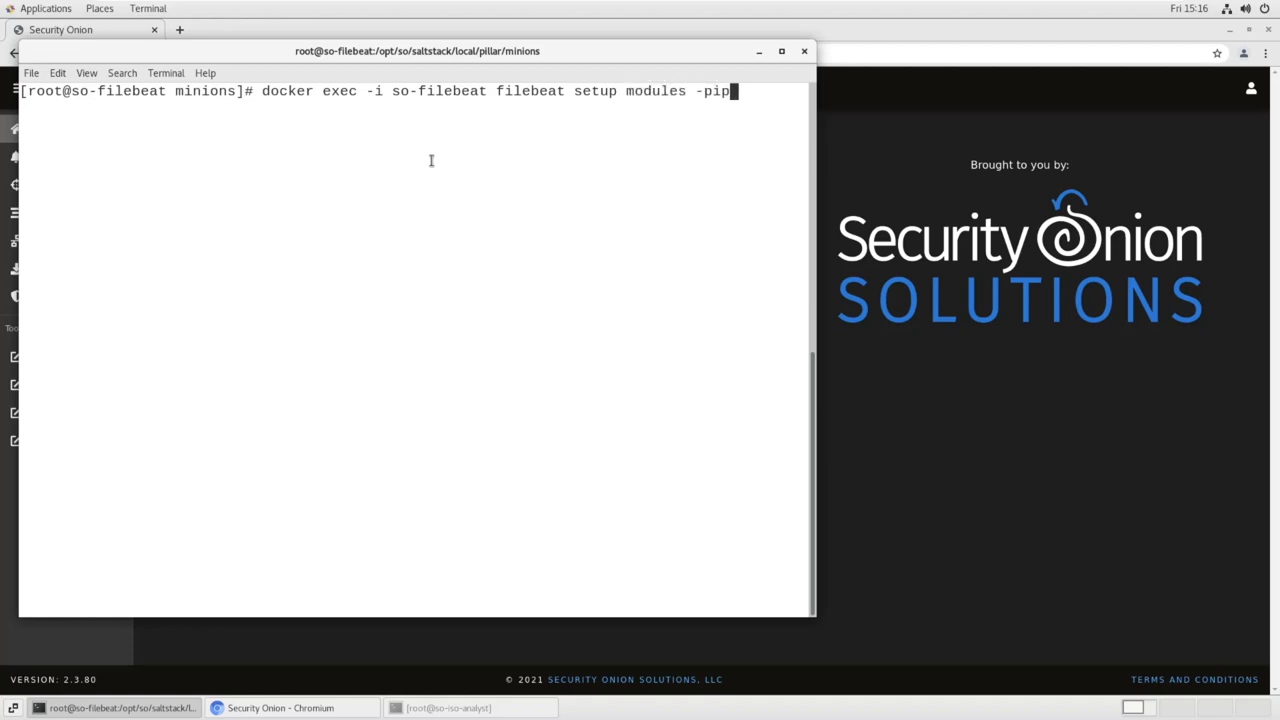
text(elines -mo)
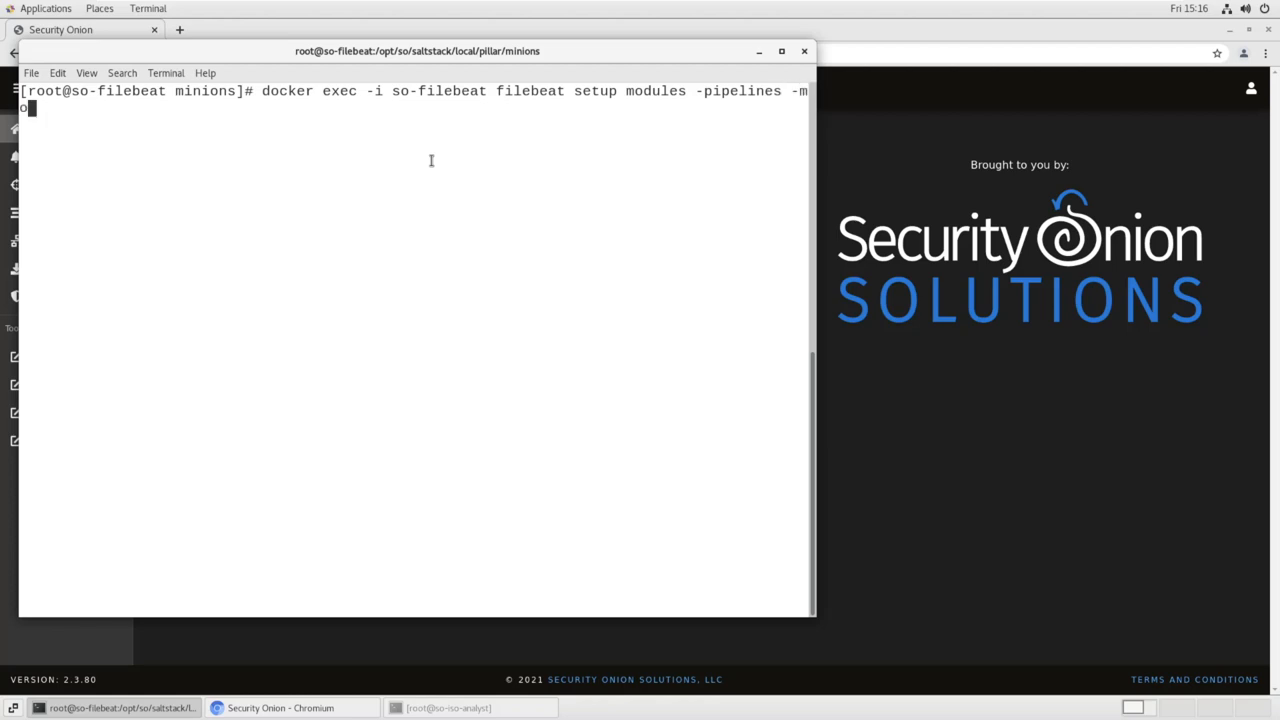
Complete it with '-modules netflow -c /usr/share/filebeat/module-setup.yml' and run the pipeline setup
text(dules)
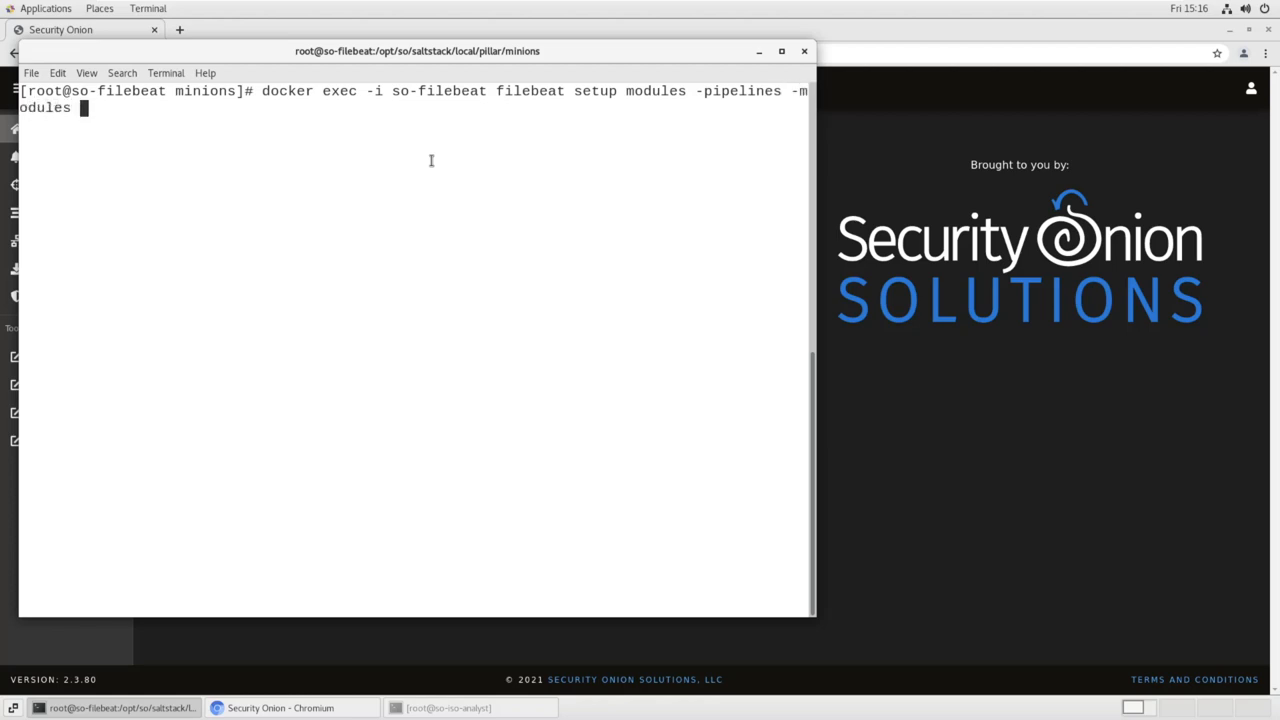
text(netflow)
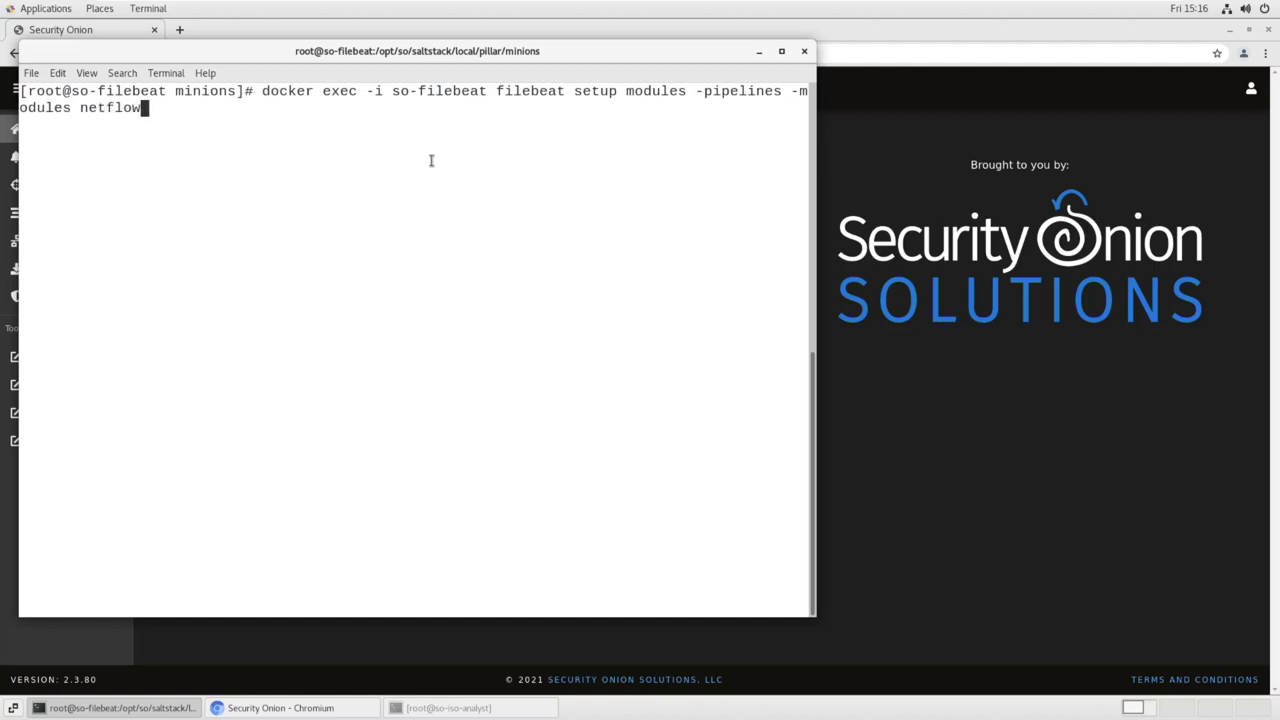
text(-c /usr)
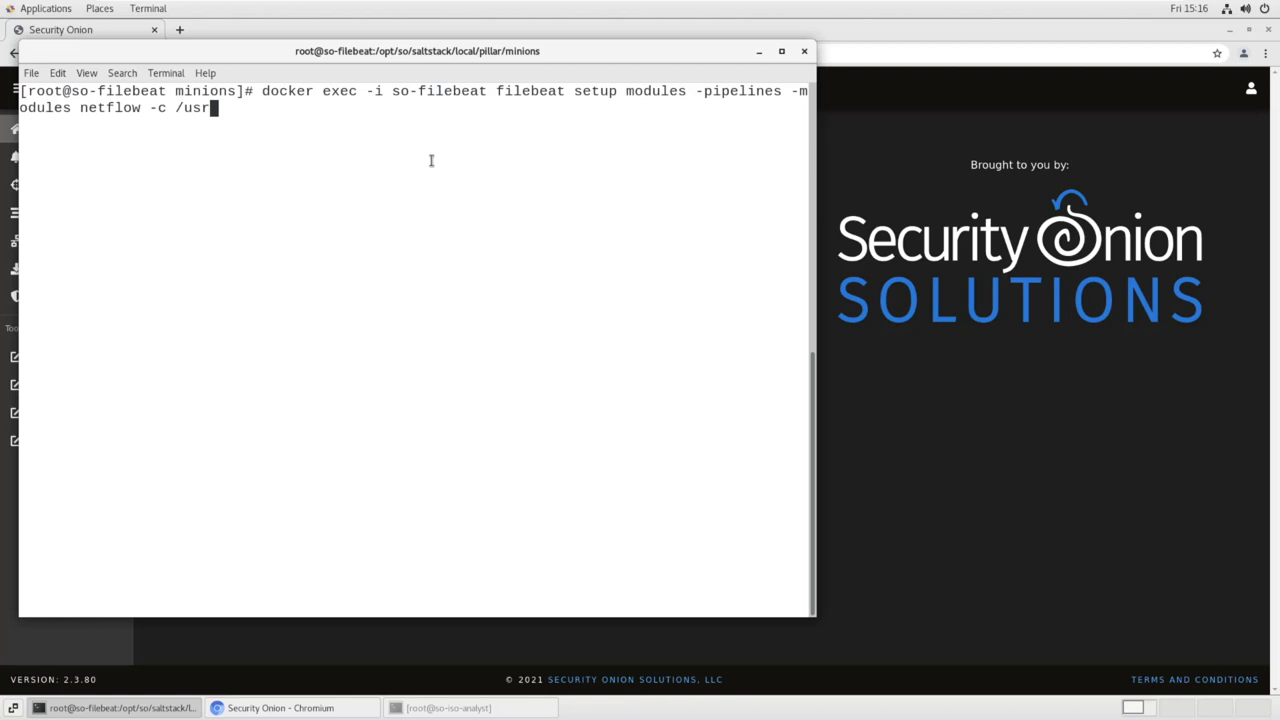
text(/share/)
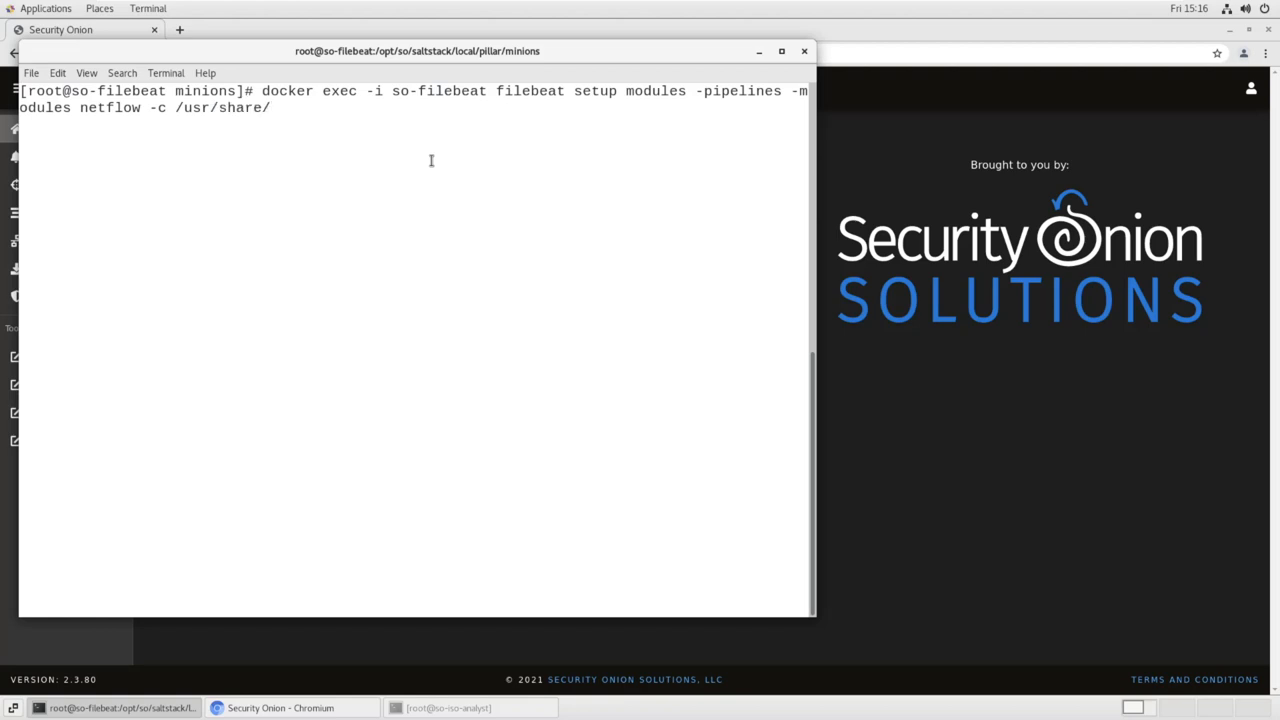
text(filebeat/)
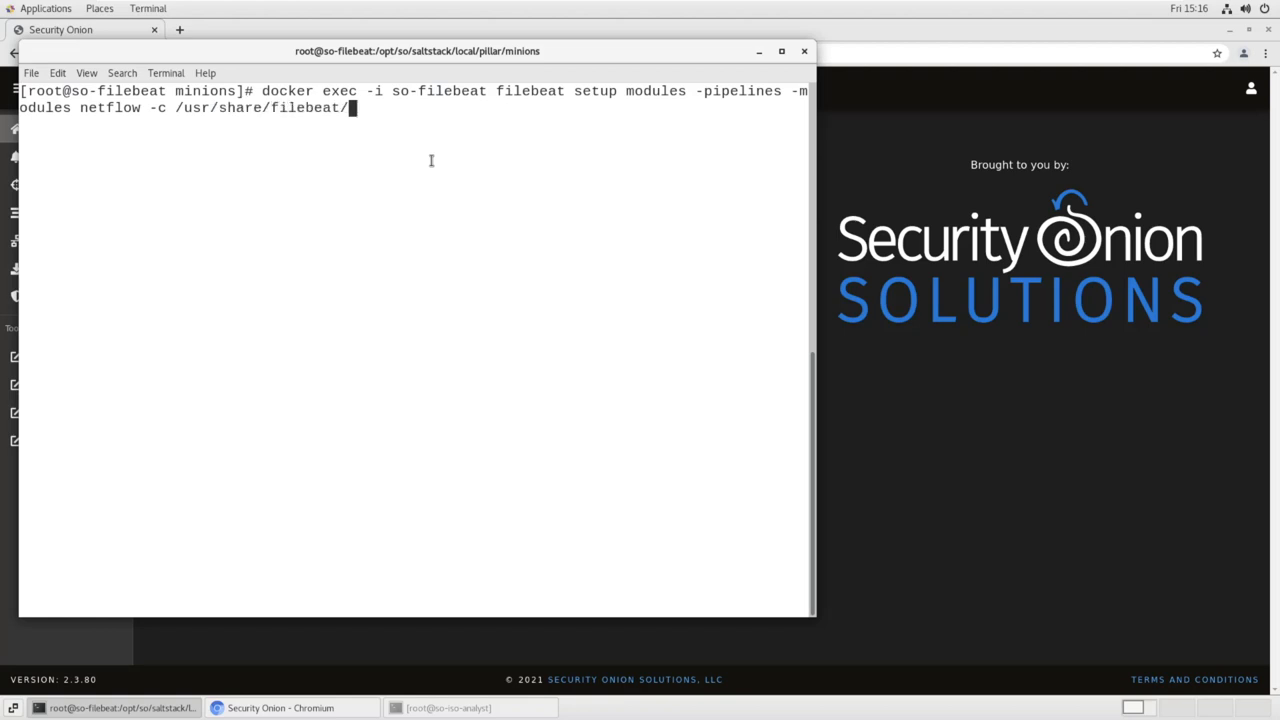
text(module-setup)
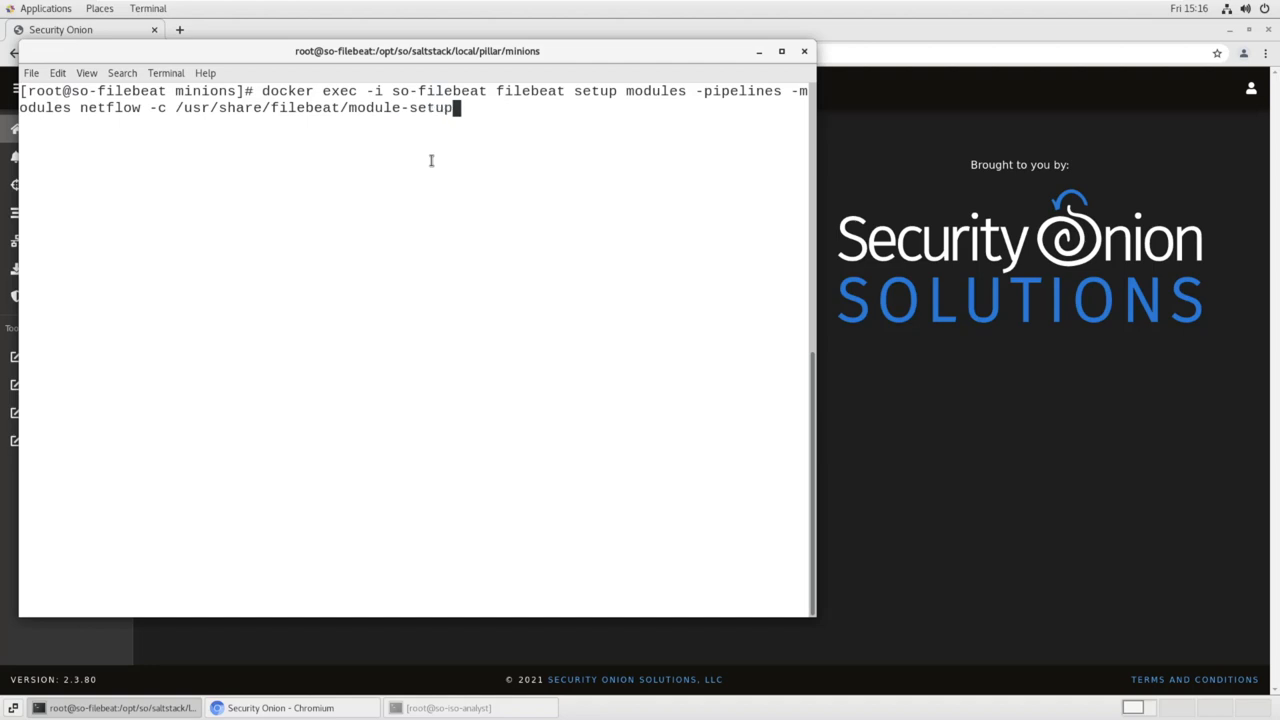
text(.yml)
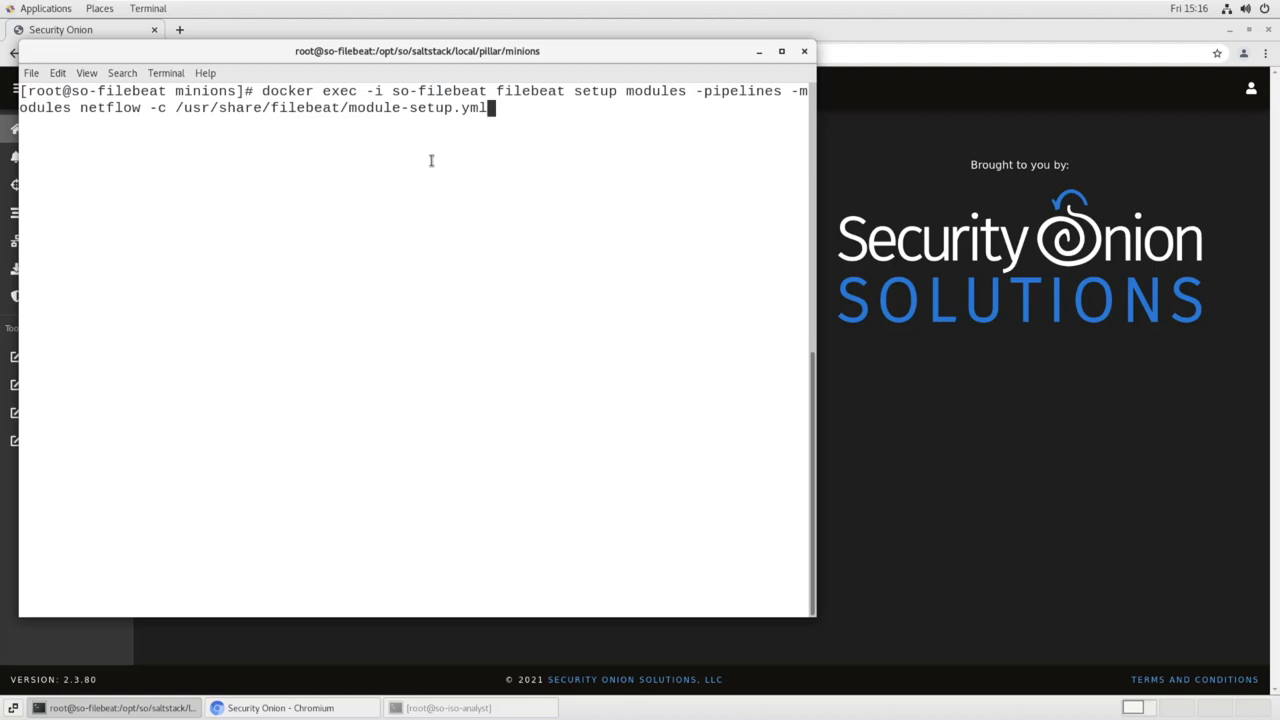
key(Return)
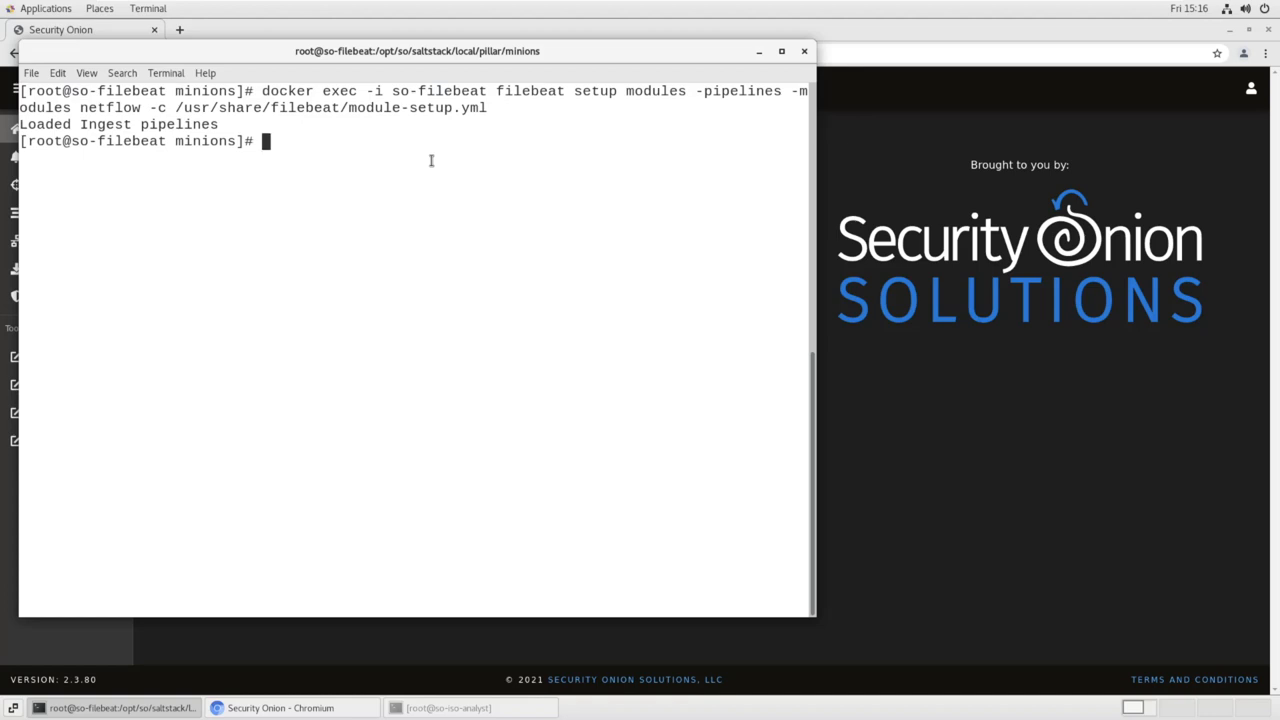
Run so-filebeat-restart to reapply the Filebeat state with the netflow module
text(so-filebeat)
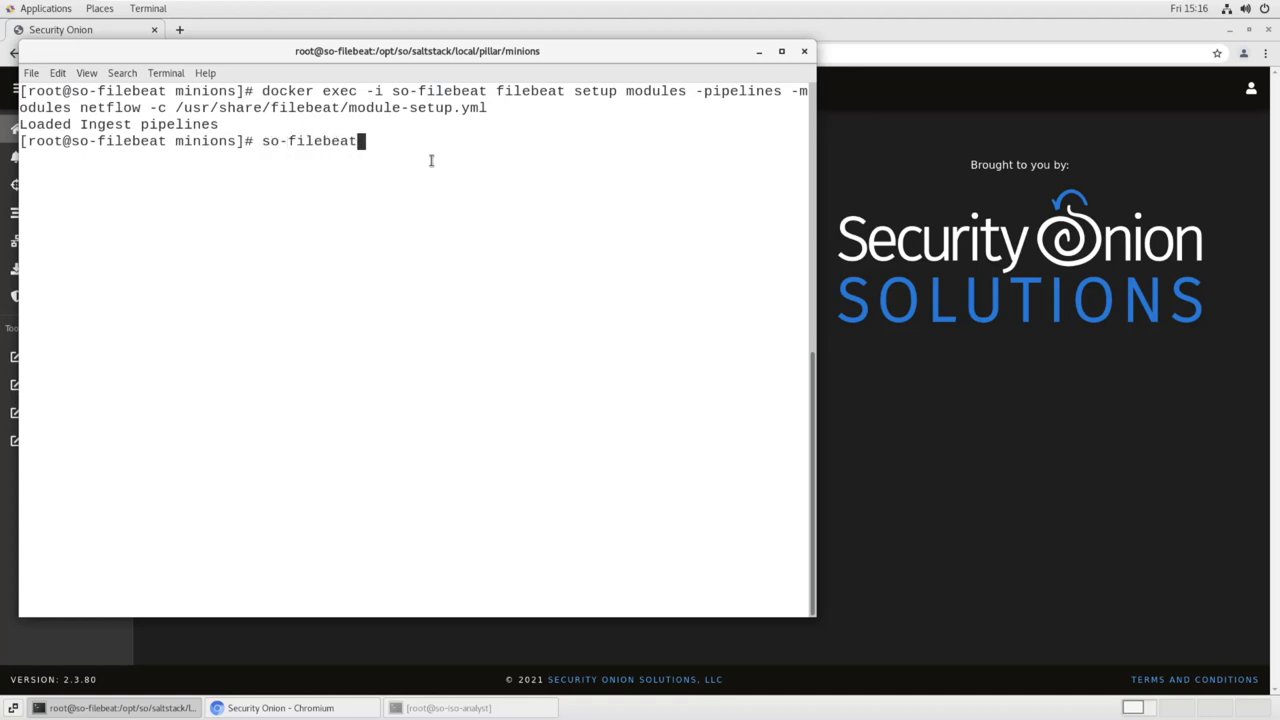
text(-restart)
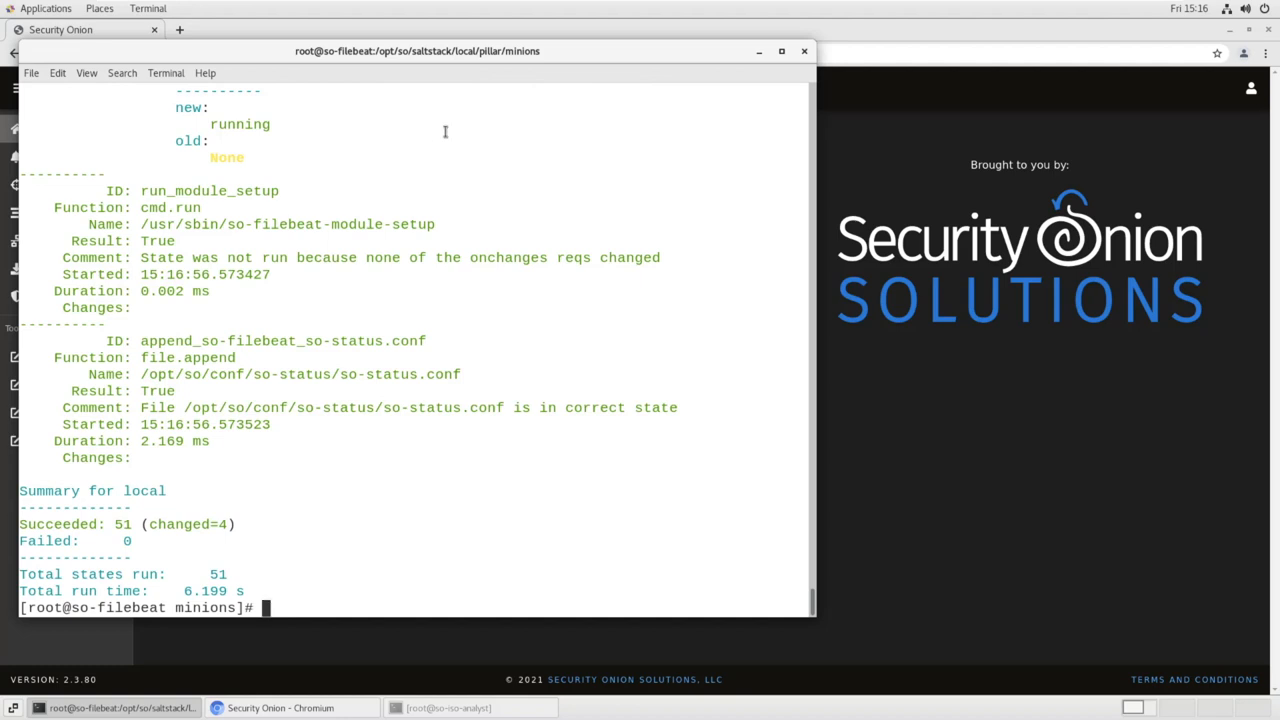
mouse_move(702, 124)
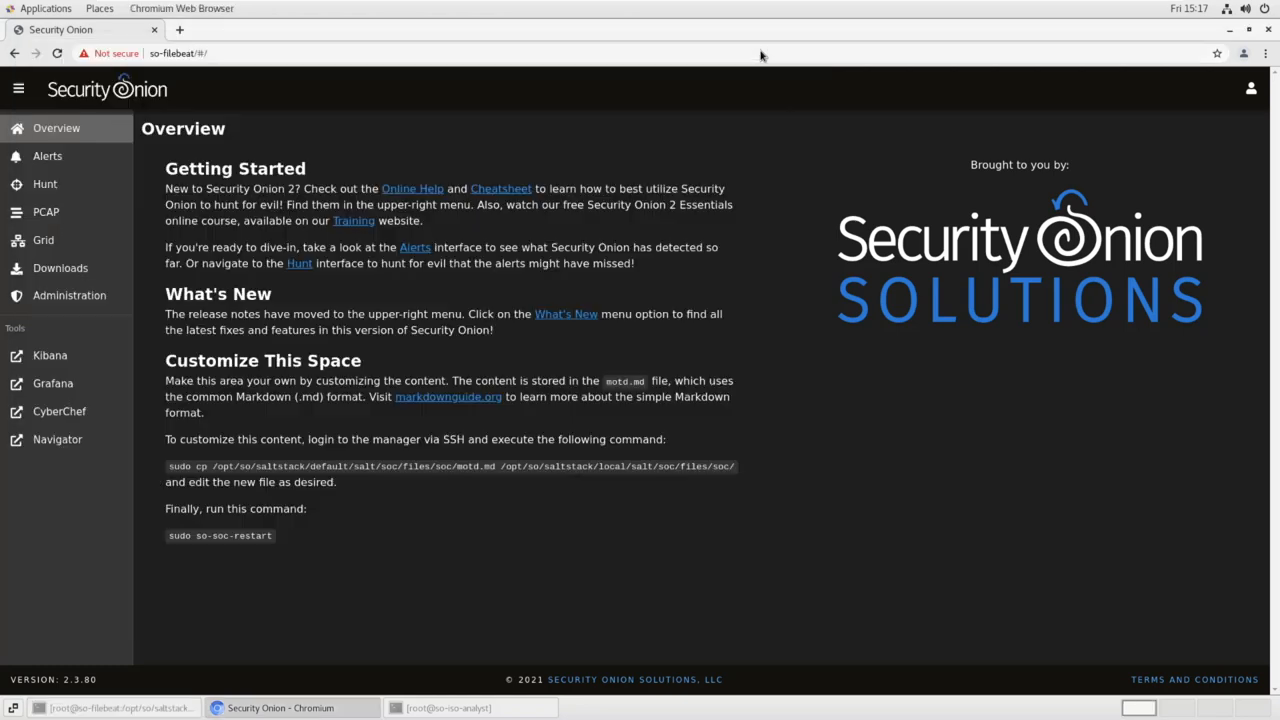
mouse_move(1084, 408)
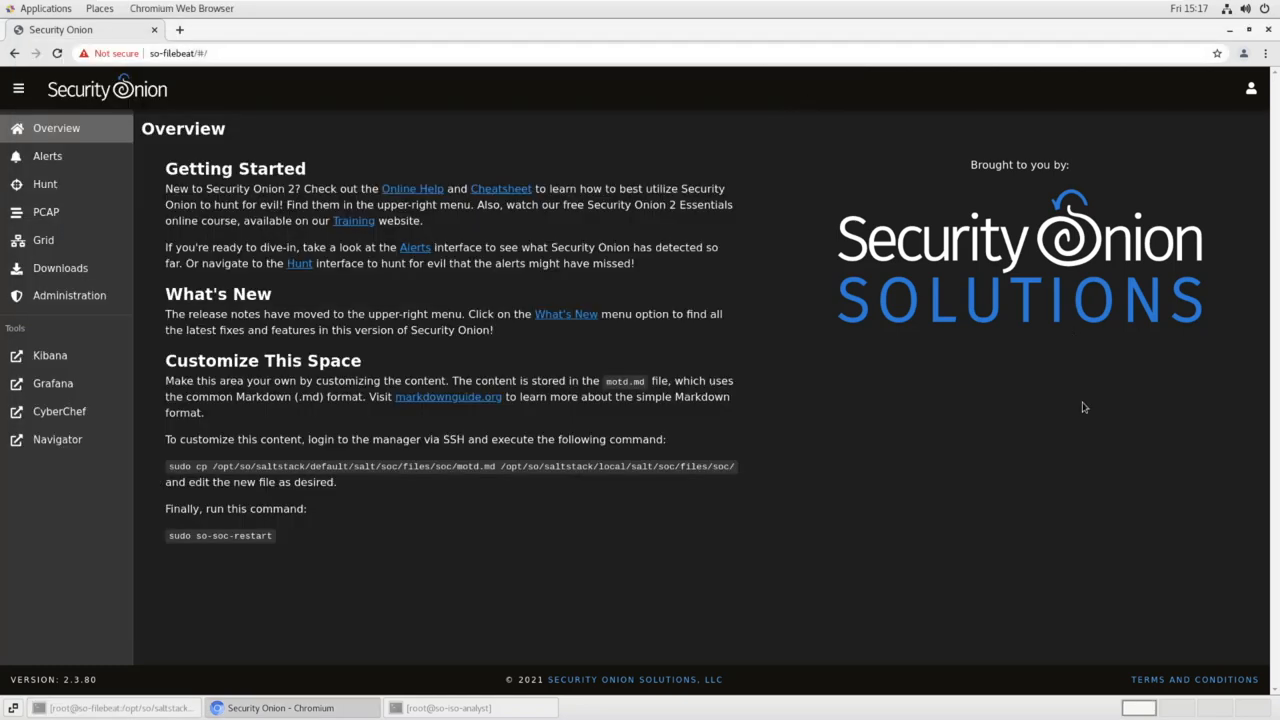
mouse_move(1148, 660)
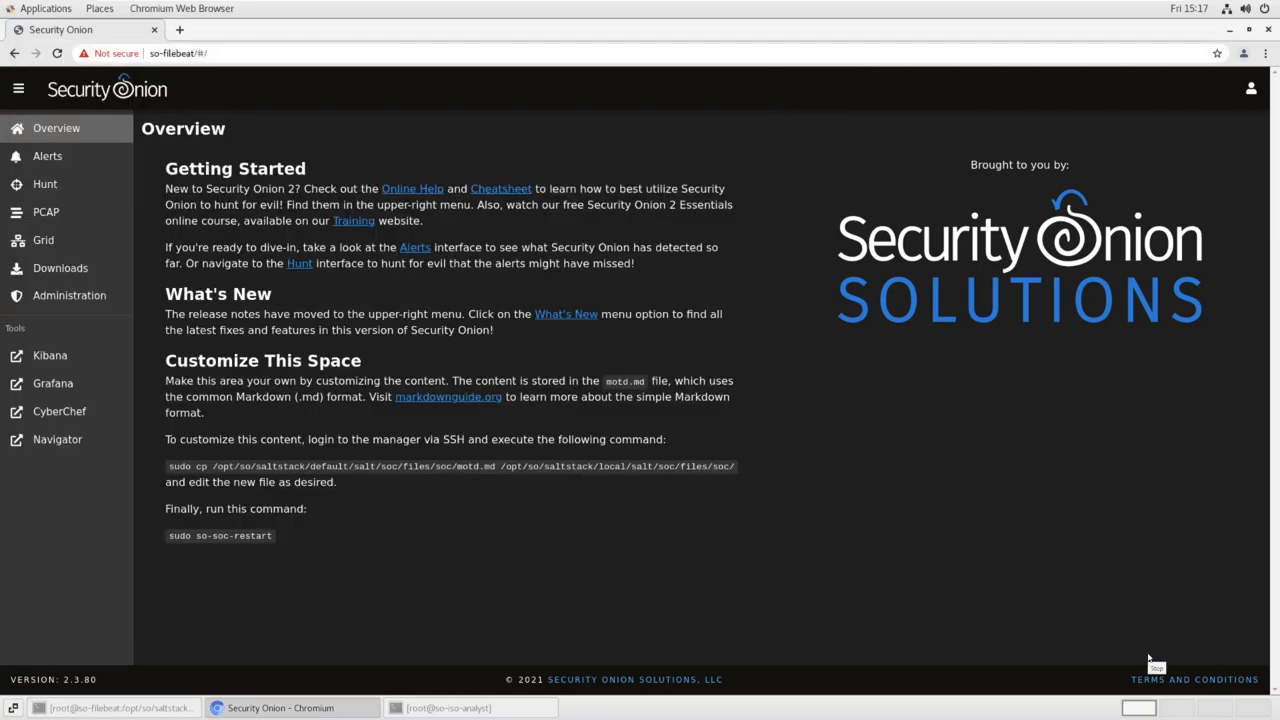
mouse_move(364, 582)
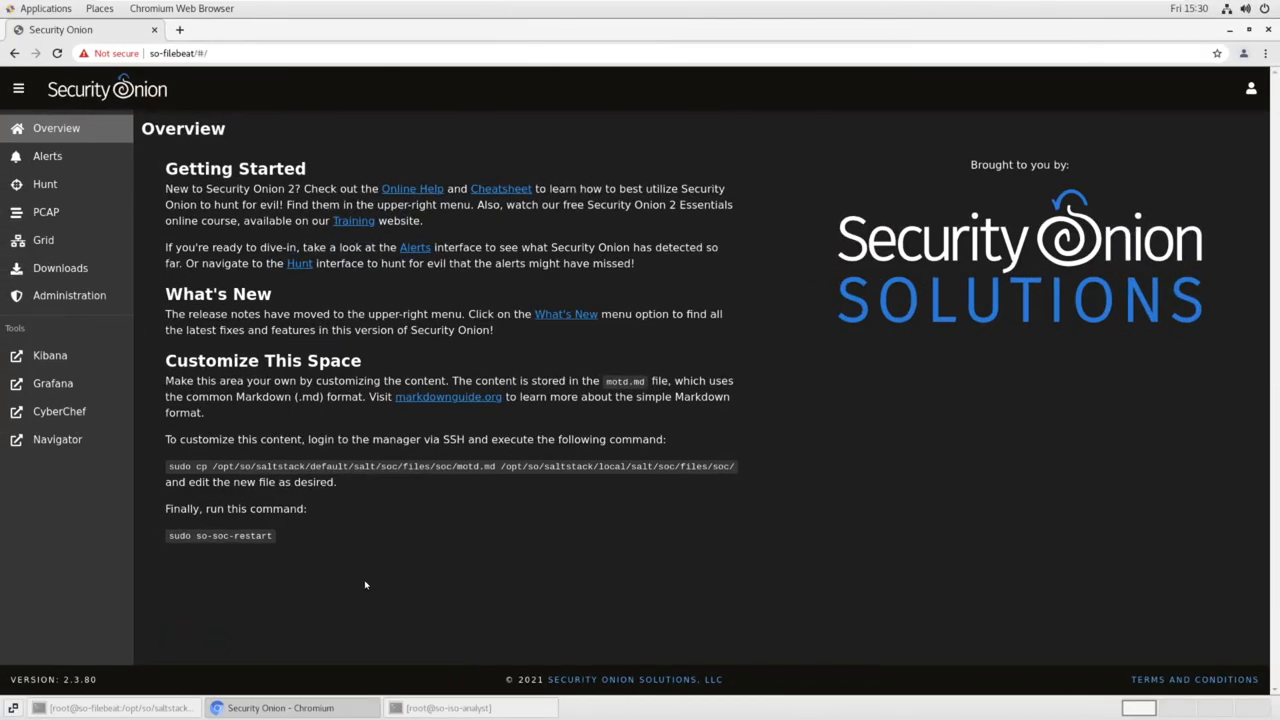
mouse_move(392, 586)
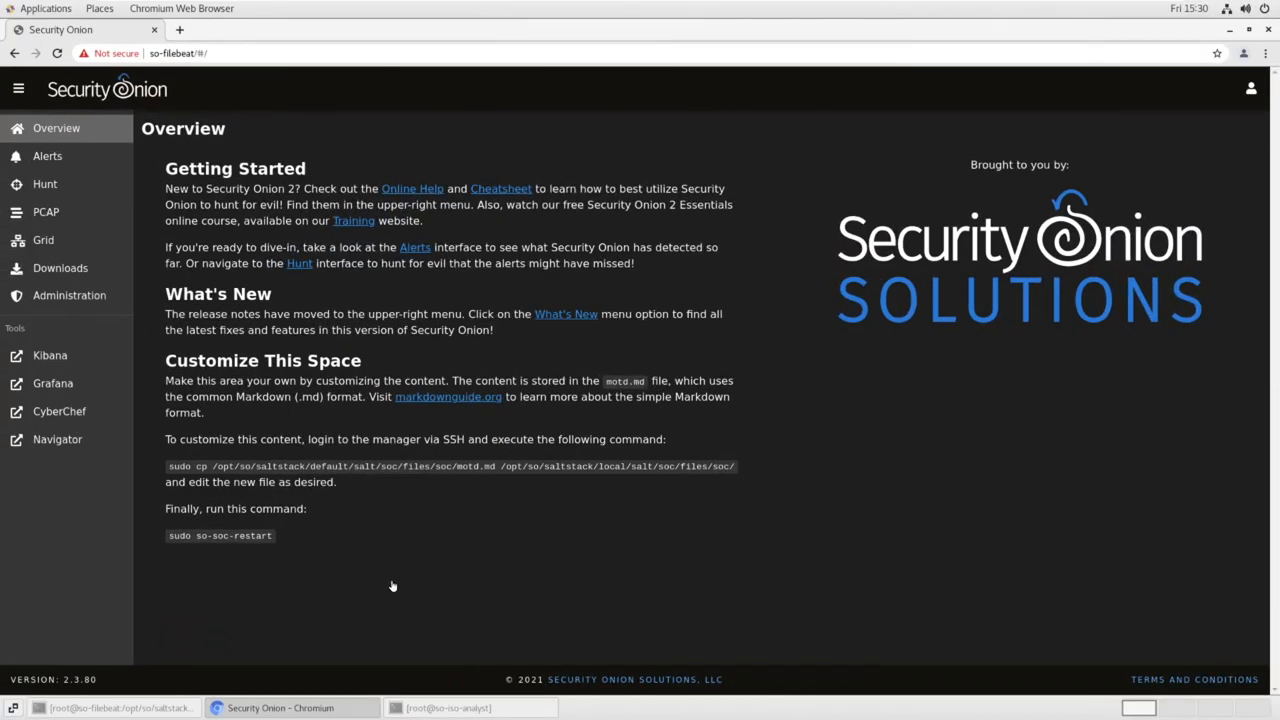
mouse_move(44, 184)
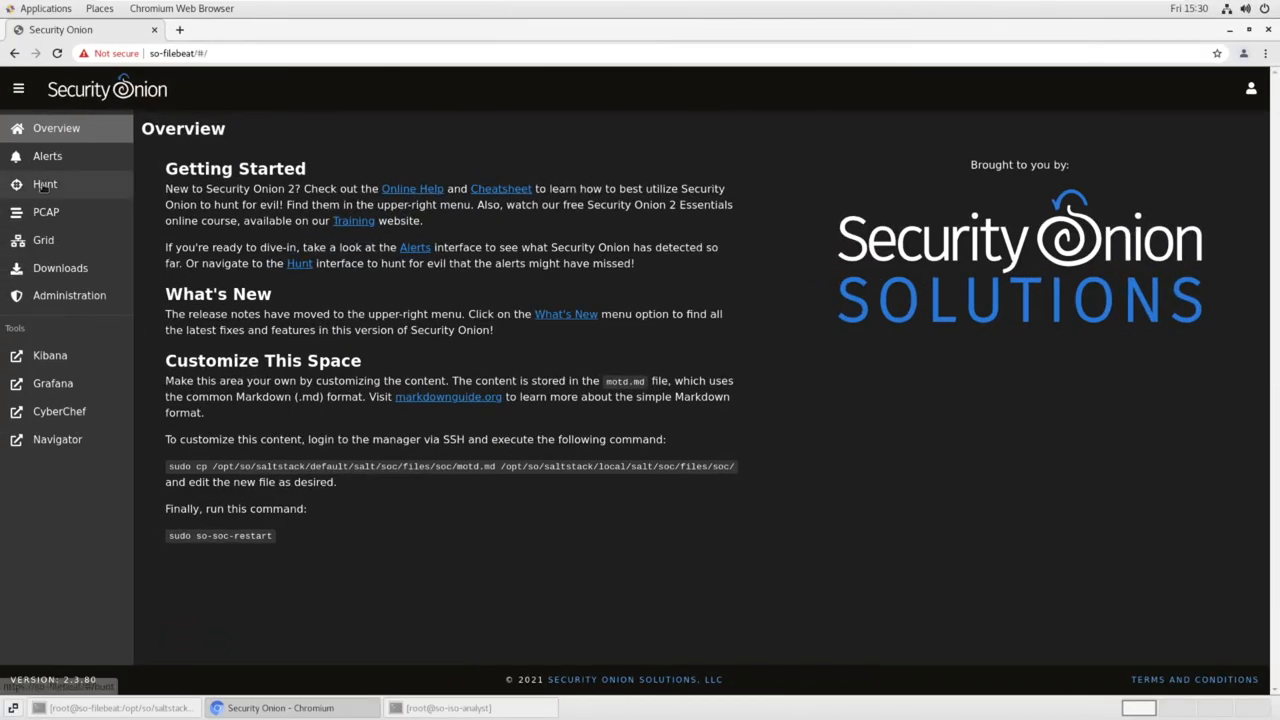
In Hunt, include only the netflow.log group so the query shows its 432 events
click(44, 184)
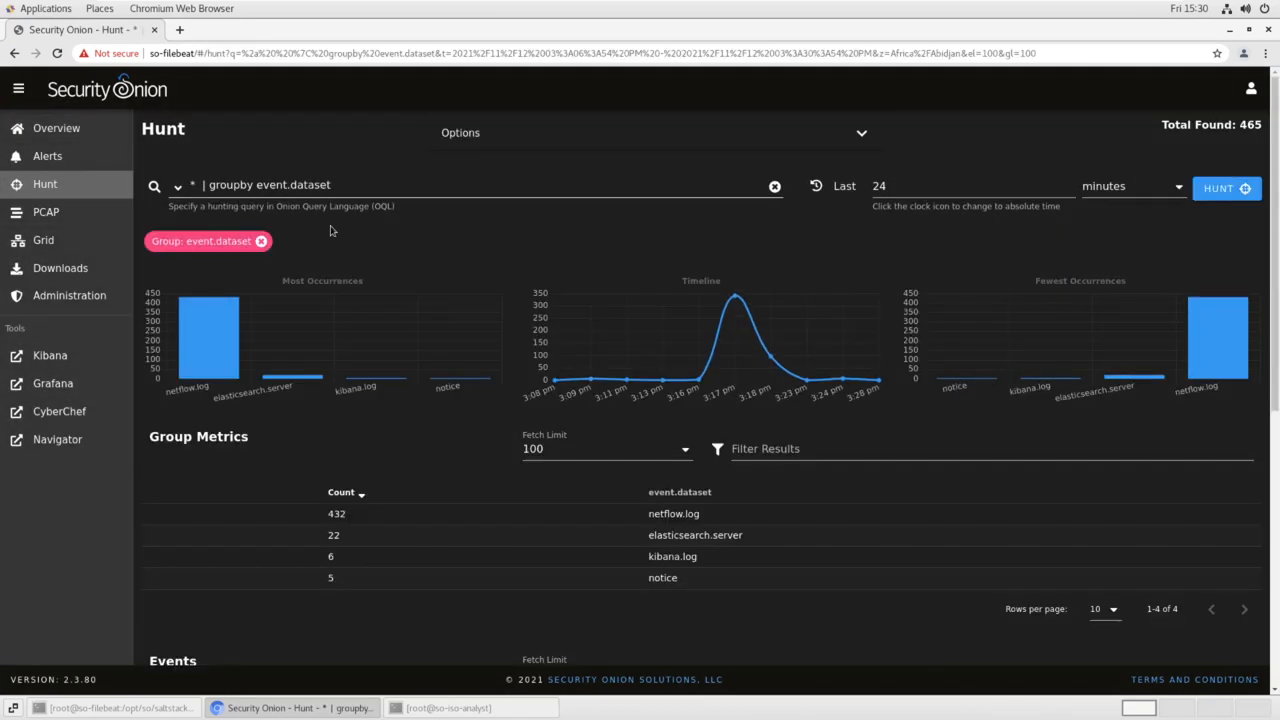
mouse_move(610, 544)
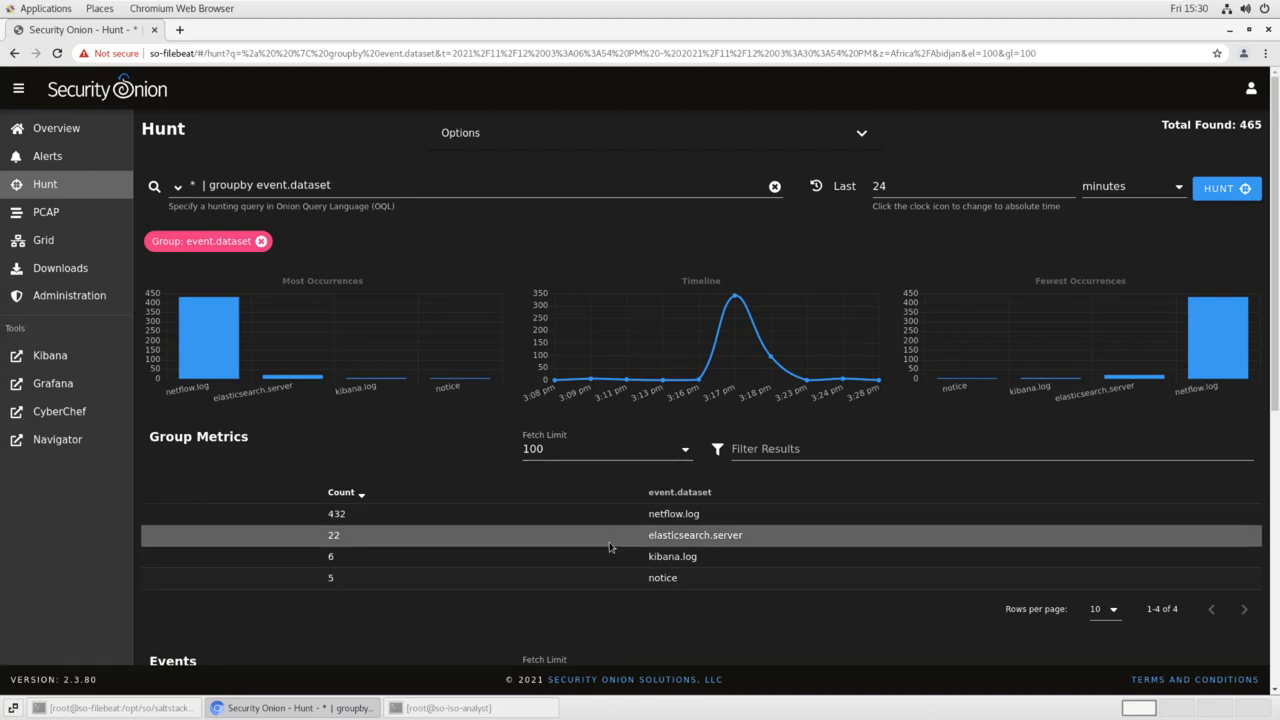
mouse_move(672, 512)
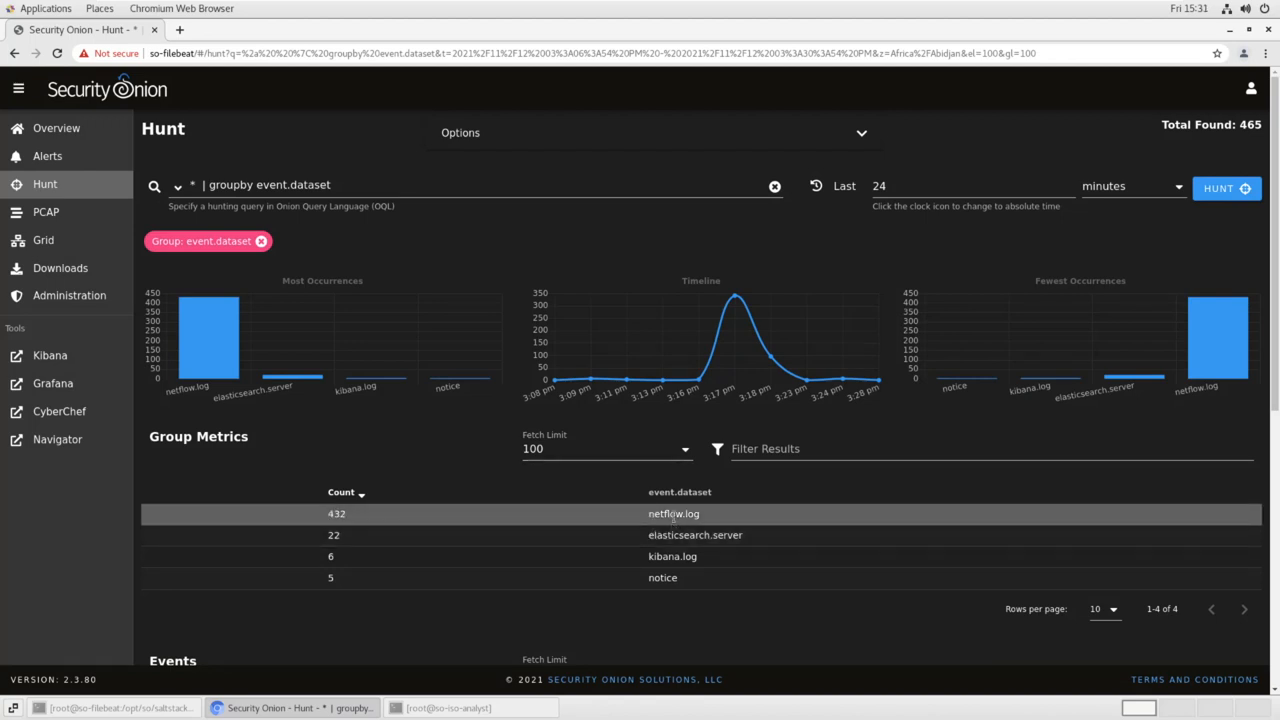
right_click(672, 512)
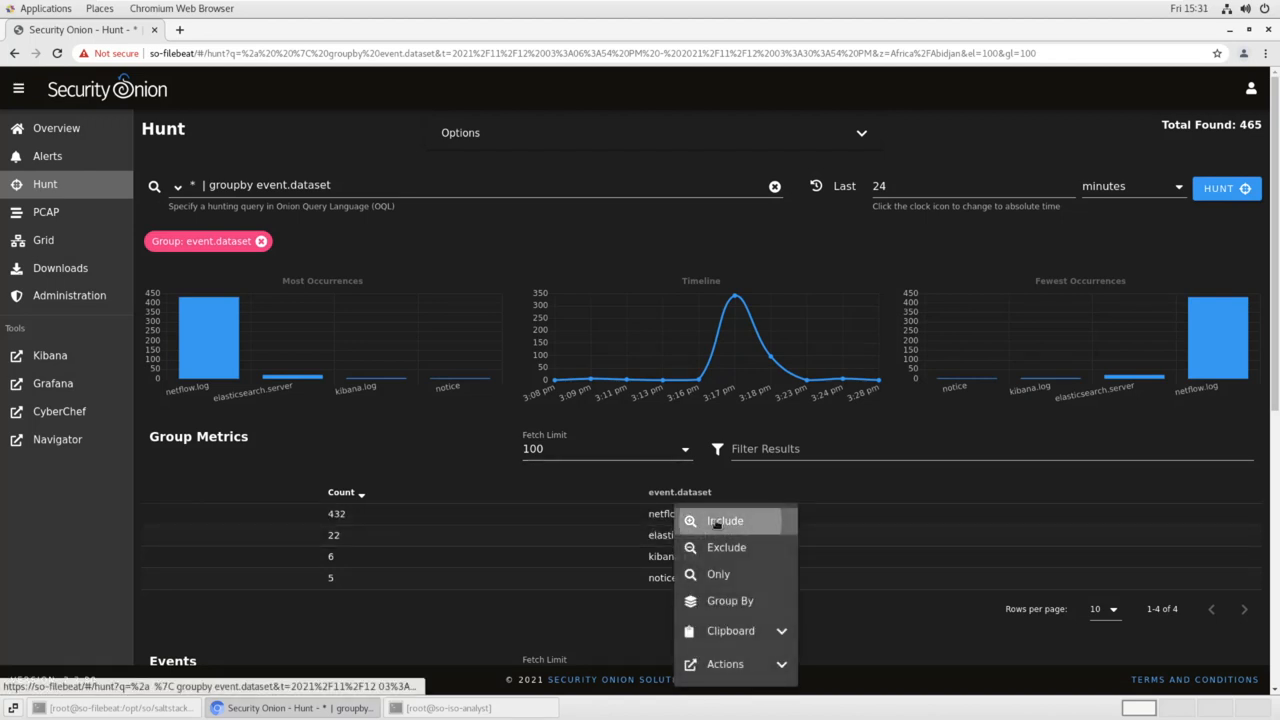
click(724, 520)
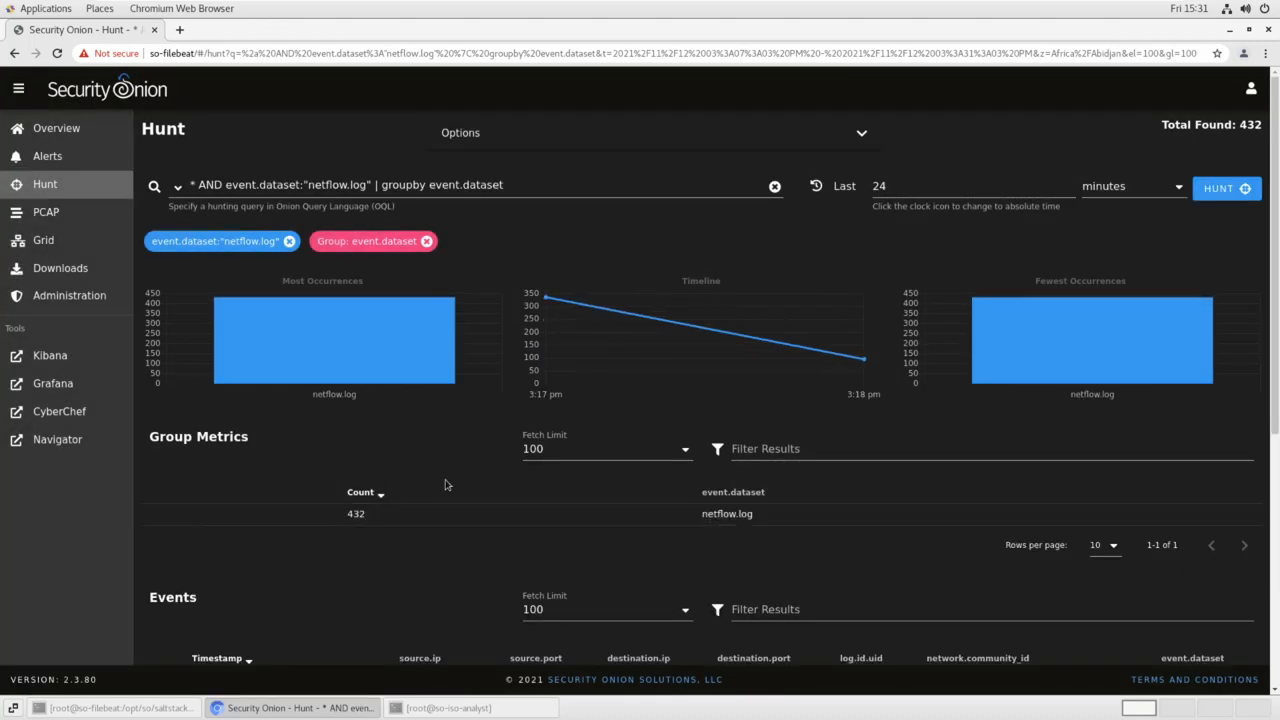
Expand the first netflow.log event and review its netflow fields, source 148.1.37.113 to 48.72.20.176
scroll(down, 3)
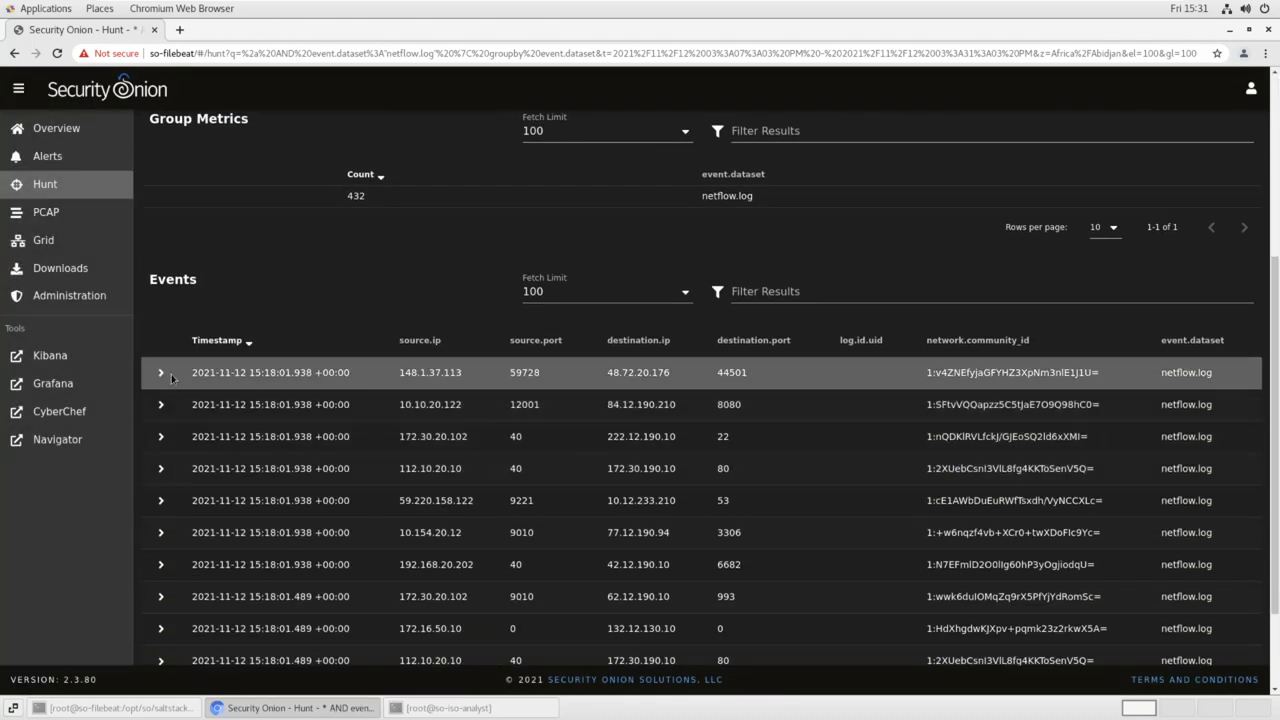
click(160, 374)
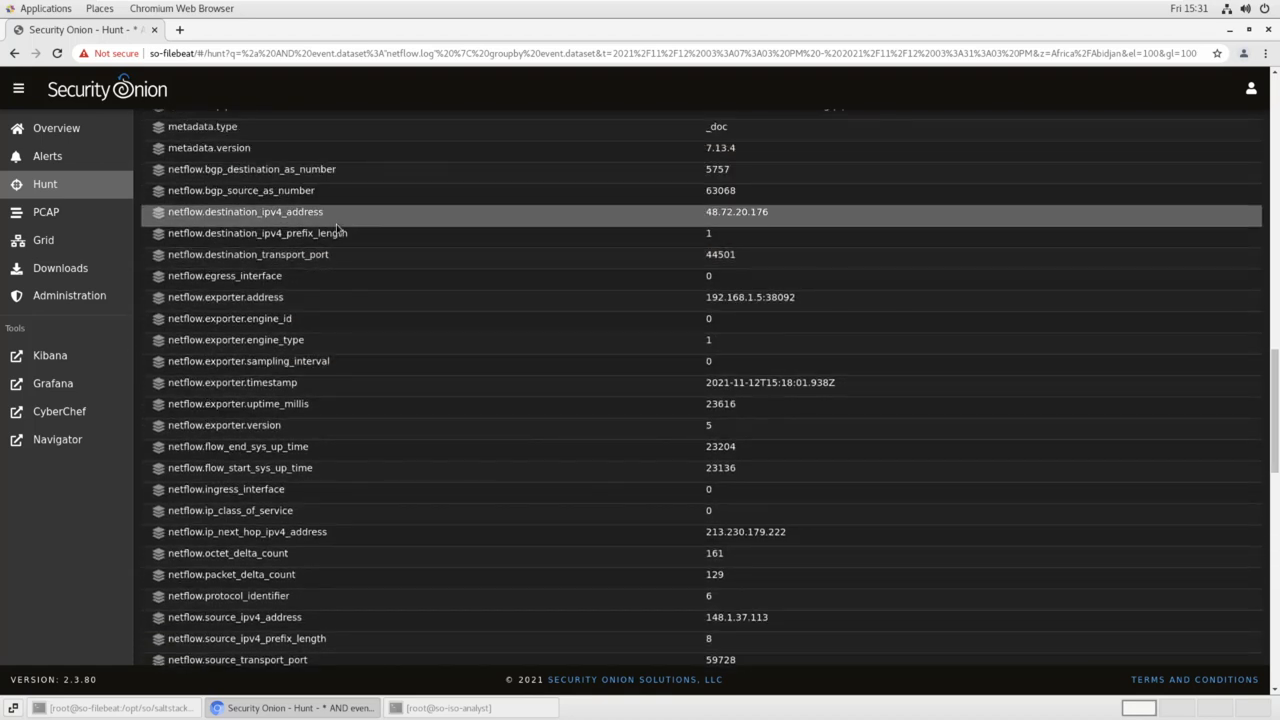
mouse_move(430, 352)
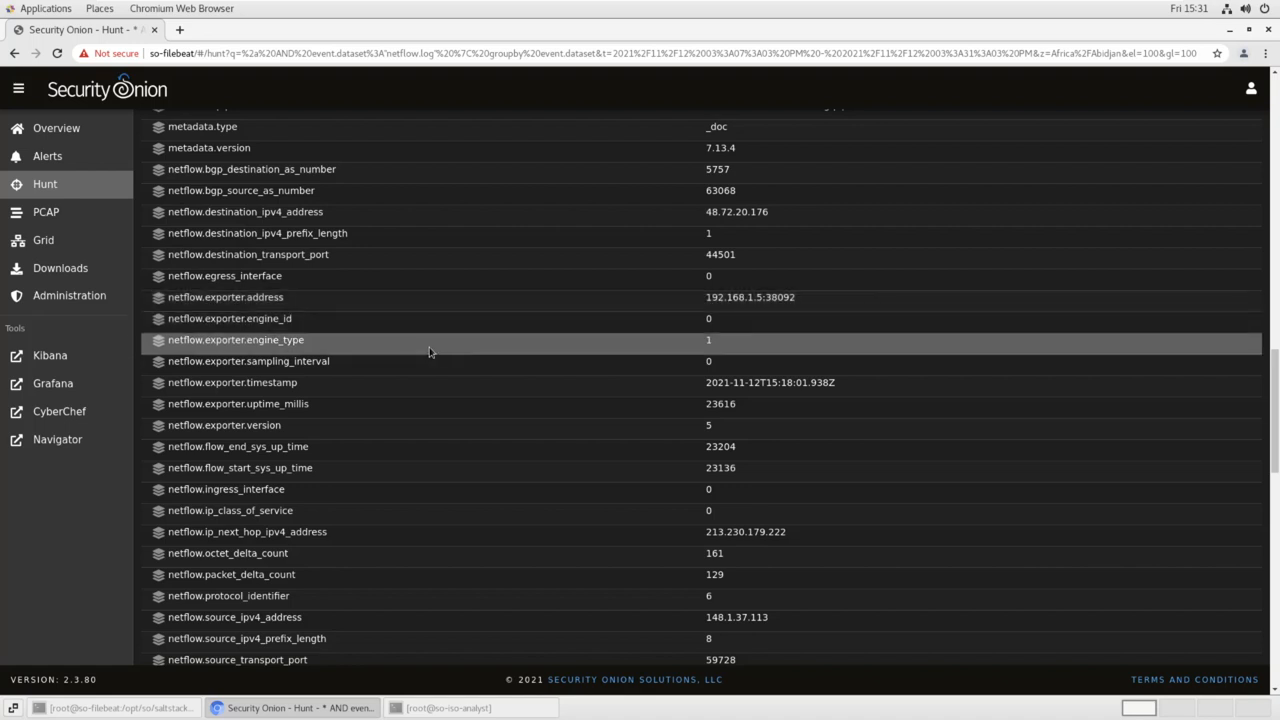
mouse_move(420, 400)
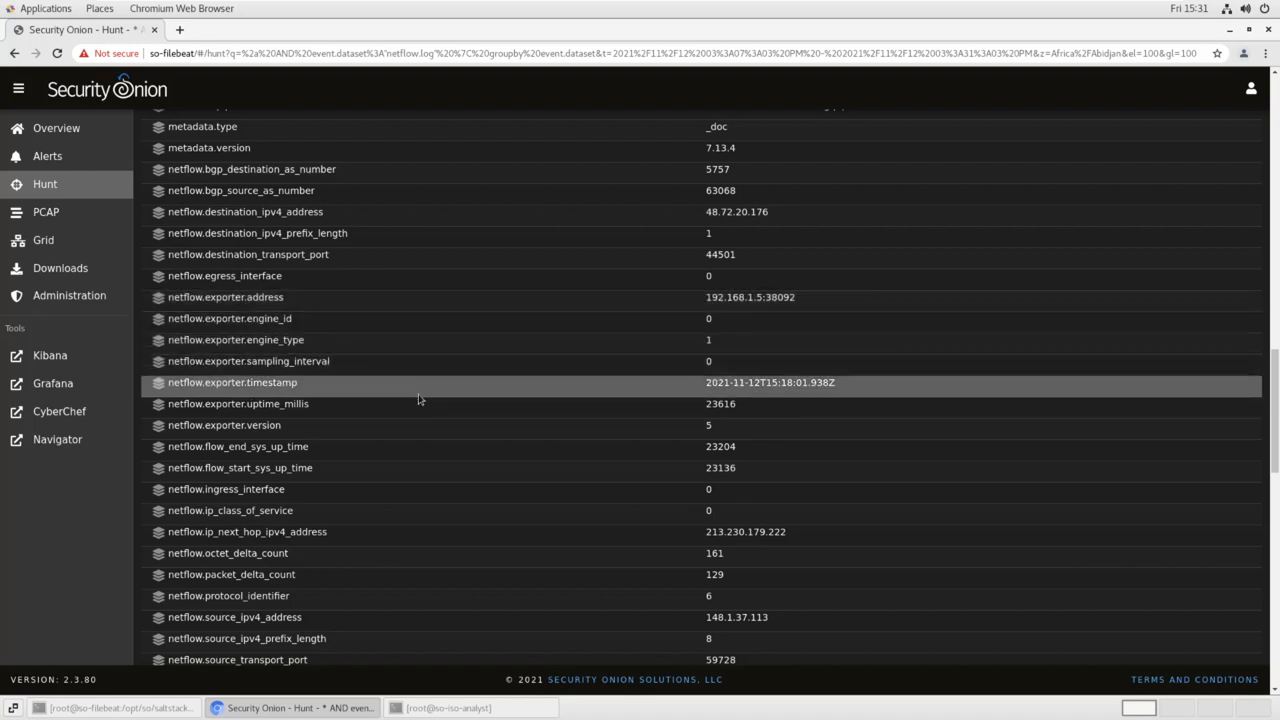
scroll(down, 3)
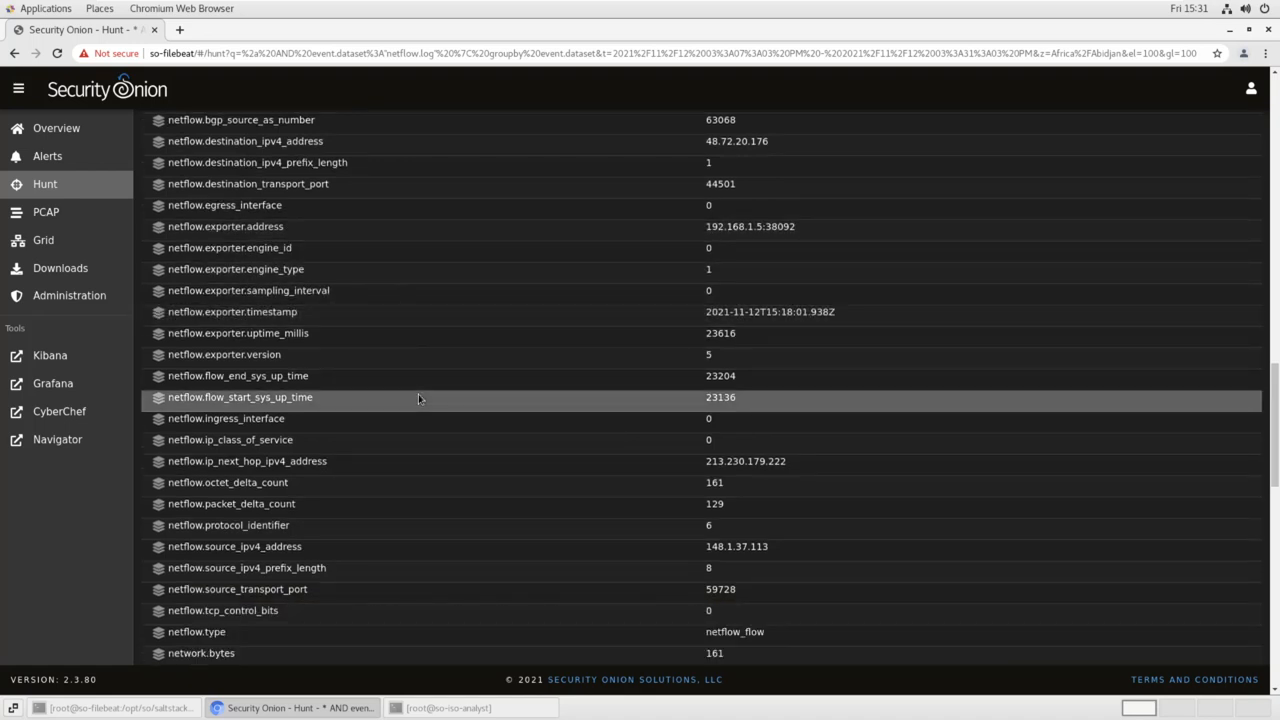
mouse_move(424, 398)
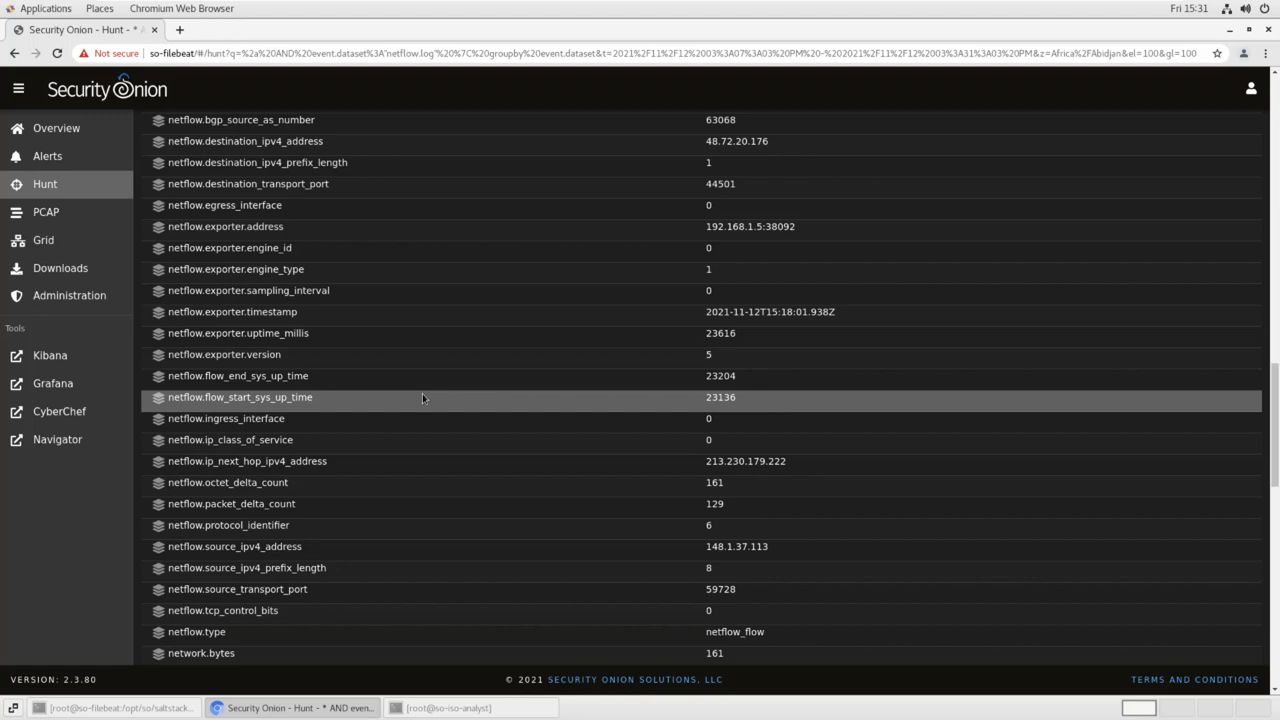
mouse_move(420, 398)
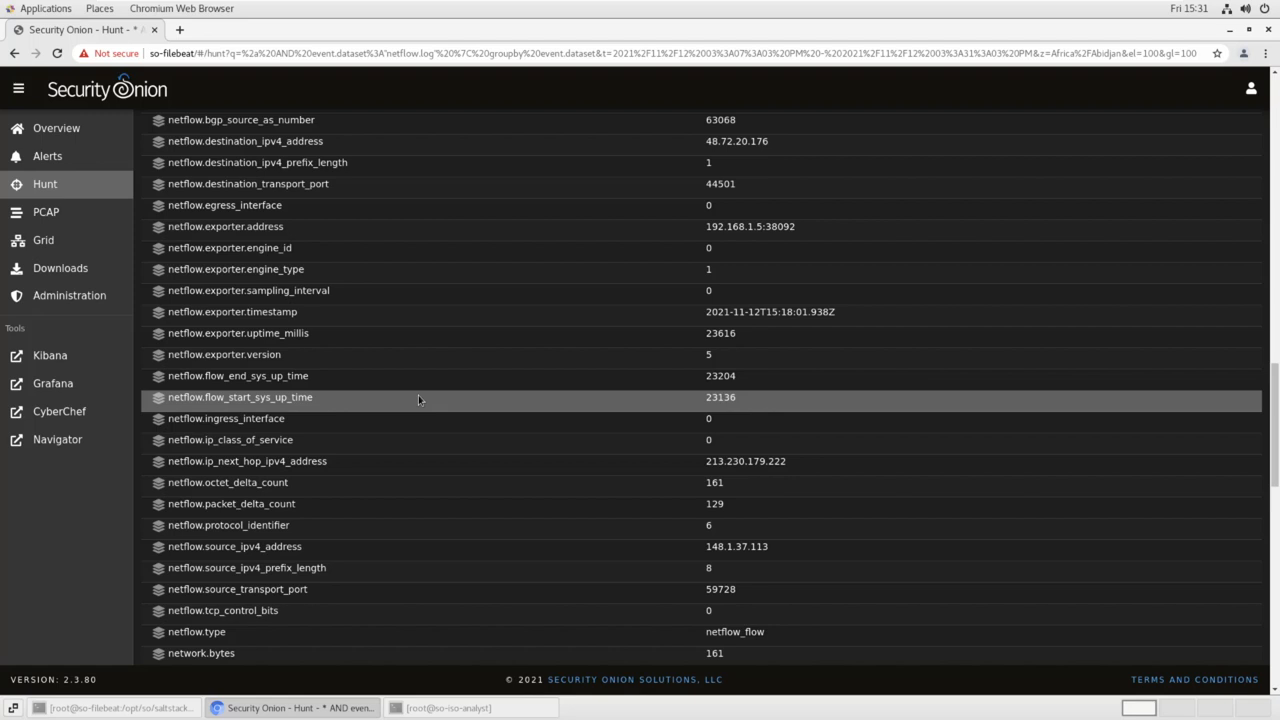
mouse_move(402, 404)
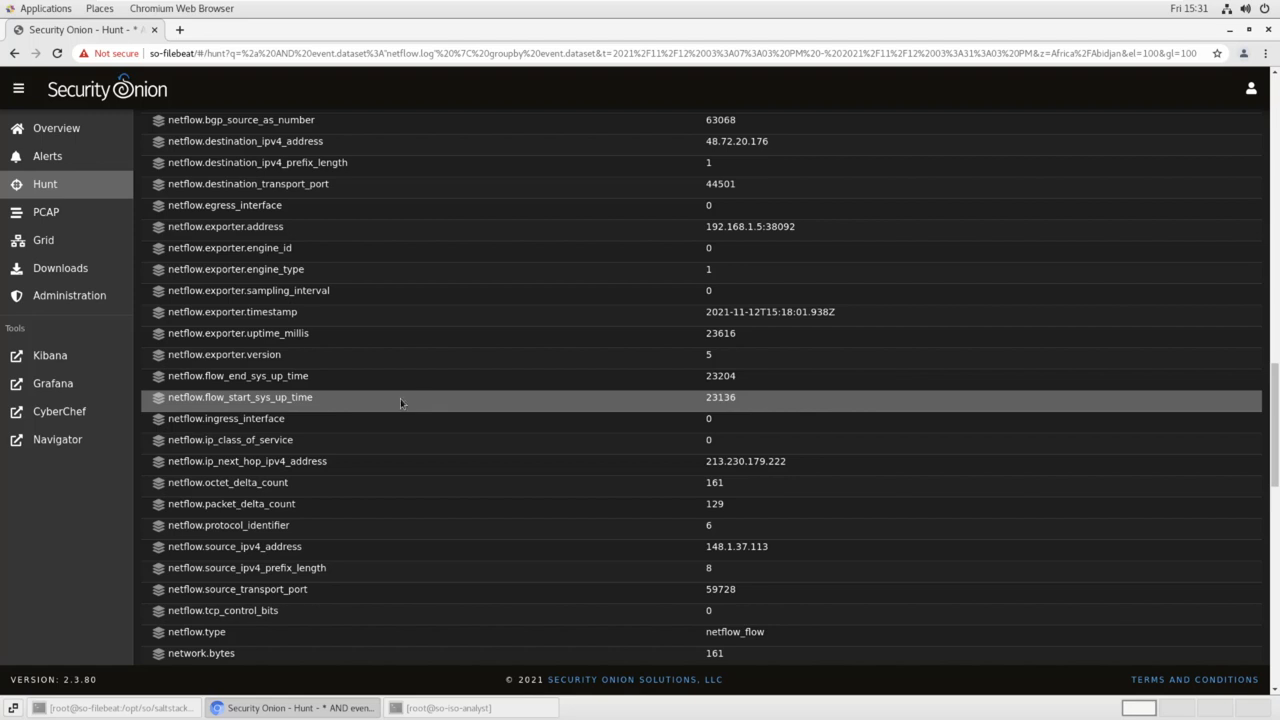
mouse_move(404, 404)
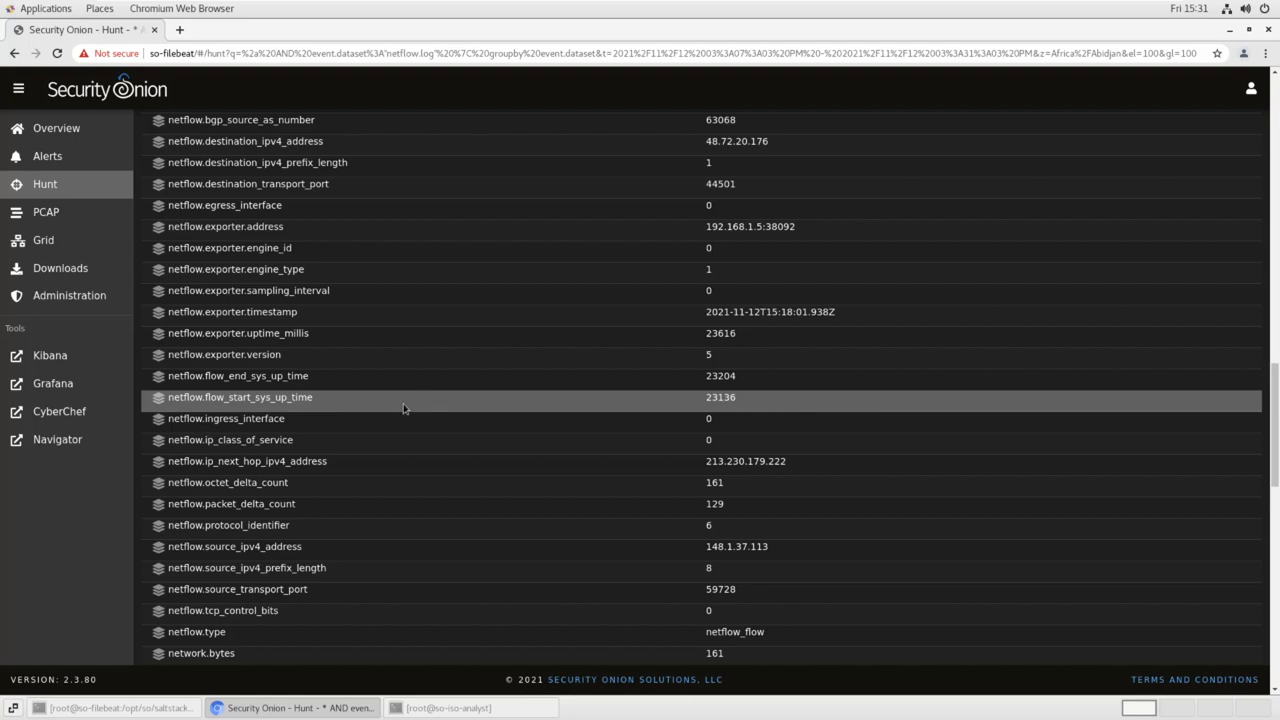
mouse_move(384, 414)
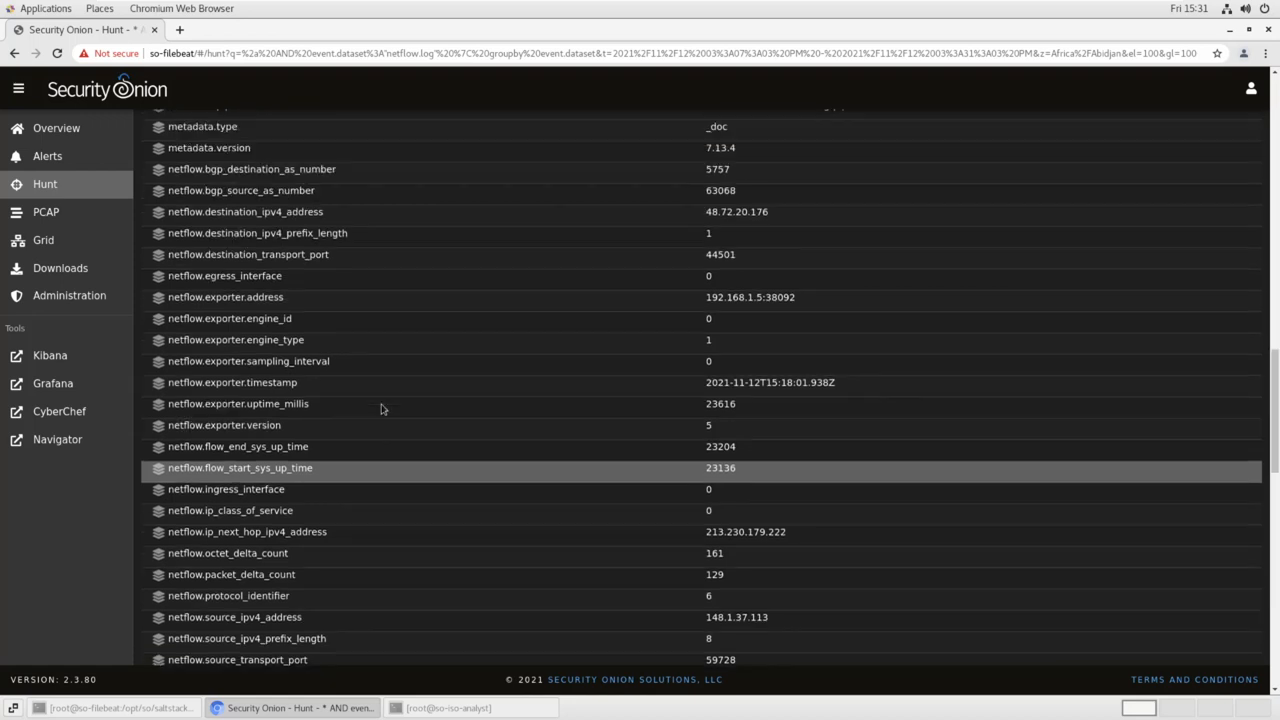
scroll(up, 3)
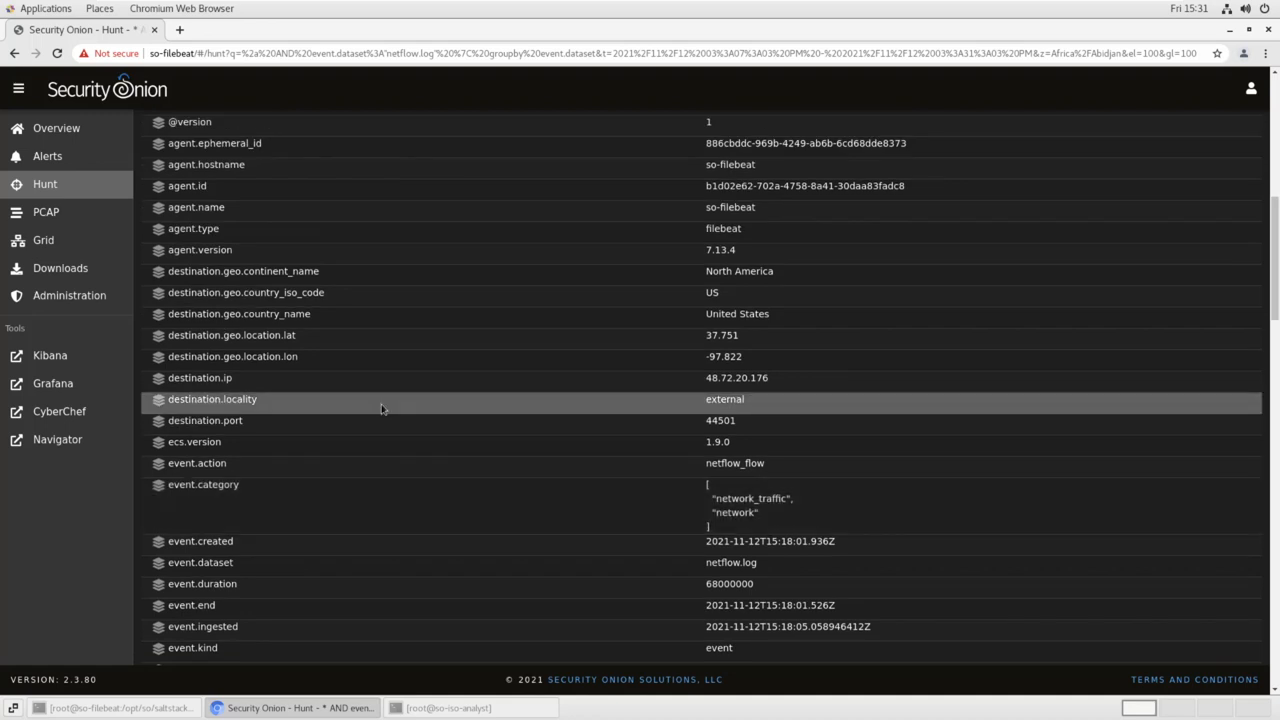
mouse_move(296, 388)
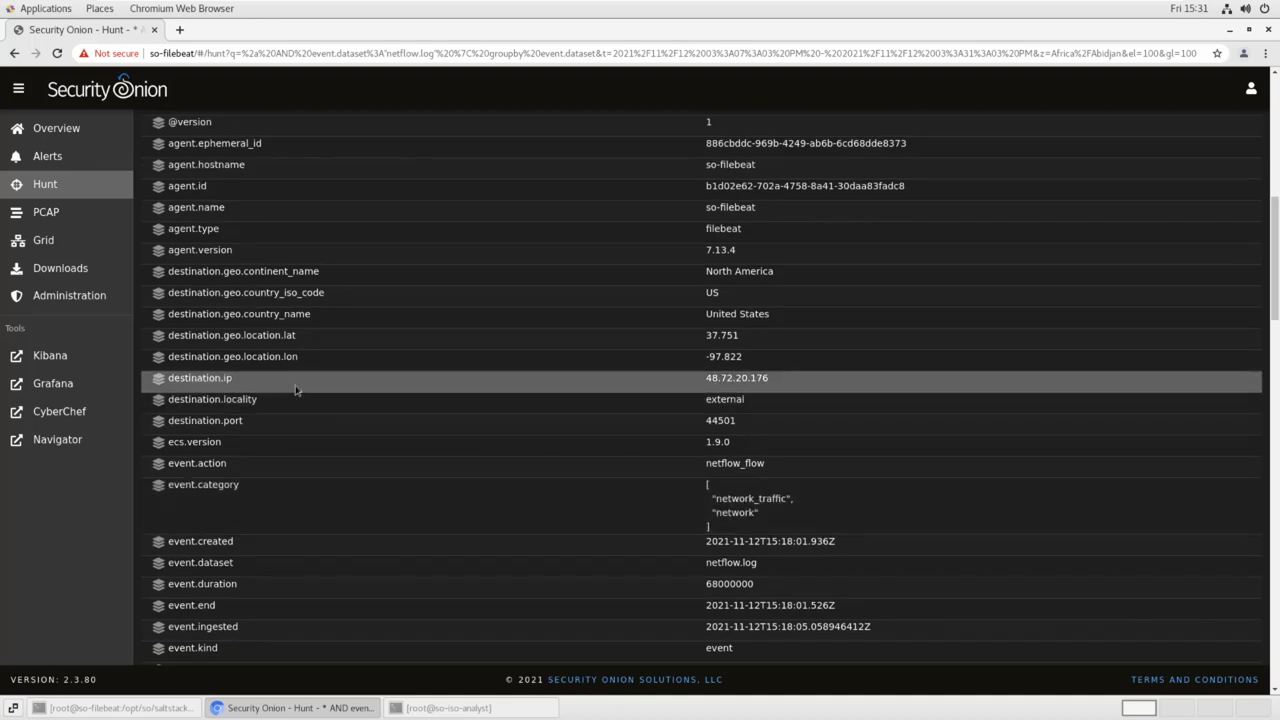
mouse_move(212, 392)
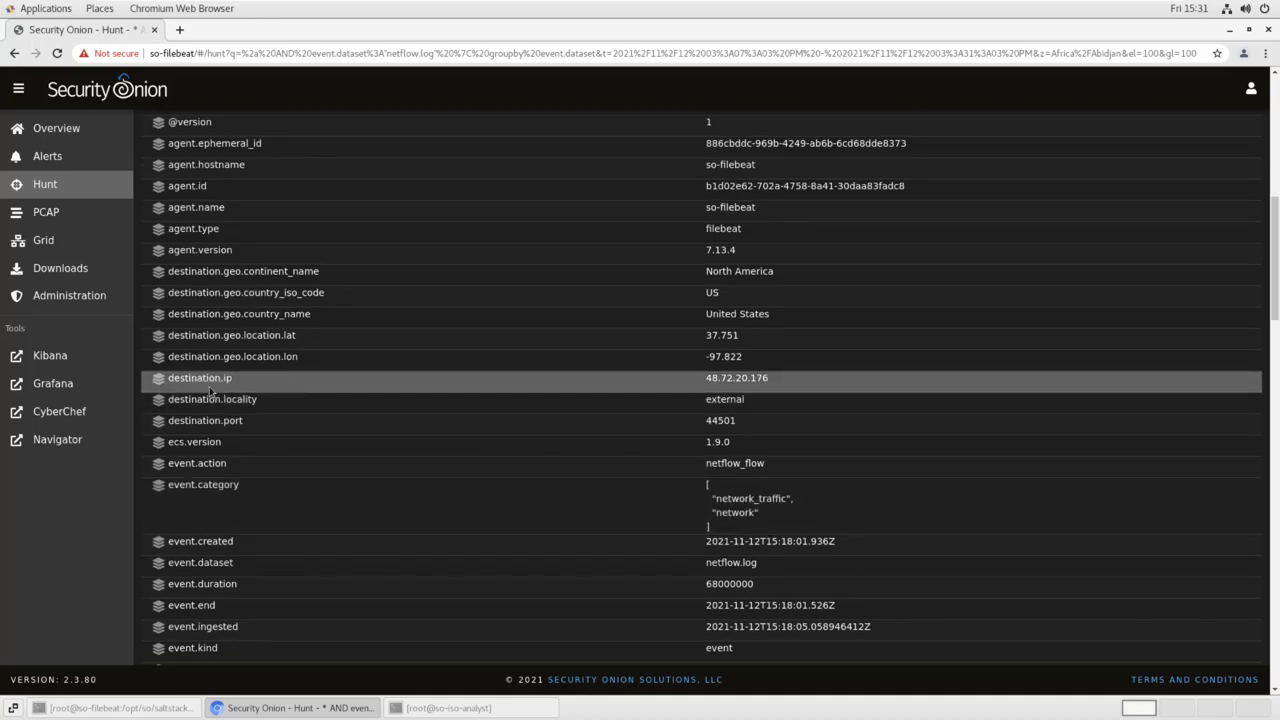
mouse_move(290, 394)
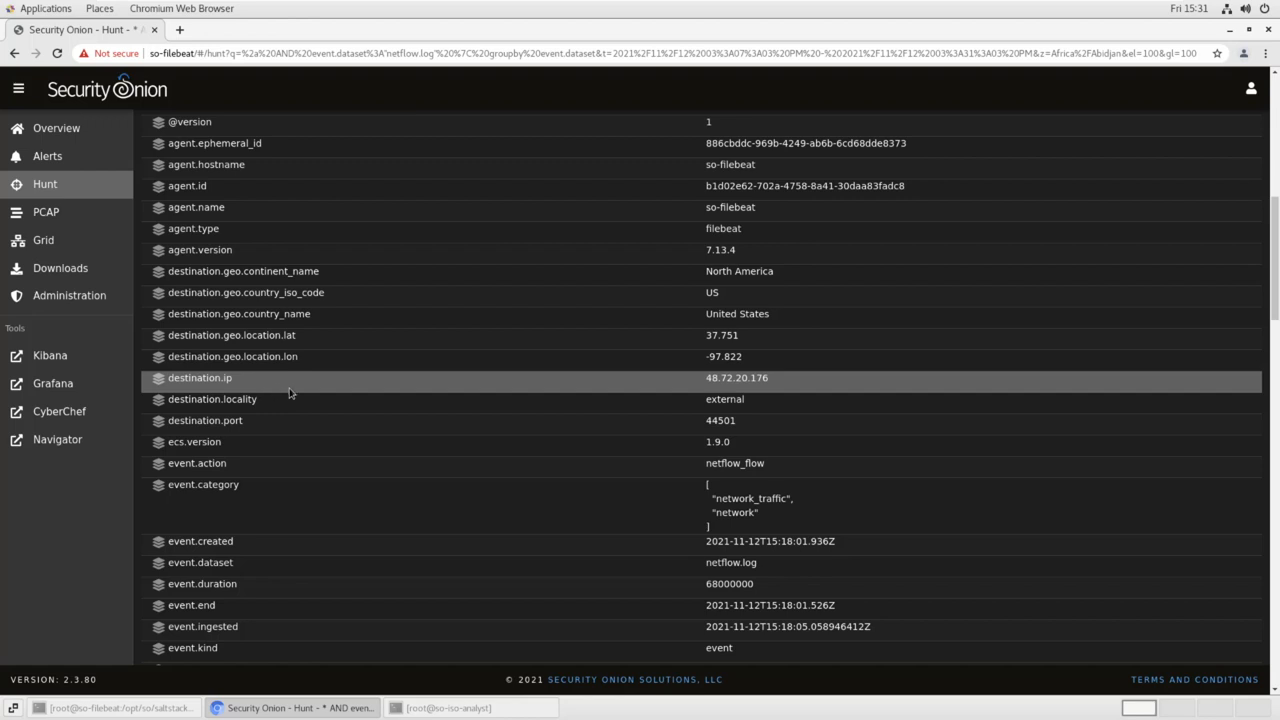
mouse_move(304, 394)
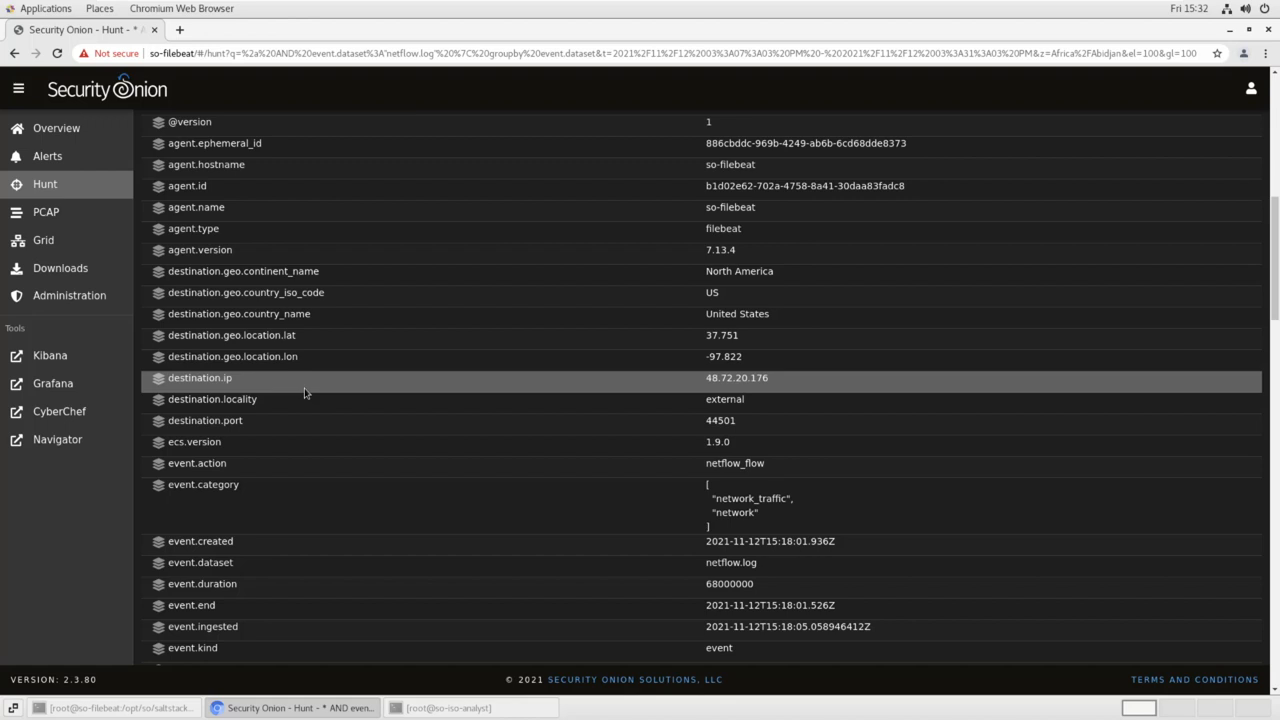
mouse_move(540, 392)
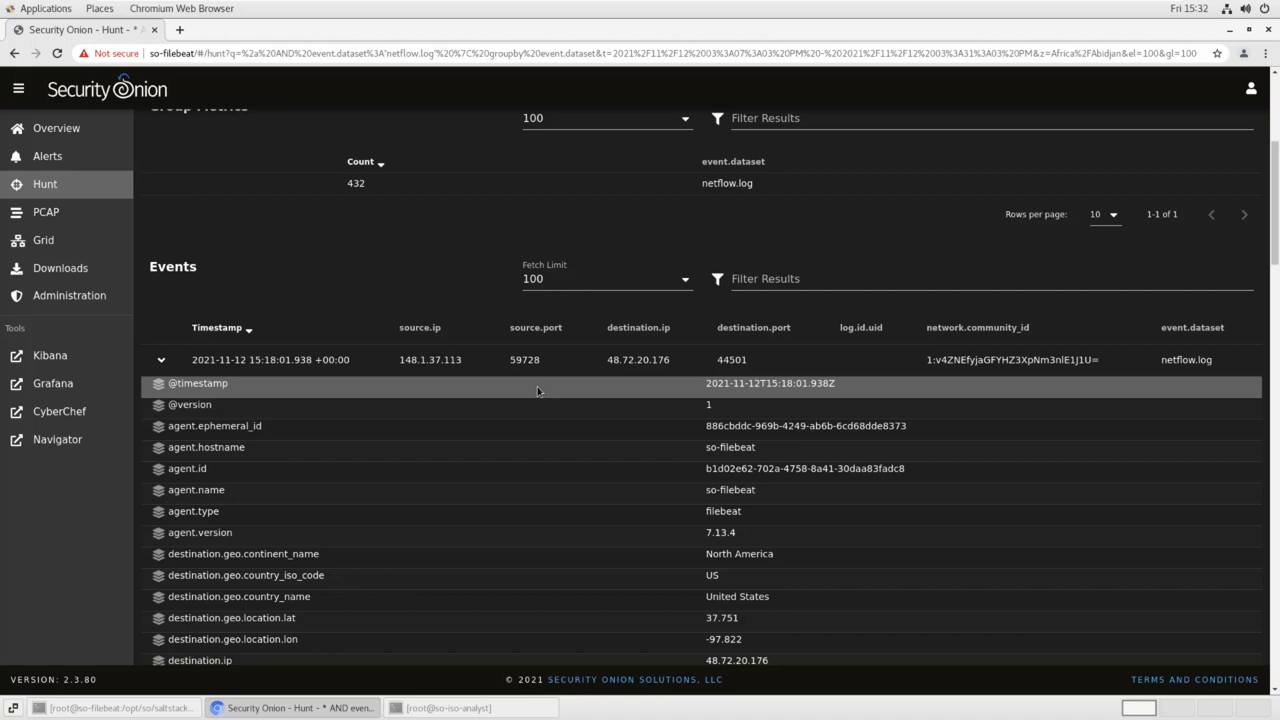
mouse_move(358, 384)
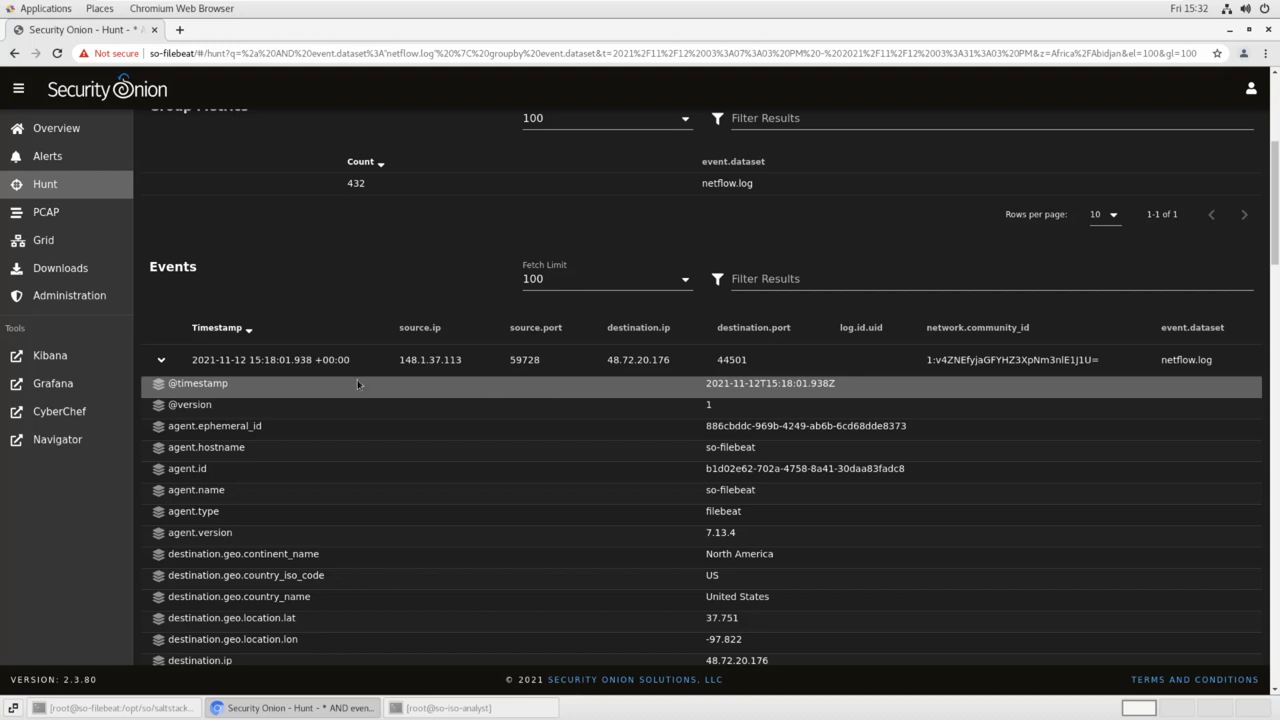
mouse_move(354, 388)
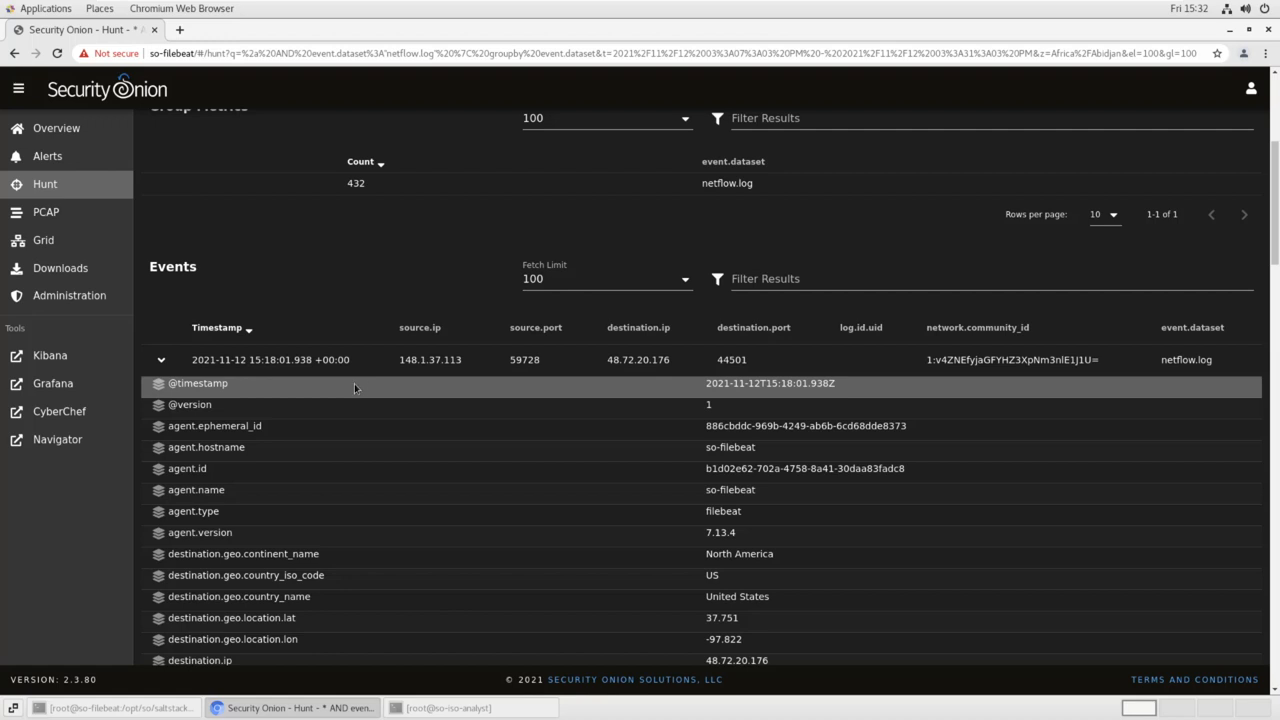
mouse_move(326, 390)
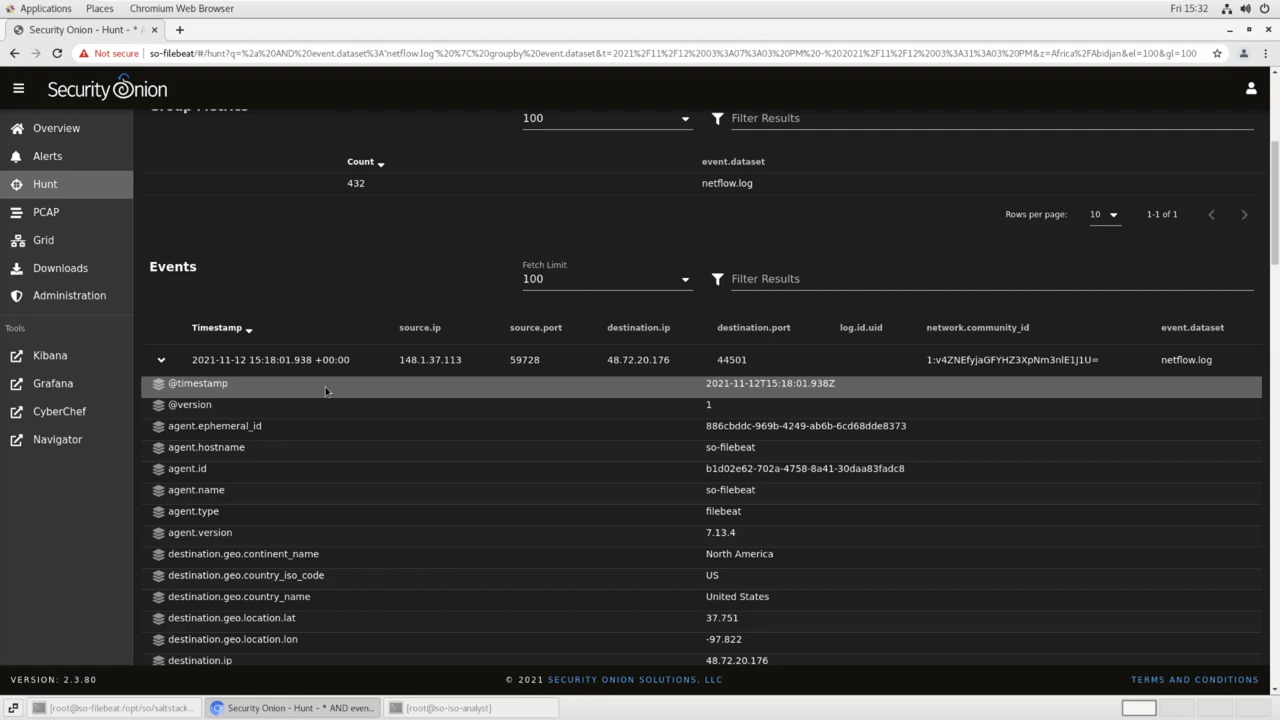
mouse_move(322, 392)
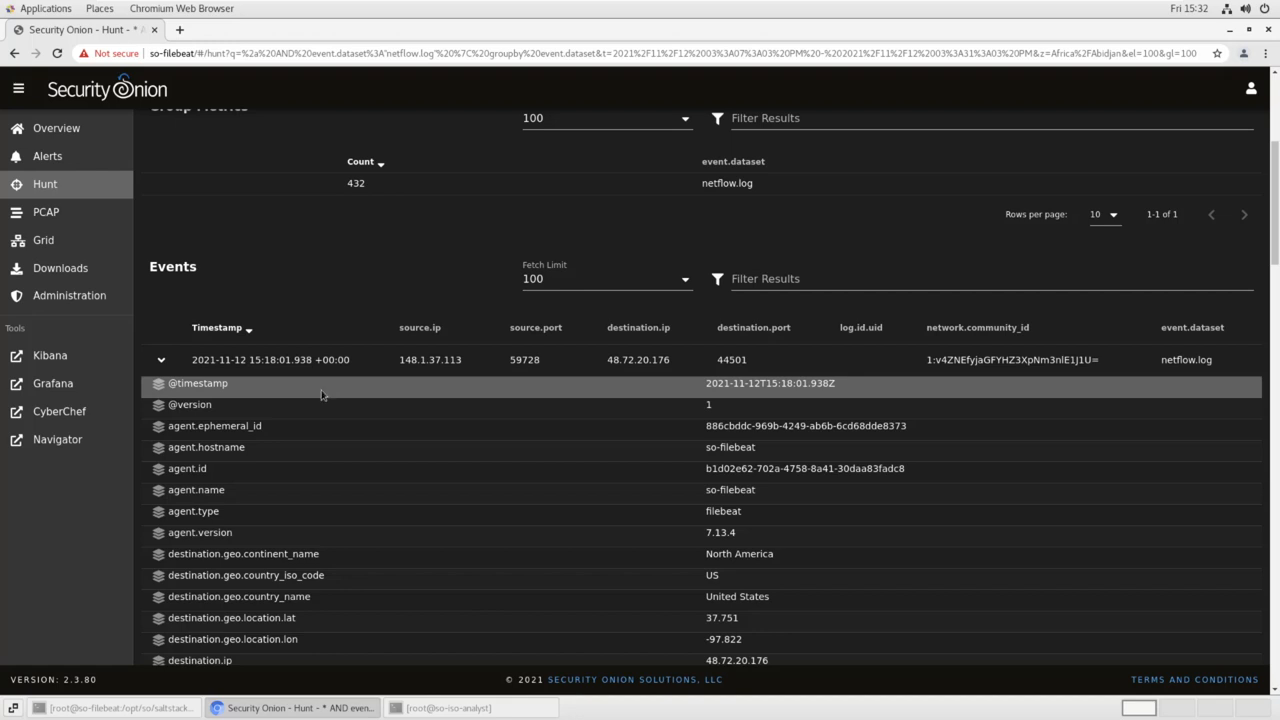
mouse_move(444, 388)
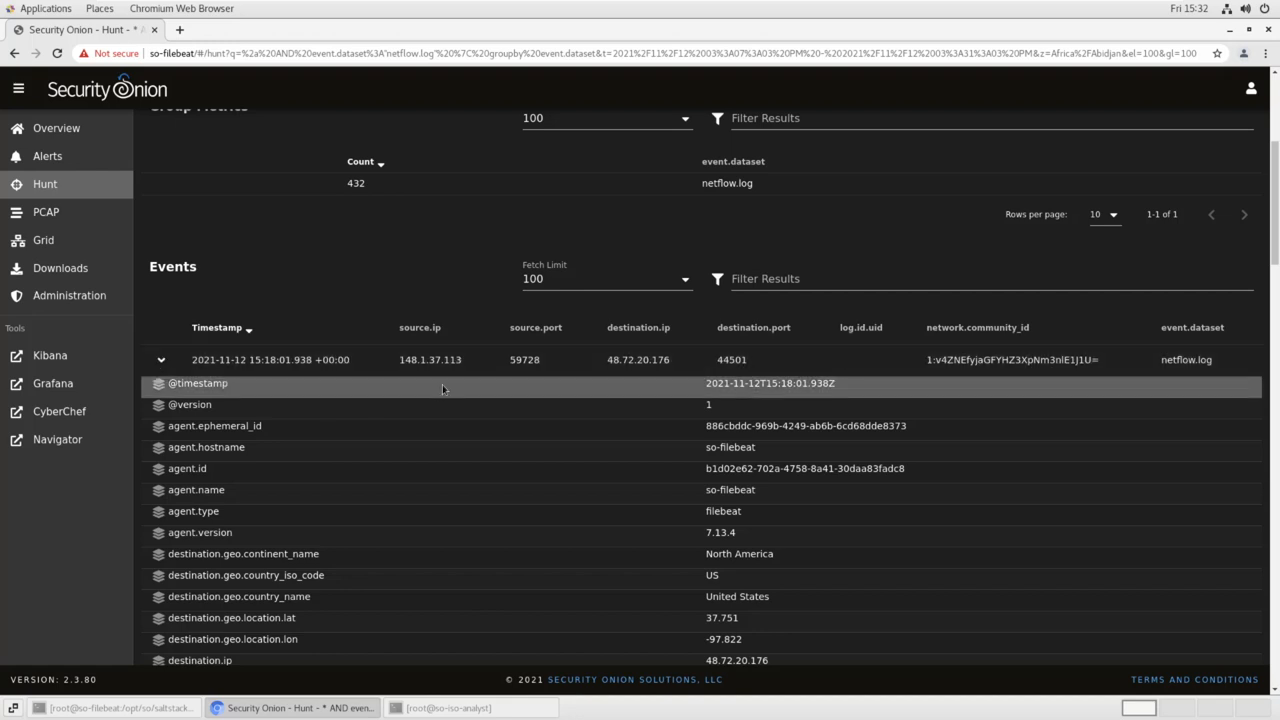